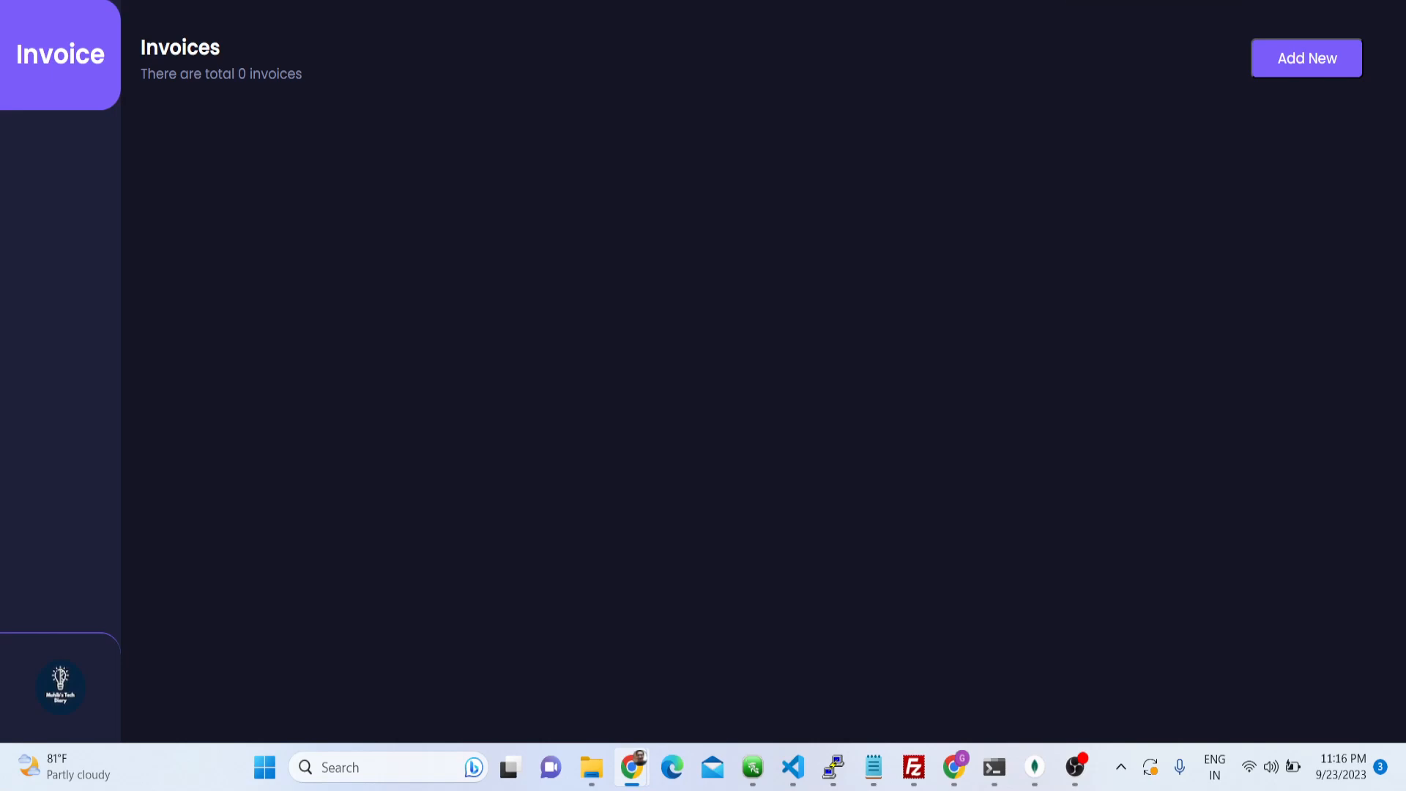
Step: Switch to MongoDB Compass and view the empty invoiceAppProject.allInvoices collection
double_click(179, 47)
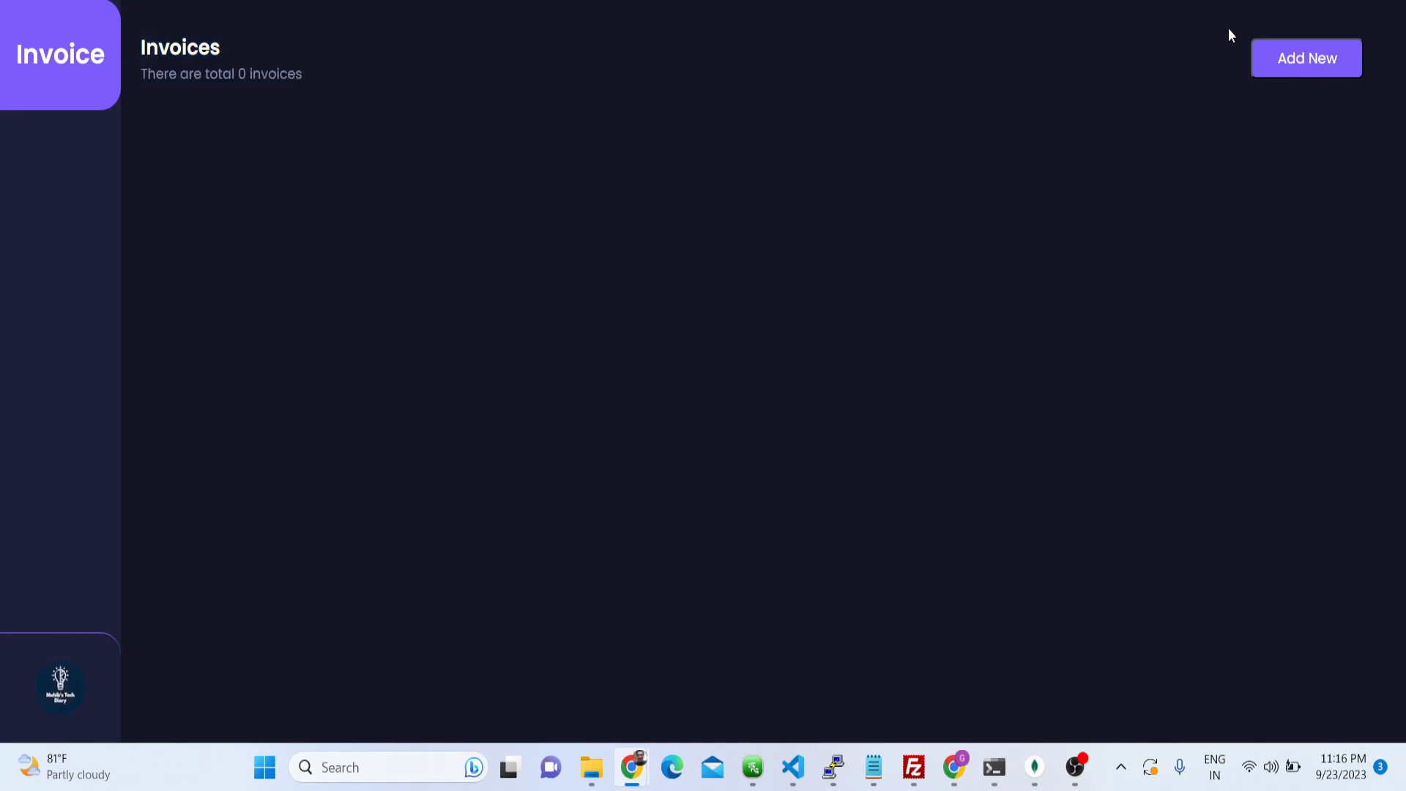
mouse_move(1135, 82)
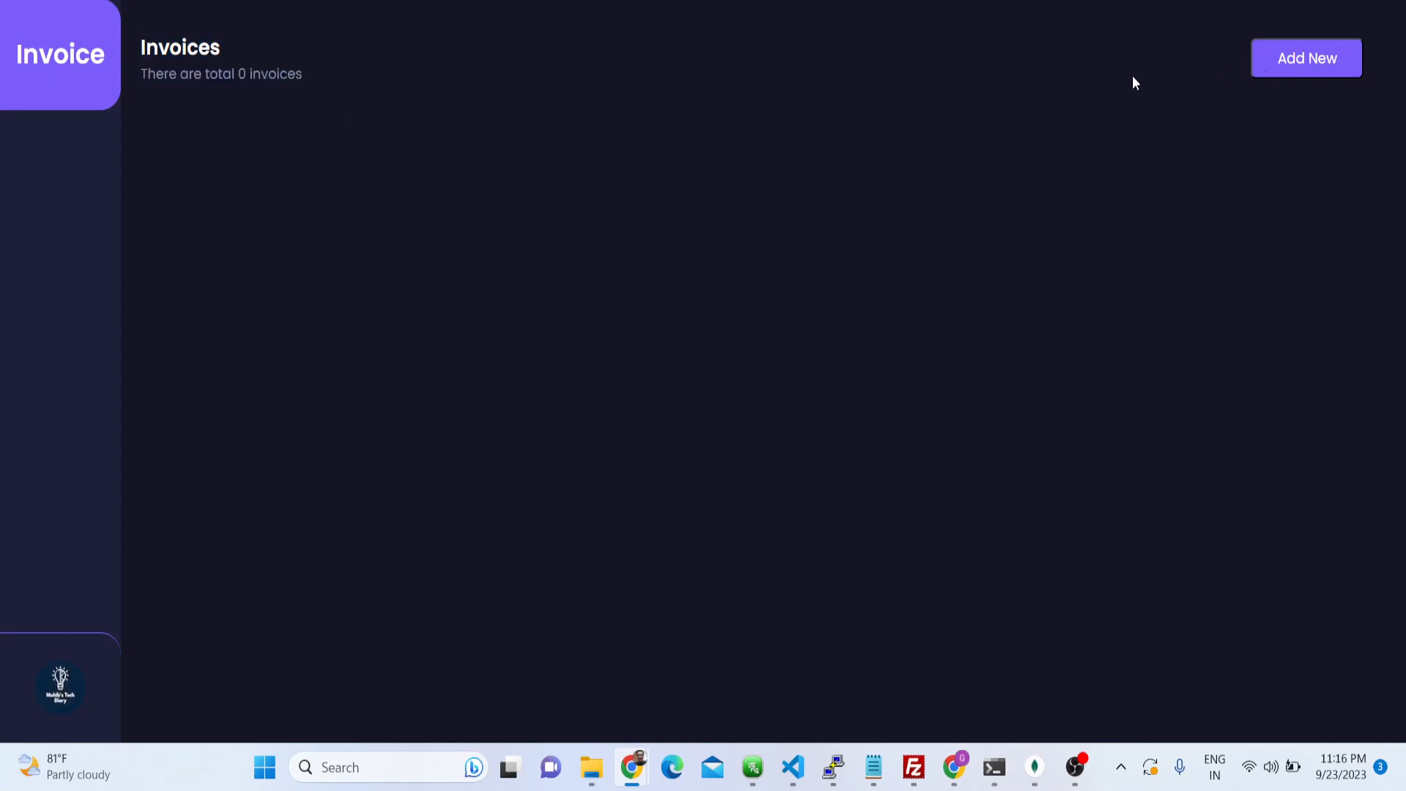
left_click(1034, 766)
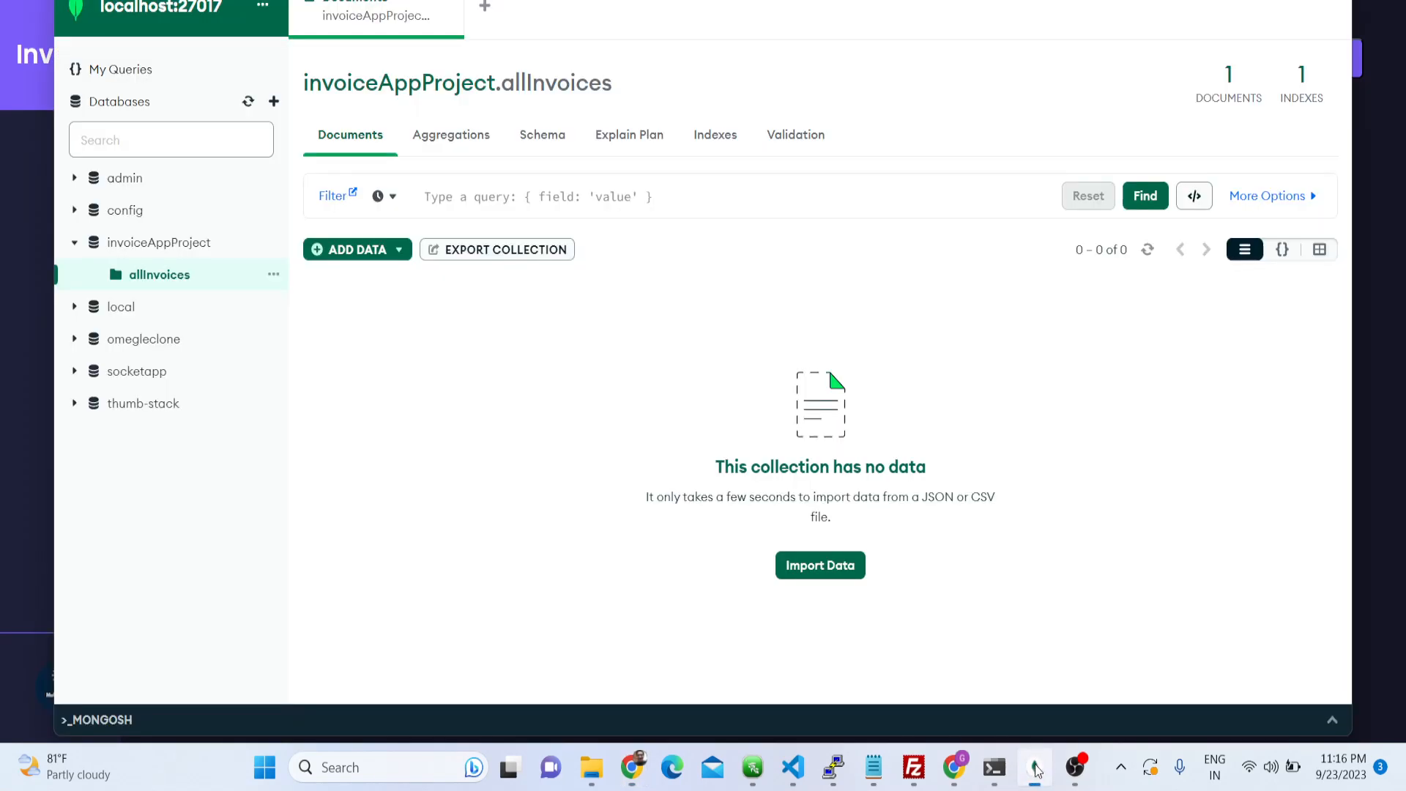
mouse_move(248, 339)
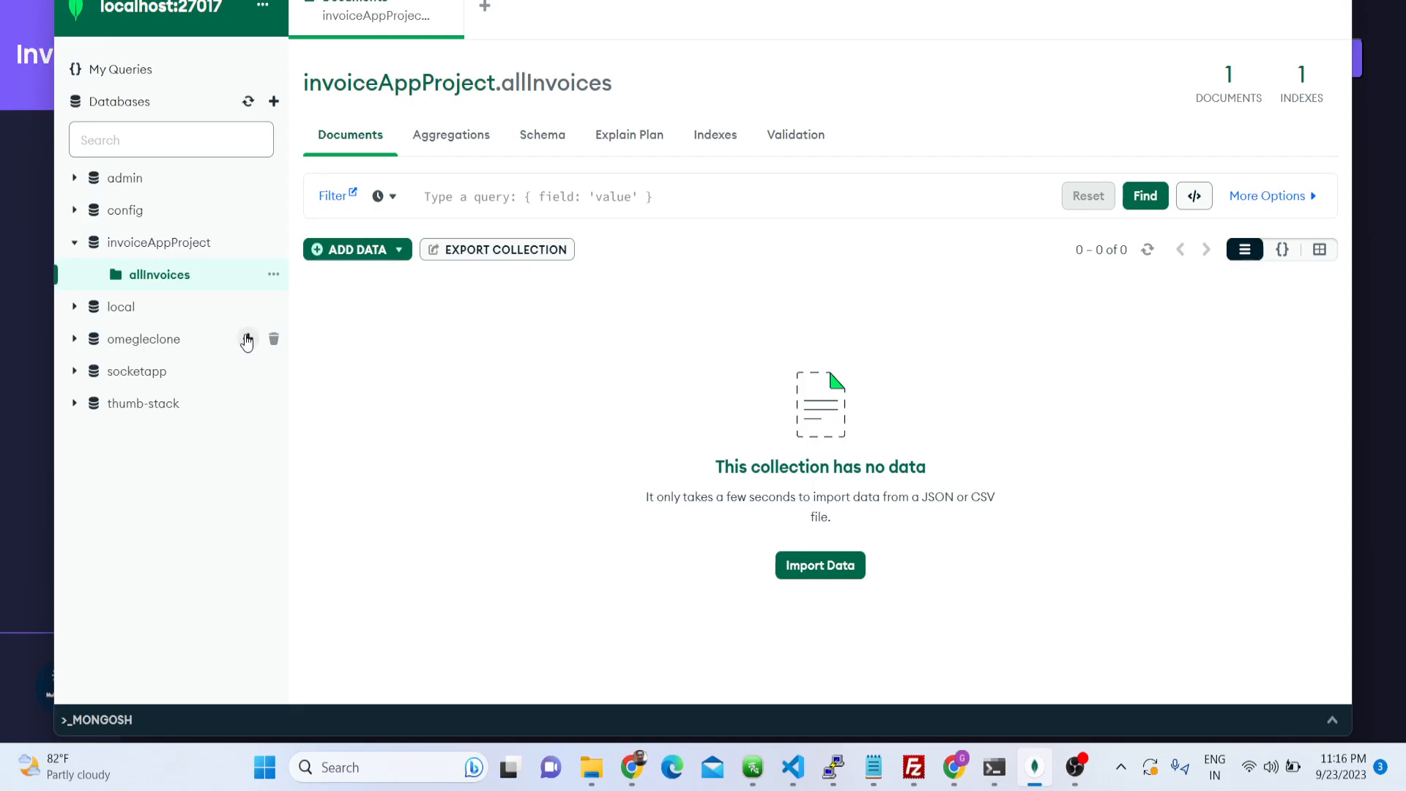
mouse_move(159, 8)
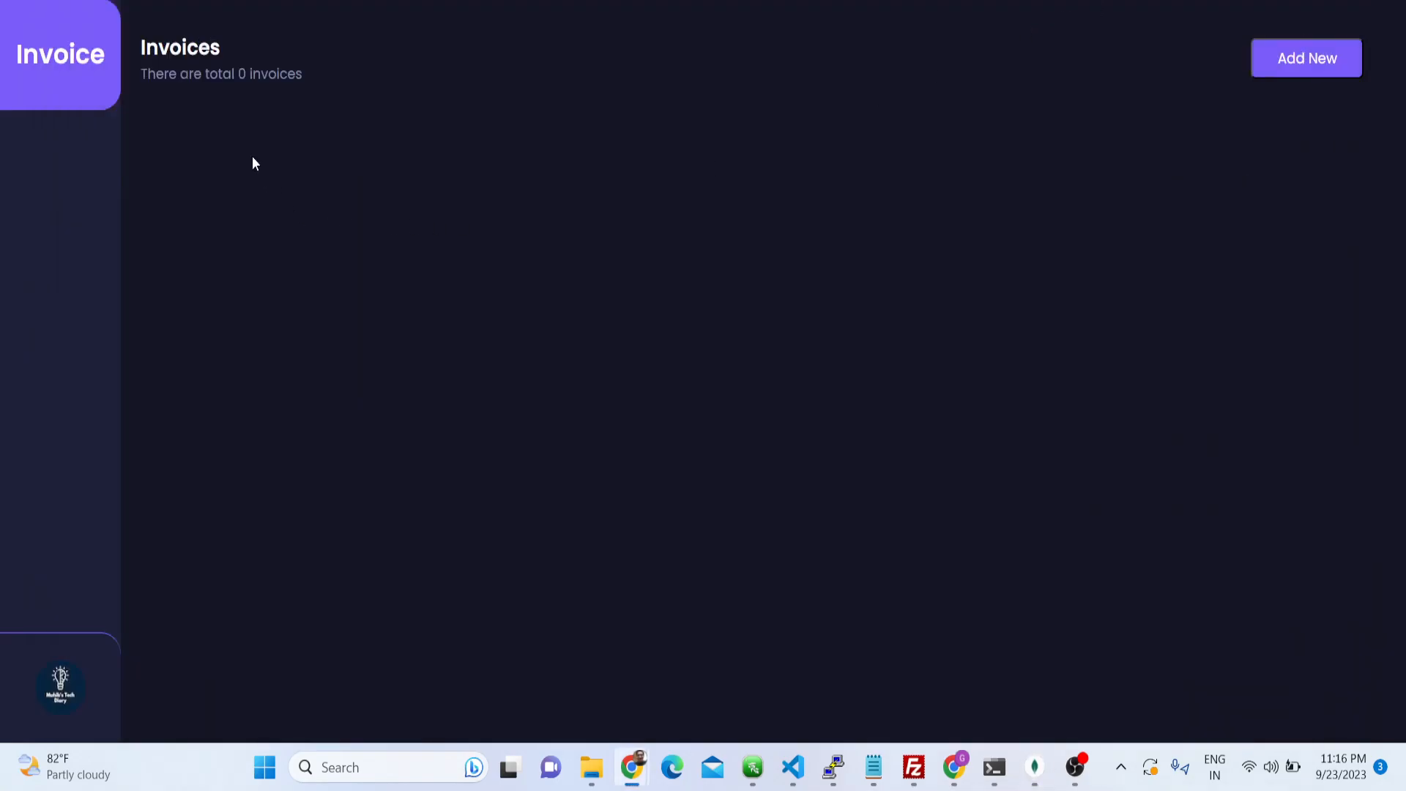
mouse_move(994, 768)
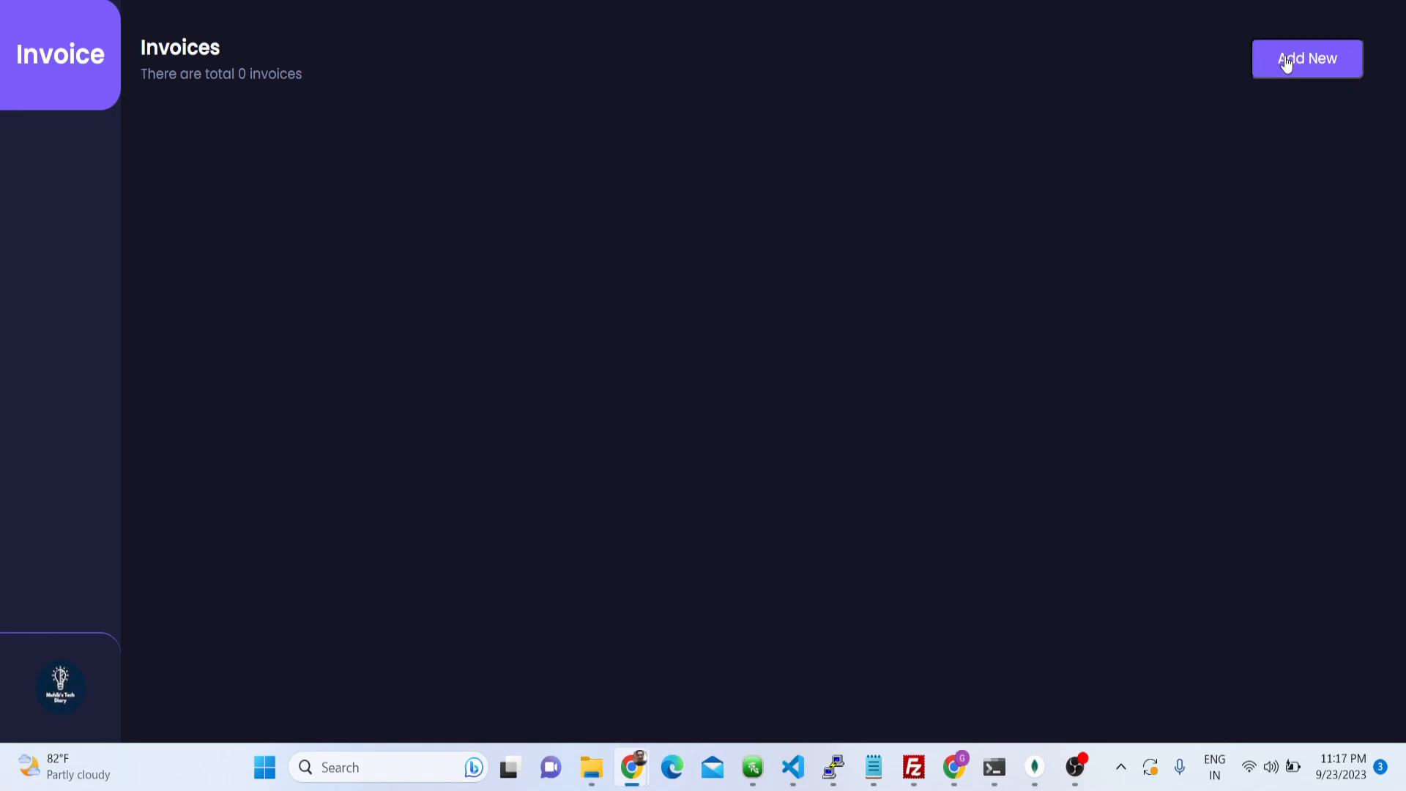
left_click(1305, 58)
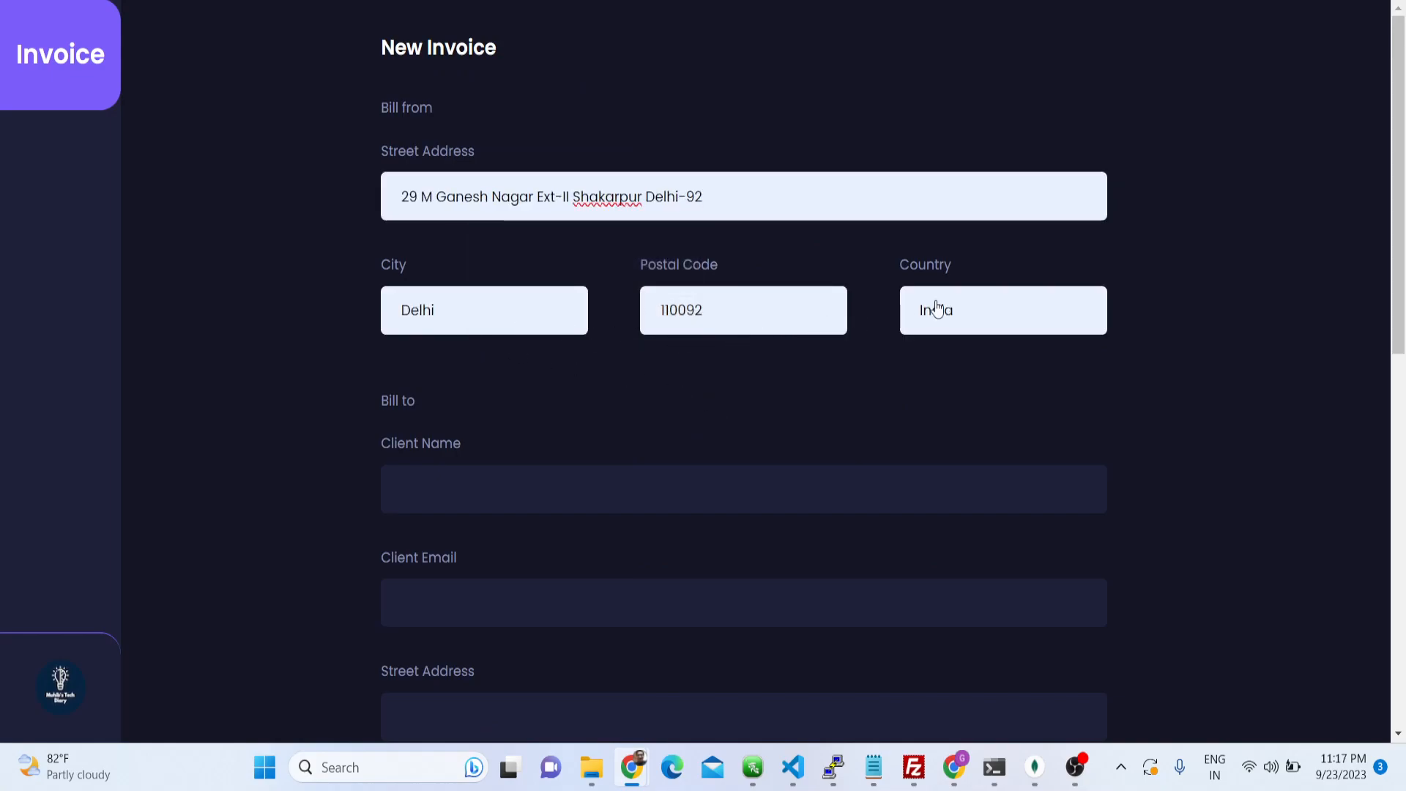
scroll("down", 3)
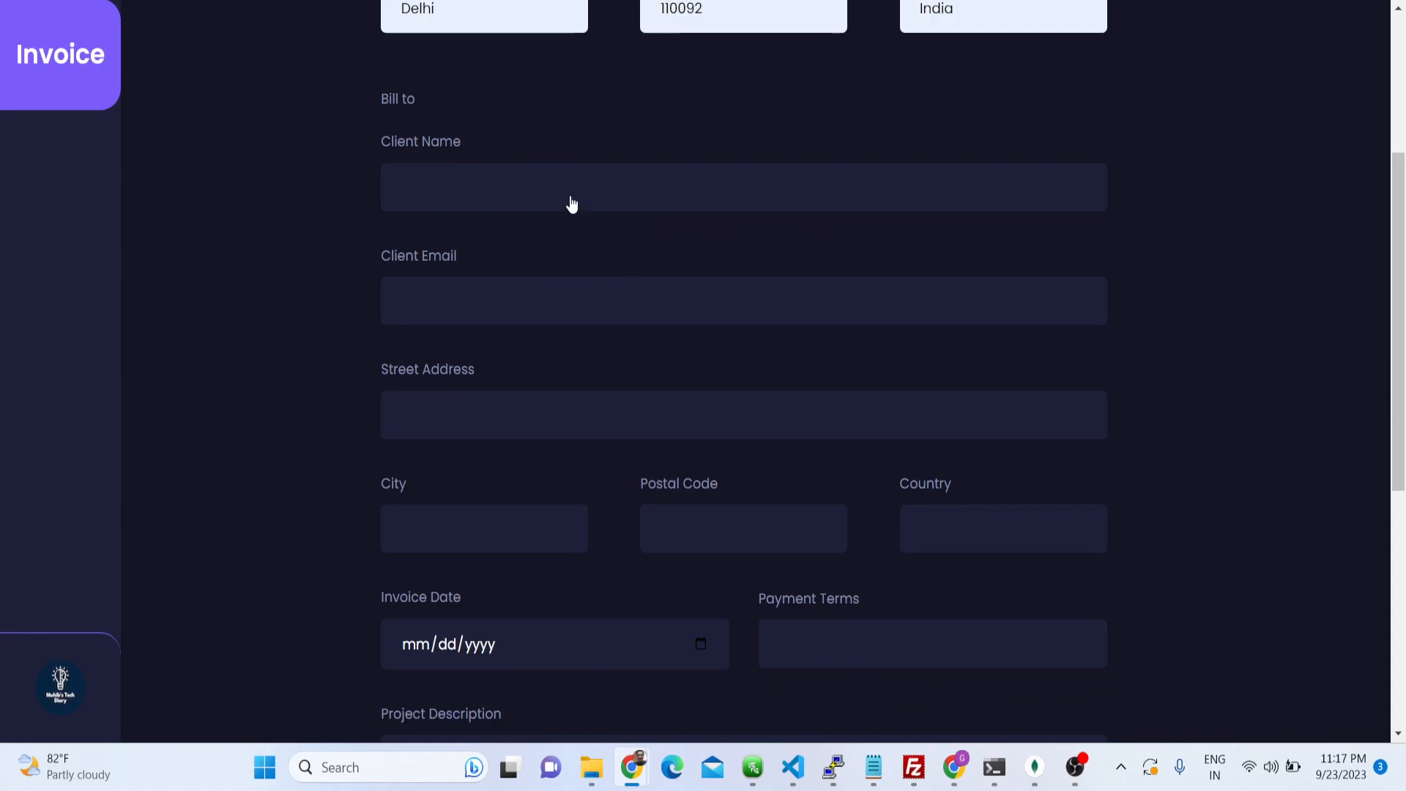
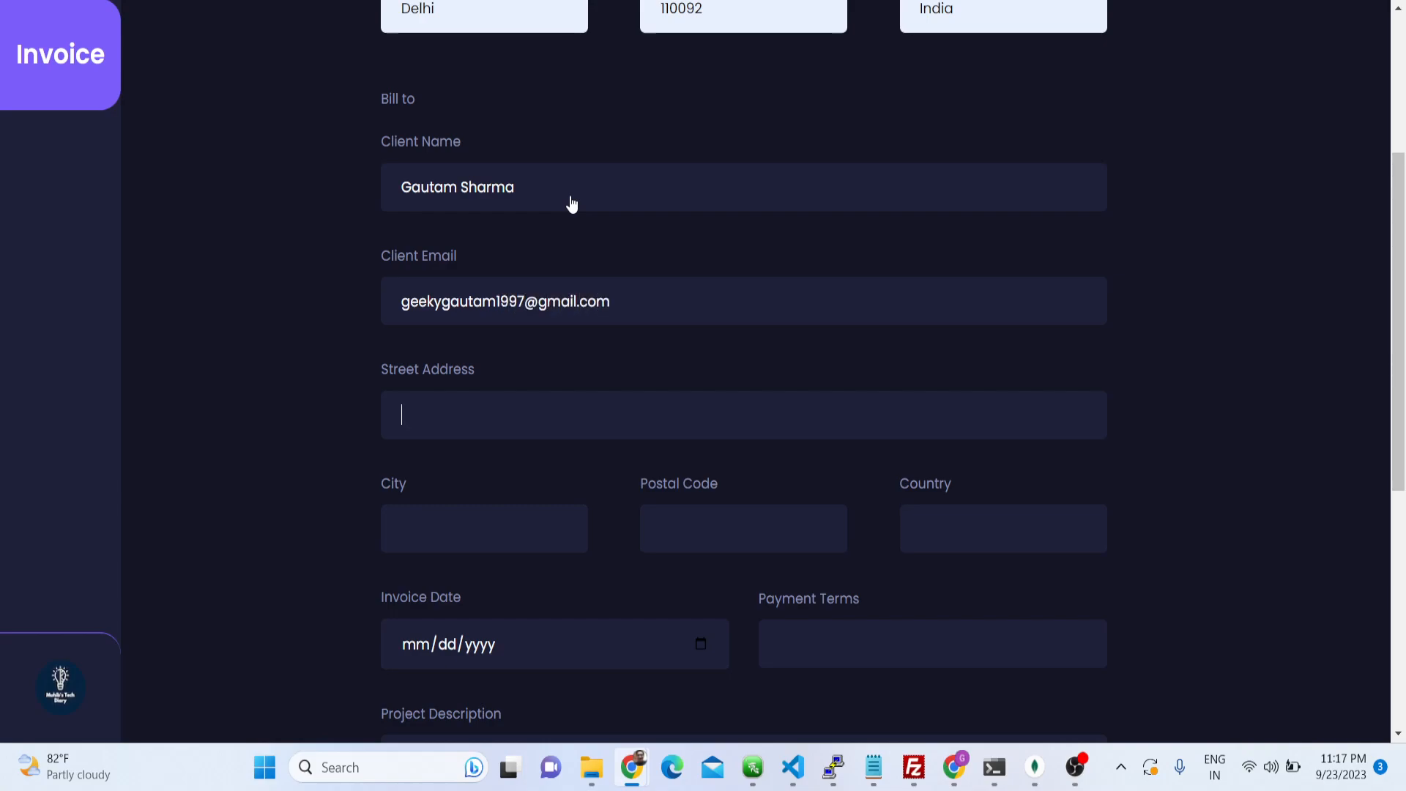
Step: Enter the client's street address, city and postal code, and begin the country field
type("29 M")
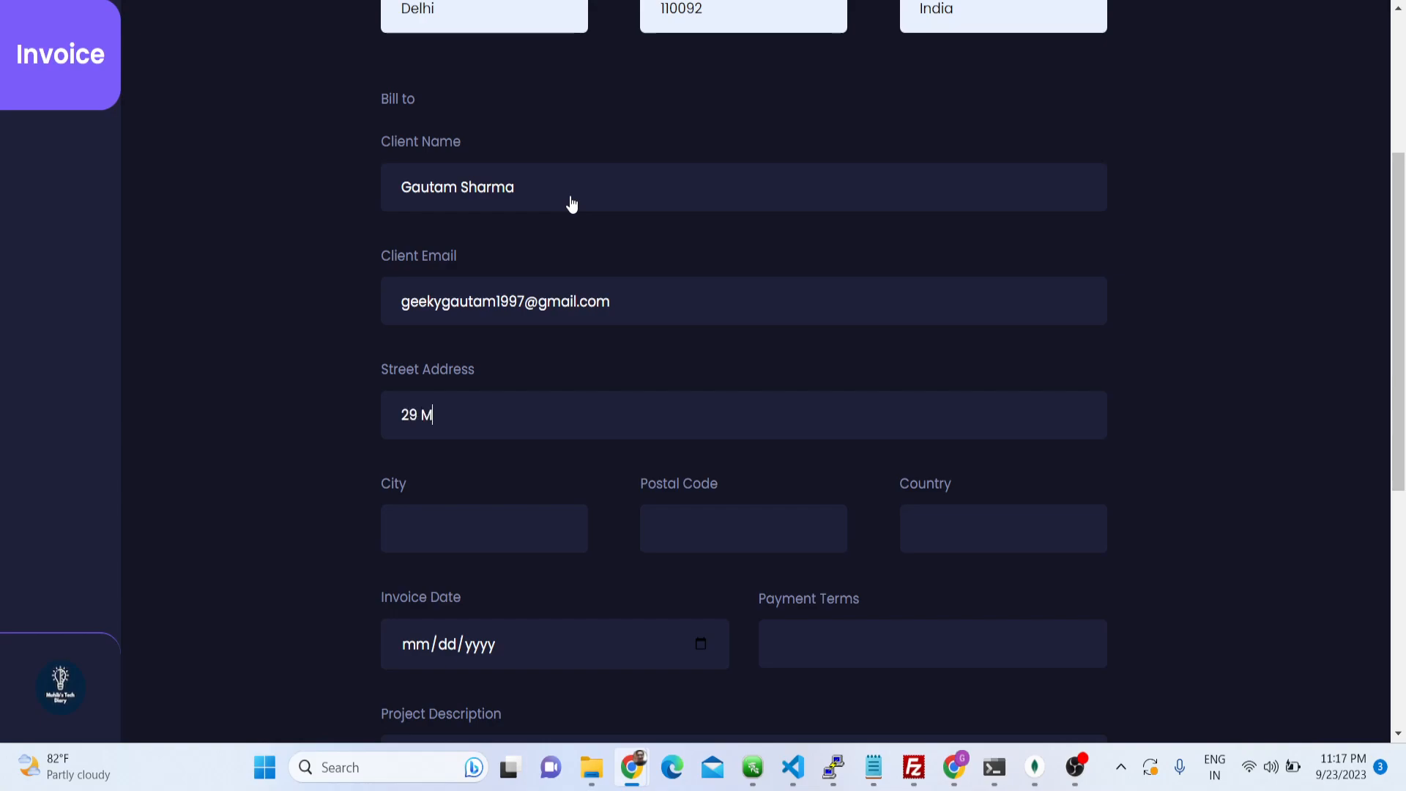
type("D")
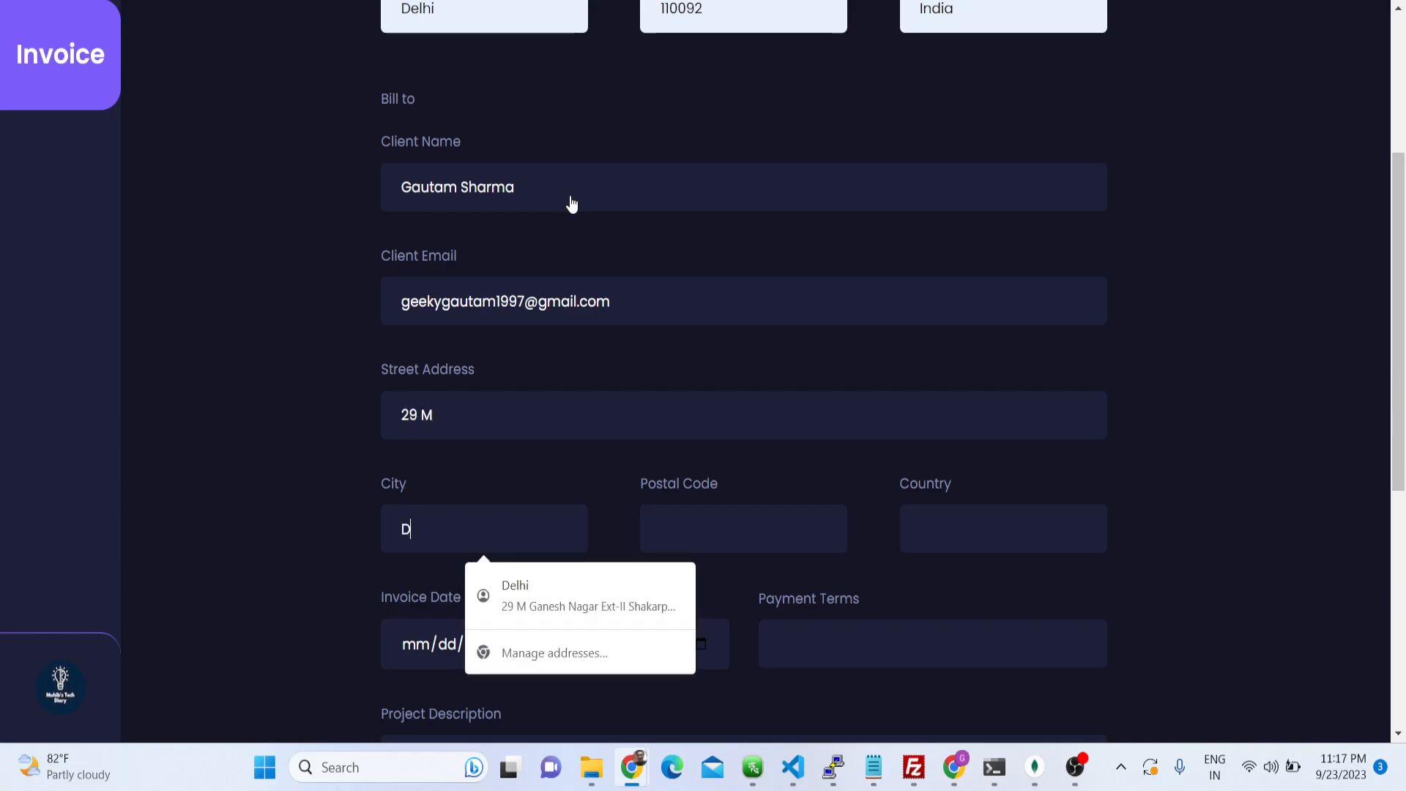
type("100")
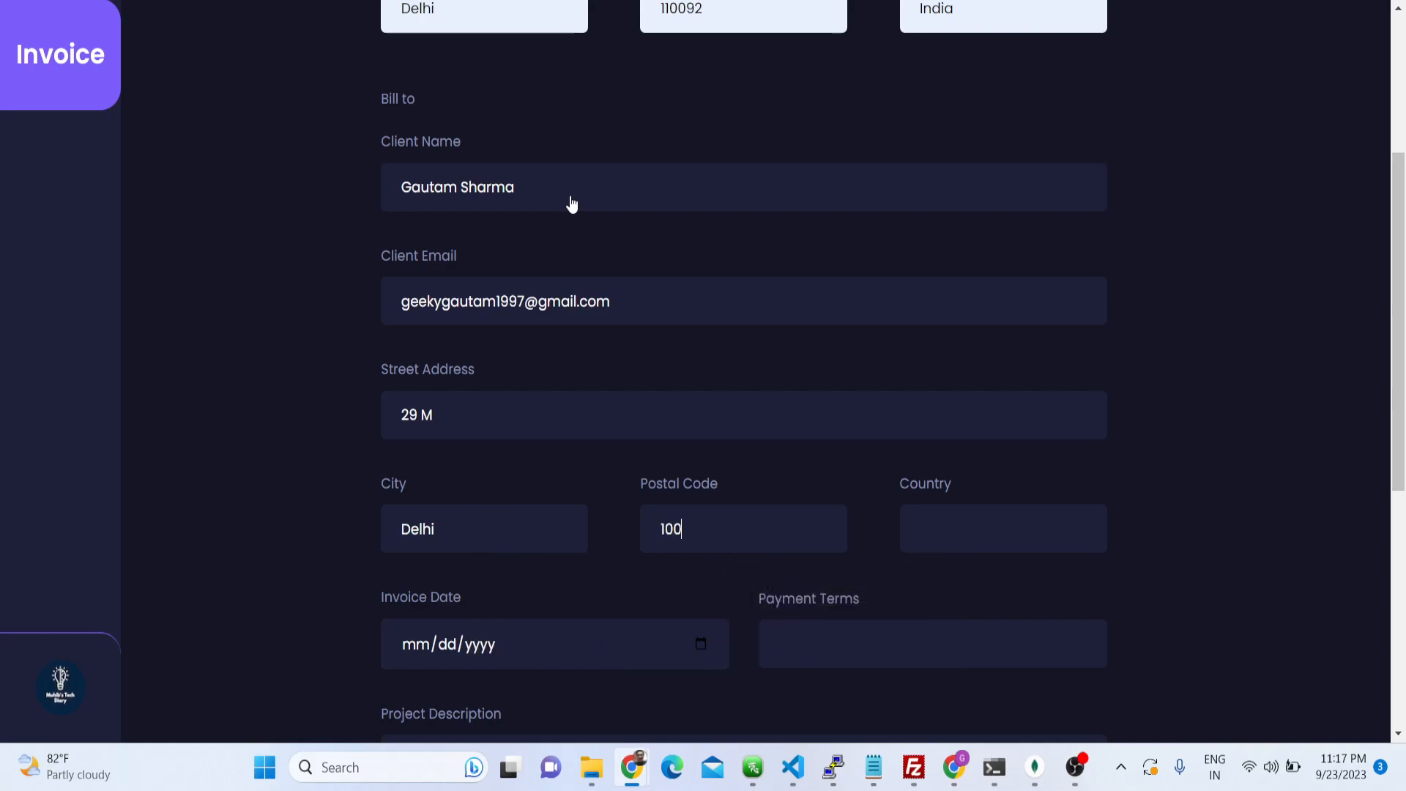
left_click(1002, 528)
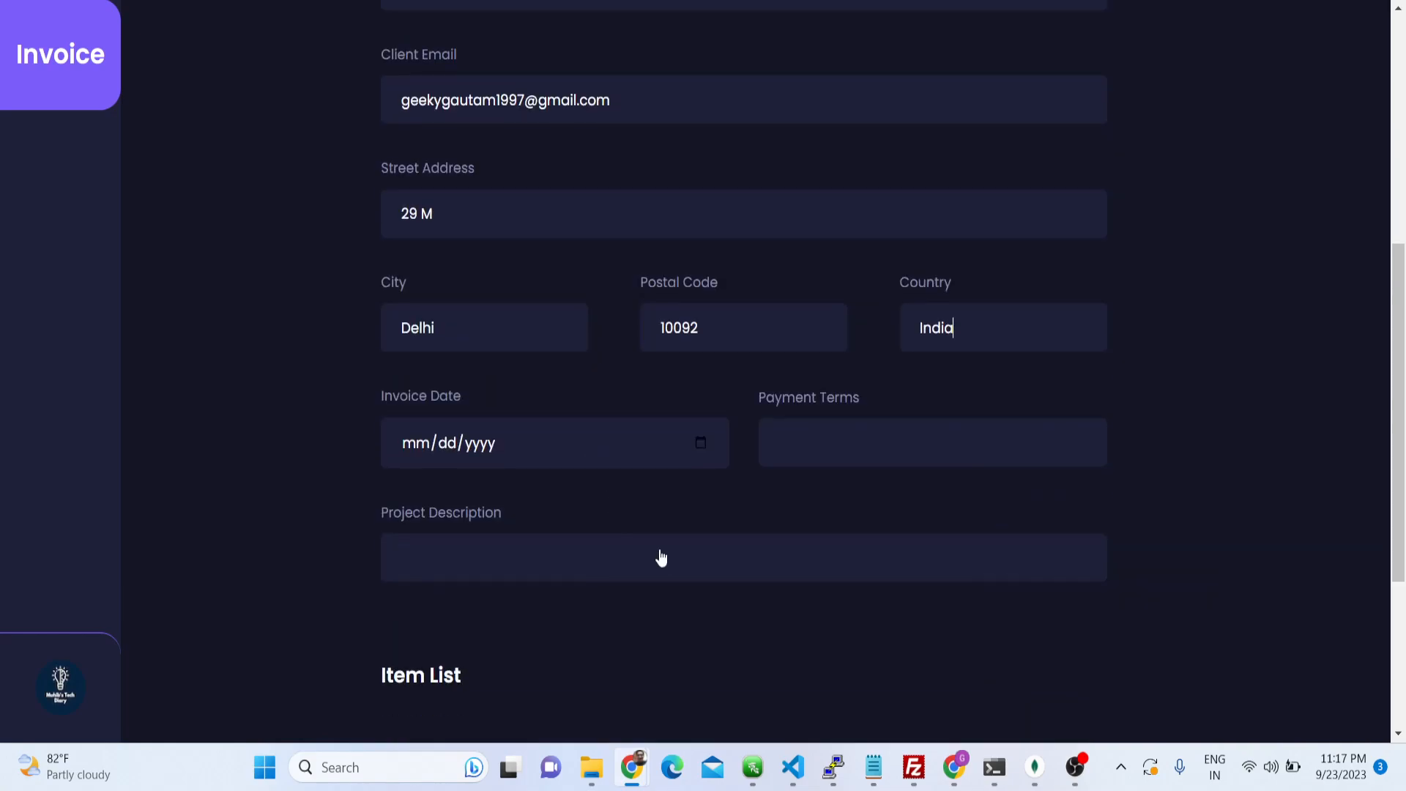
Step: Set invoice date 06/23/2017, payment terms Automatic, and the project description
scroll("down", 3)
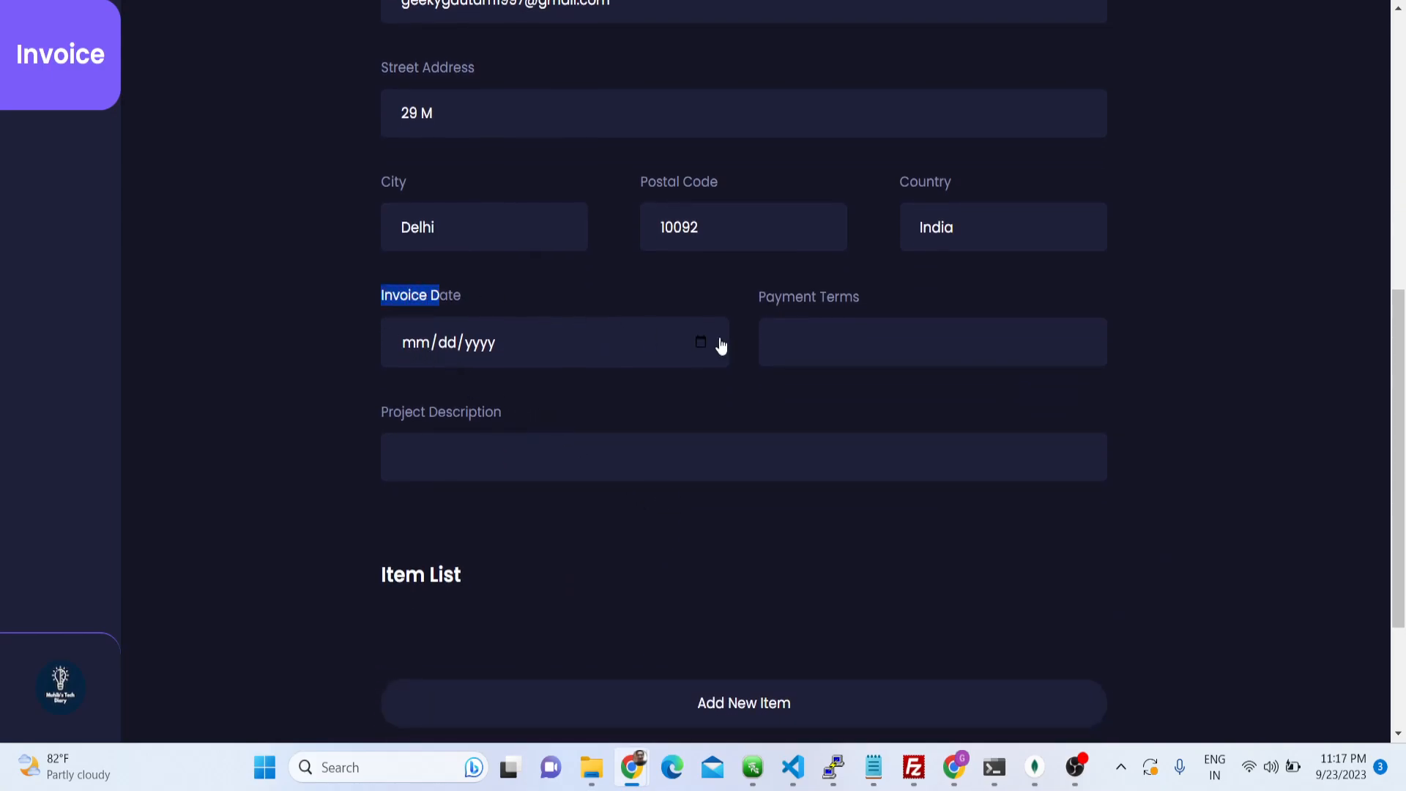
left_click(702, 342)
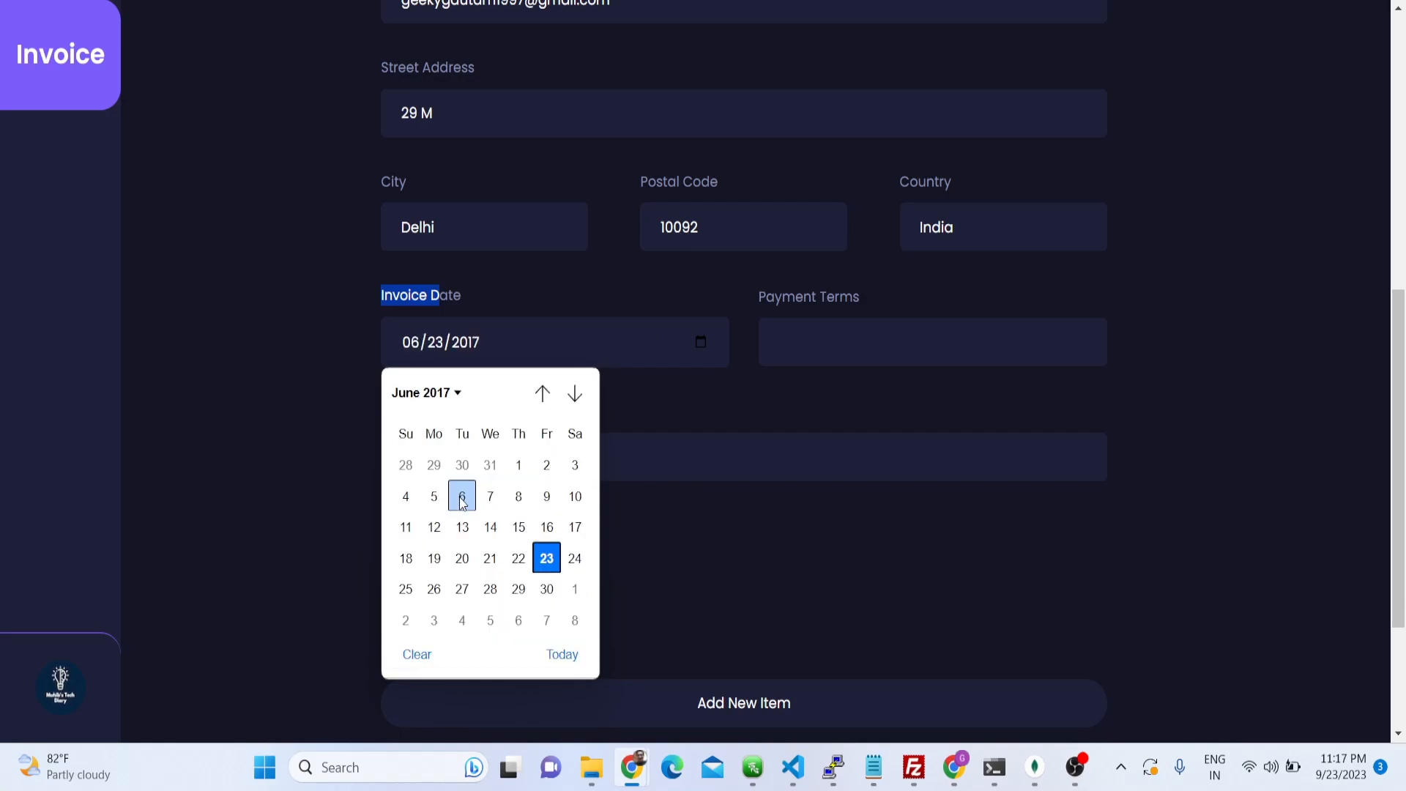
left_click(931, 342)
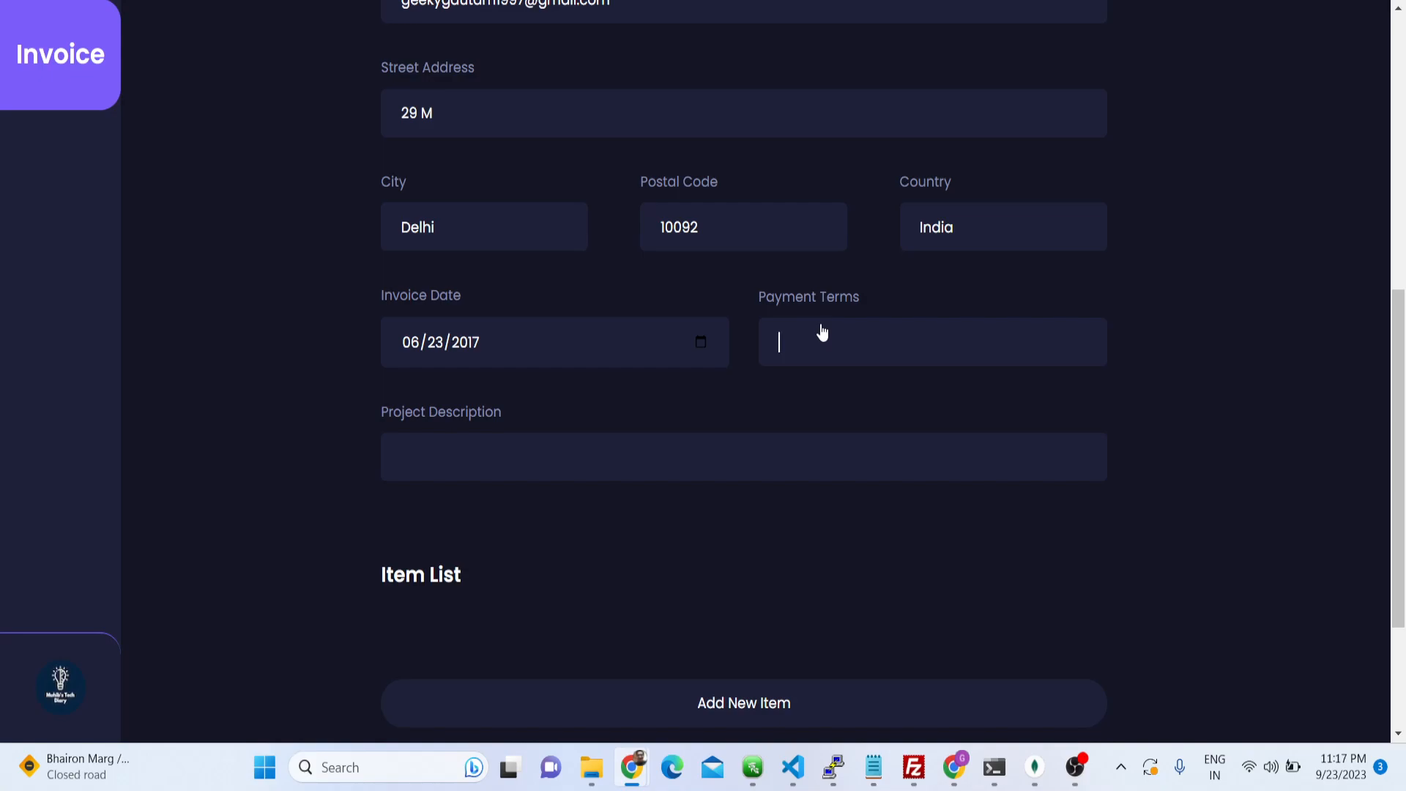
type("Automatic")
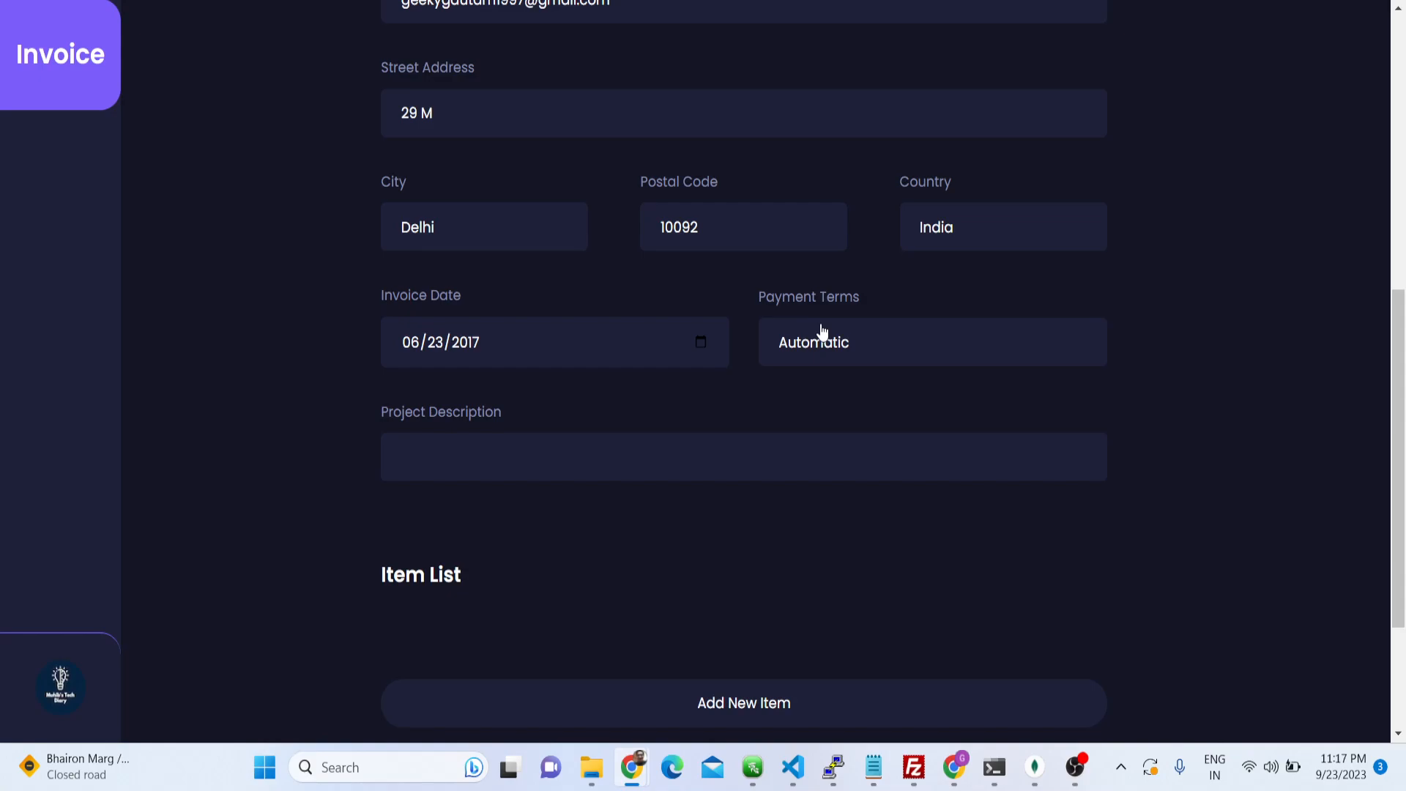
type("This is th")
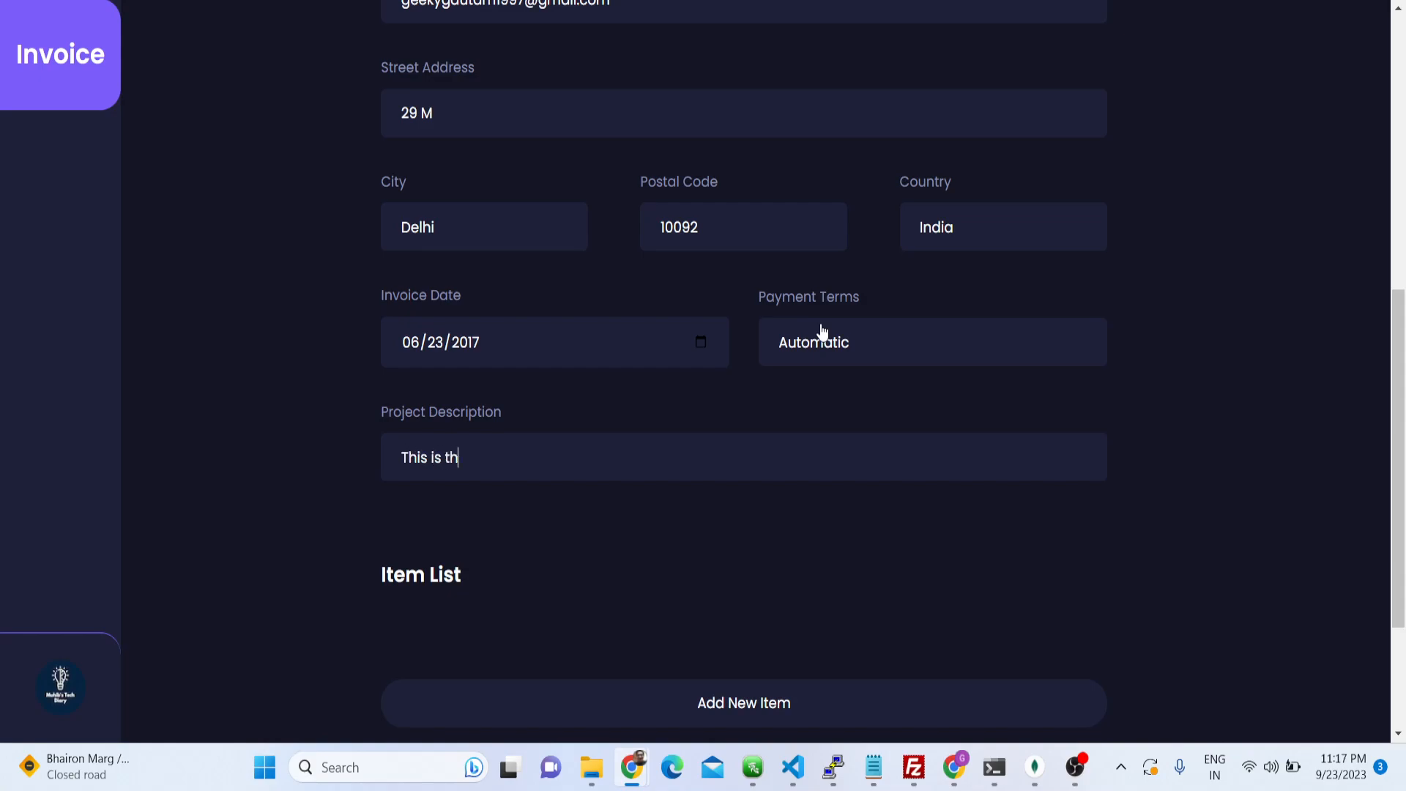
type("e source code pro")
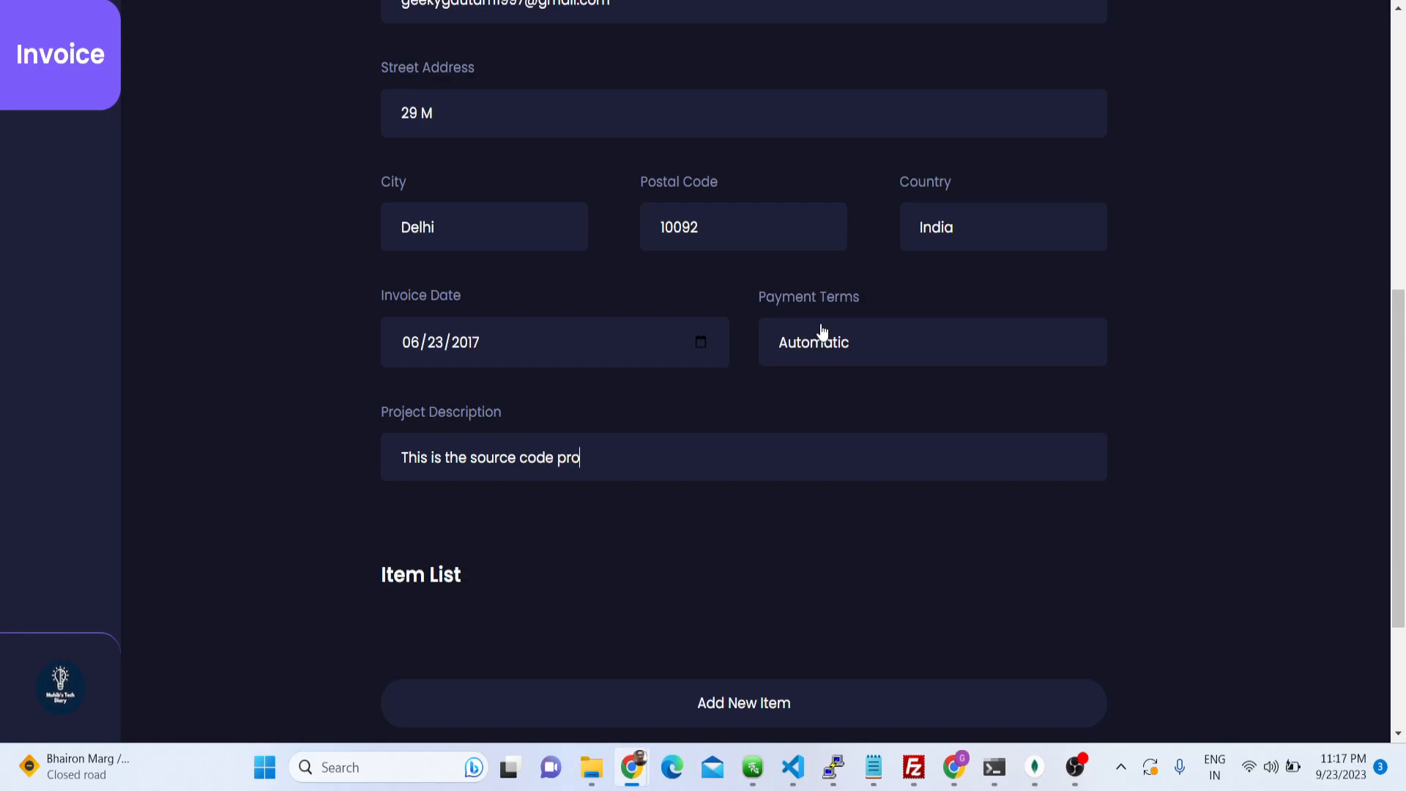
type("ject website")
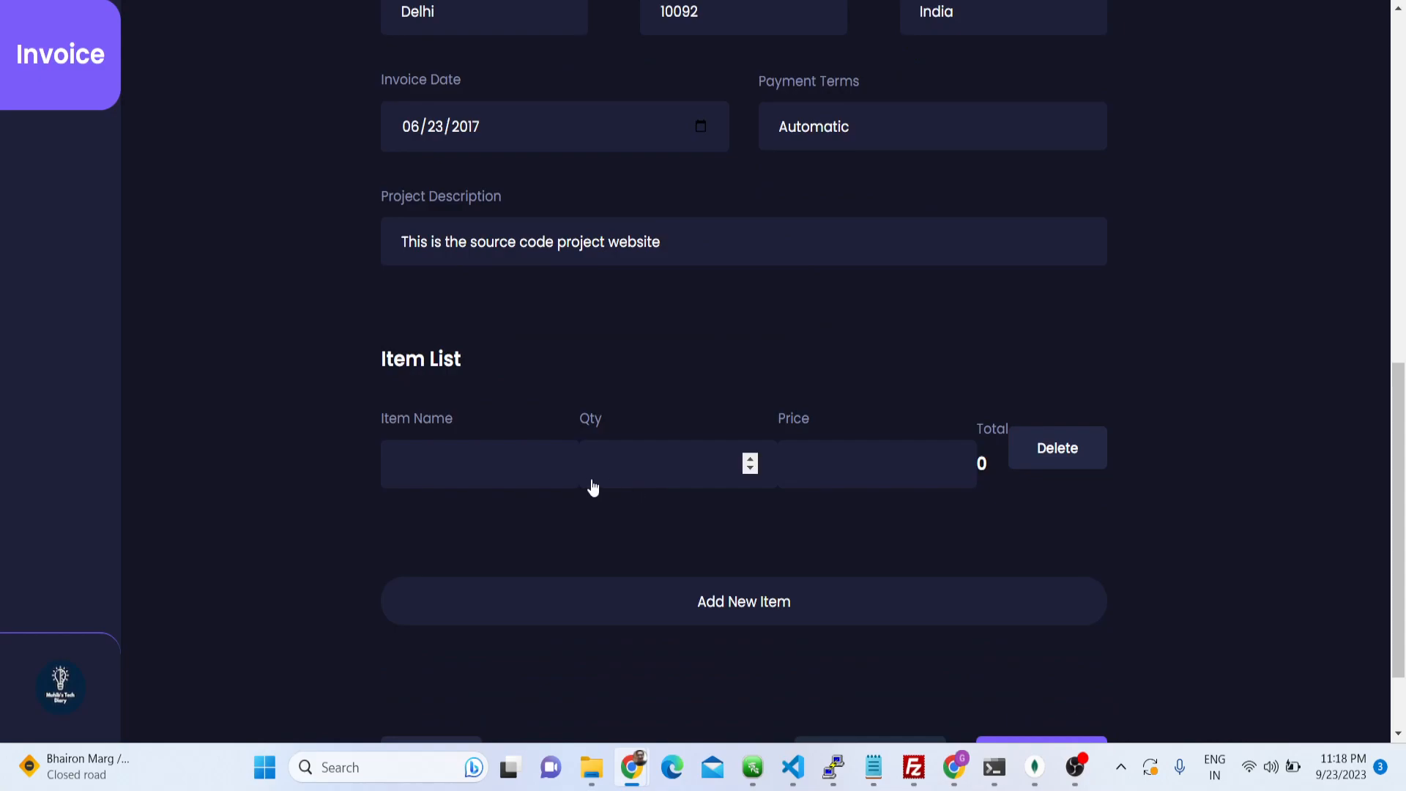
Step: Enter quantity 2 for the item row and add a second item named Rice
left_click(480, 464)
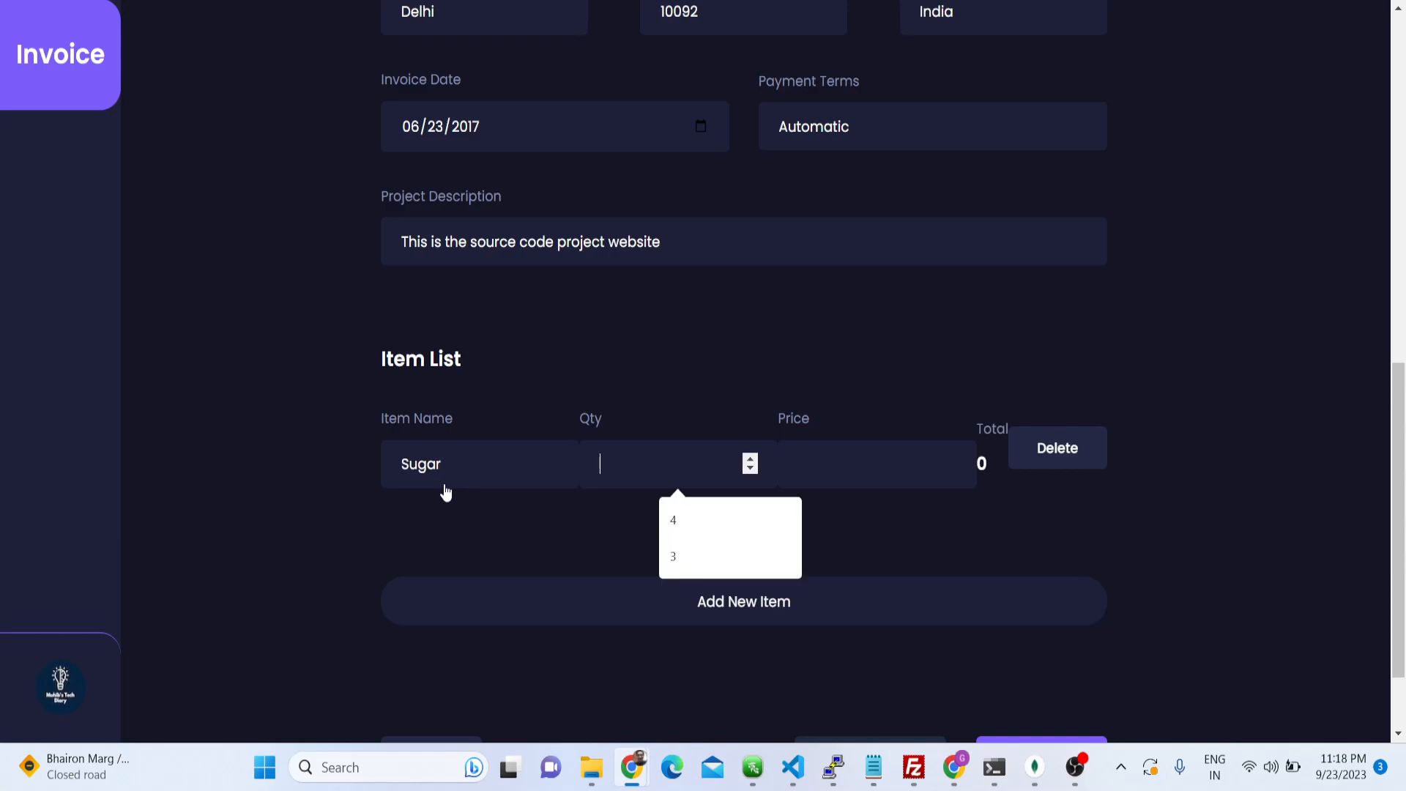
type("2")
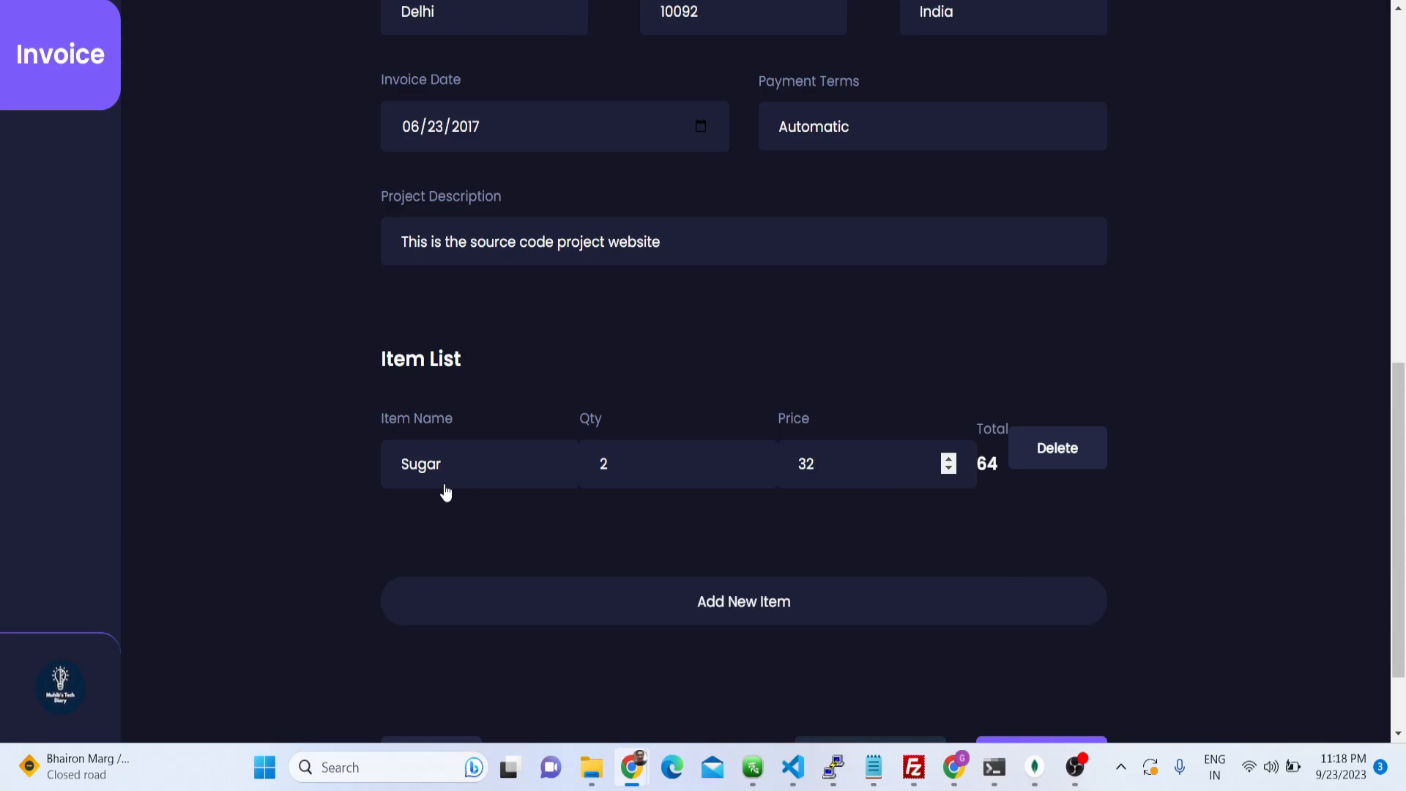
left_click(743, 600)
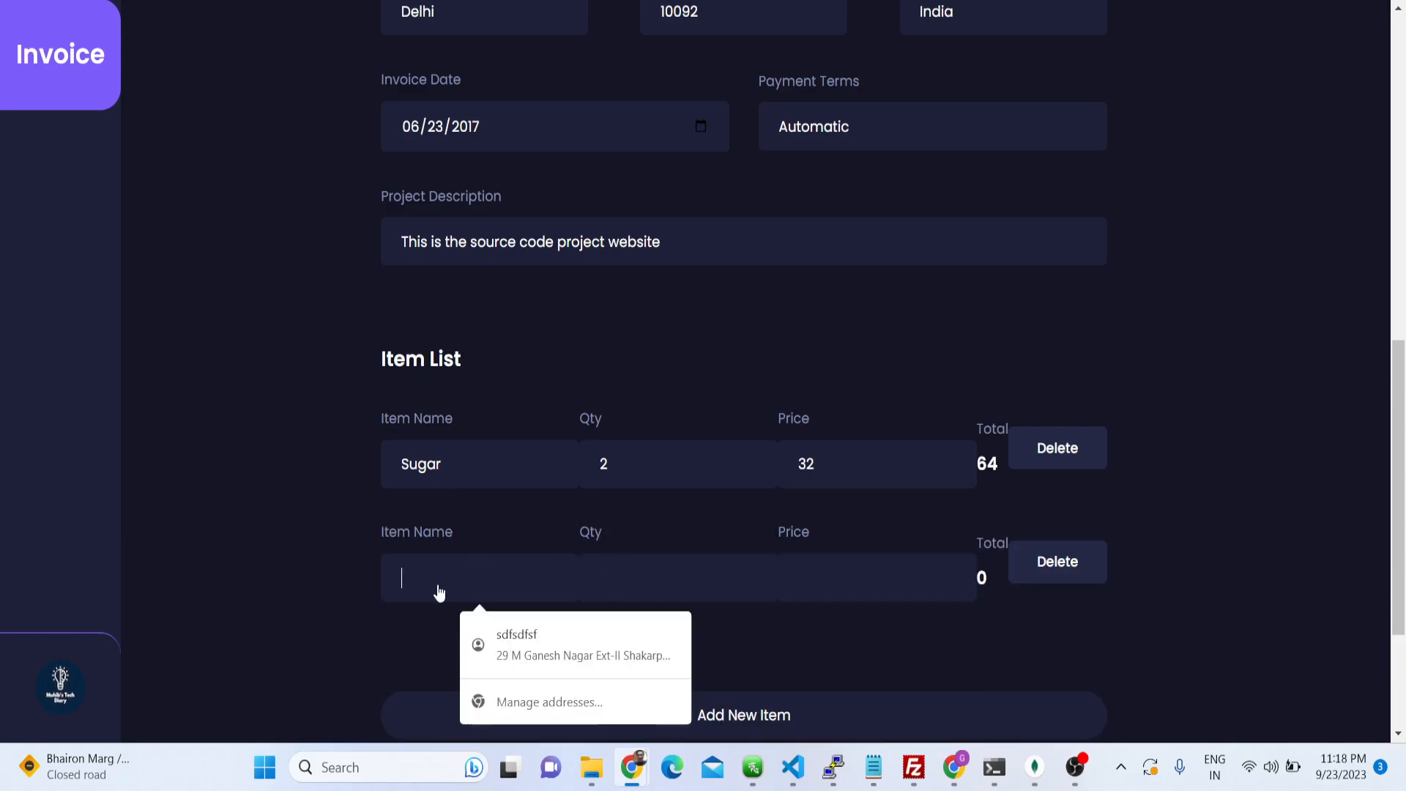
type("Rice")
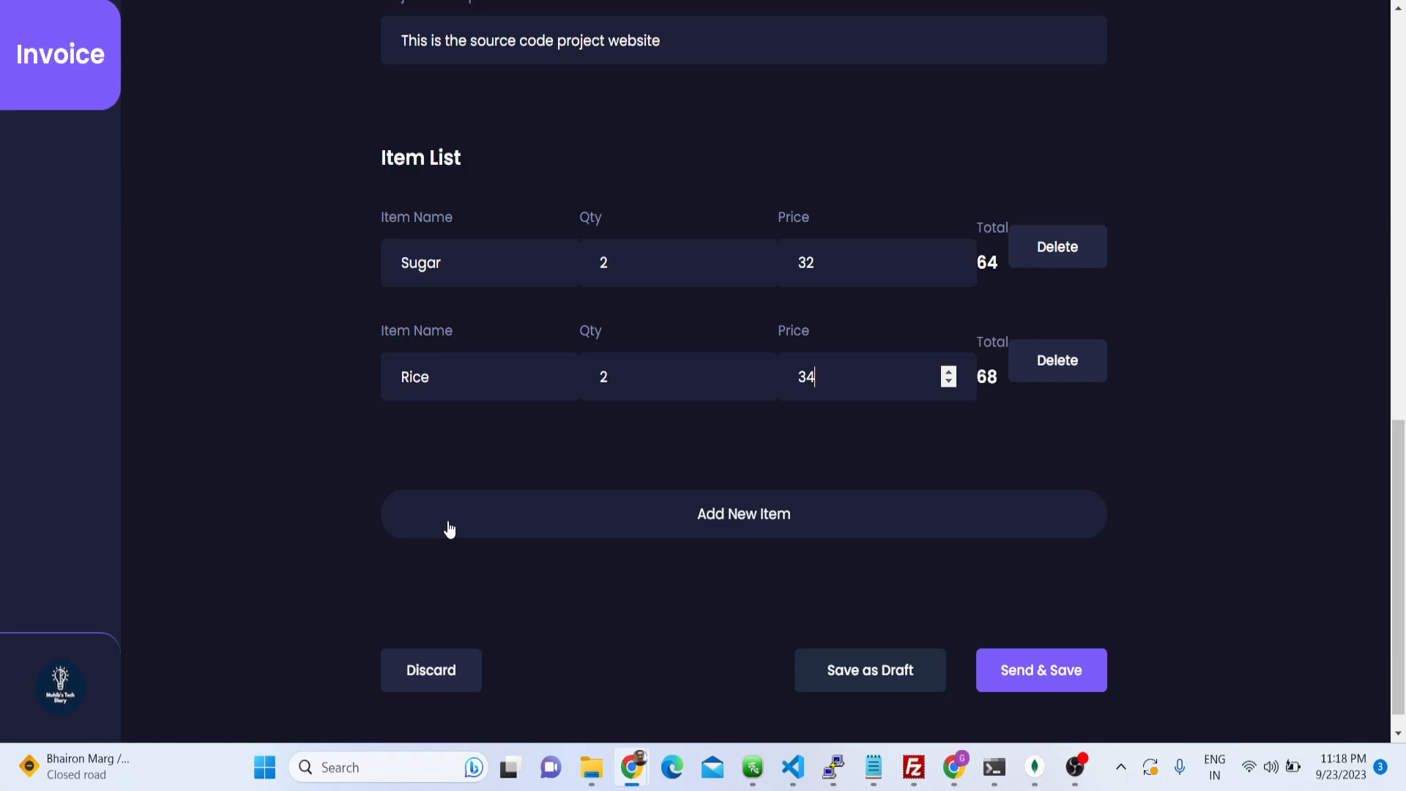
Step: Send and save the invoice so it lists as a $132 pending invoice
scroll("up", 3)
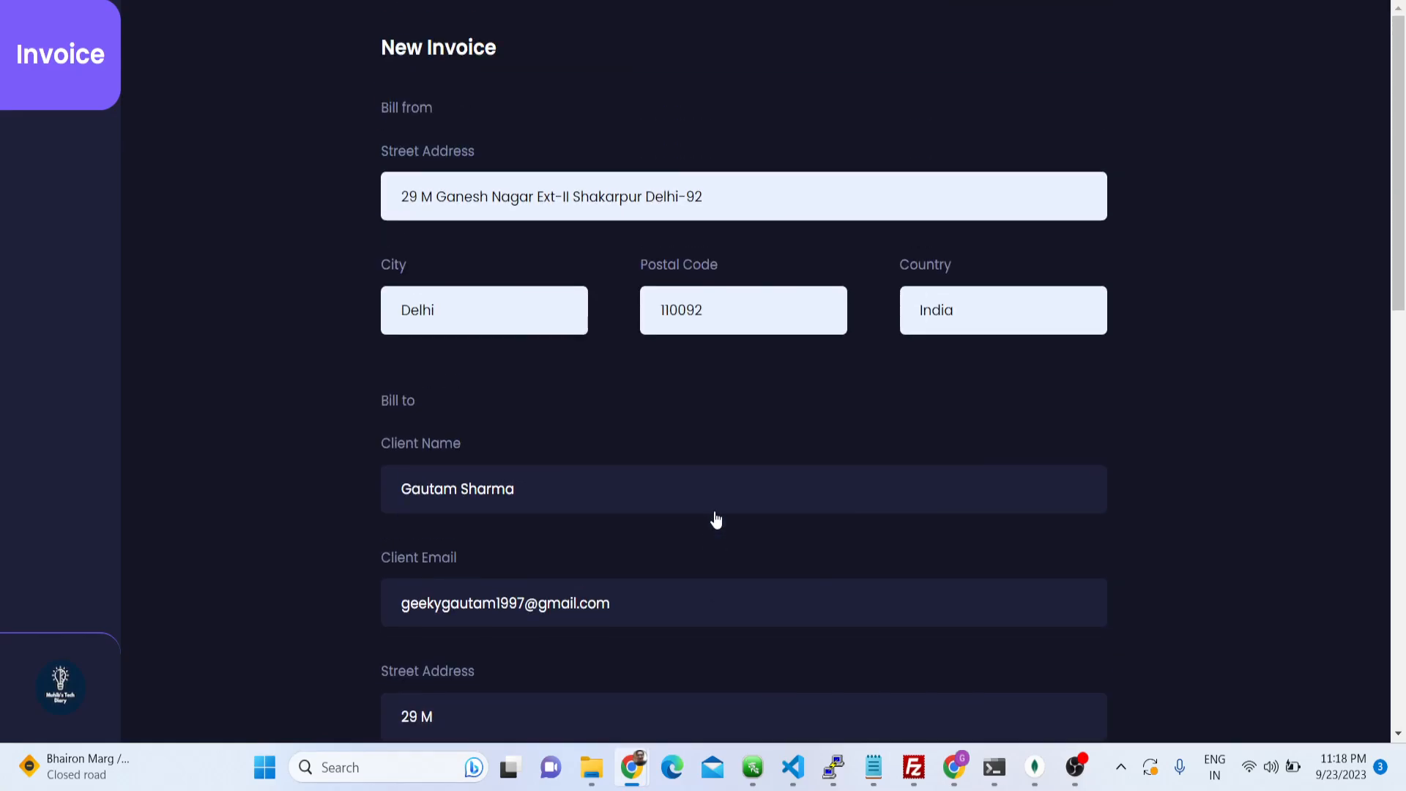
scroll("down", 3)
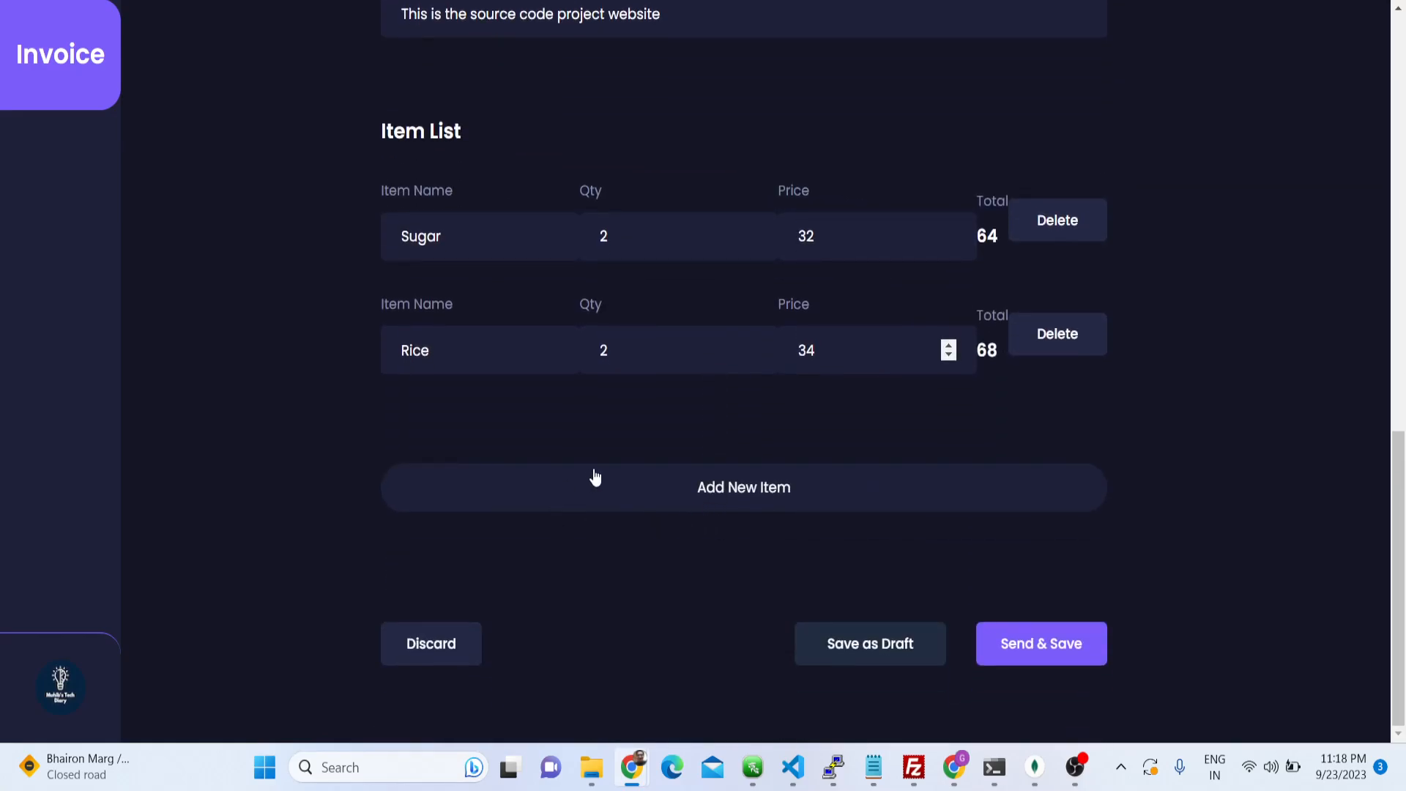
mouse_move(816, 644)
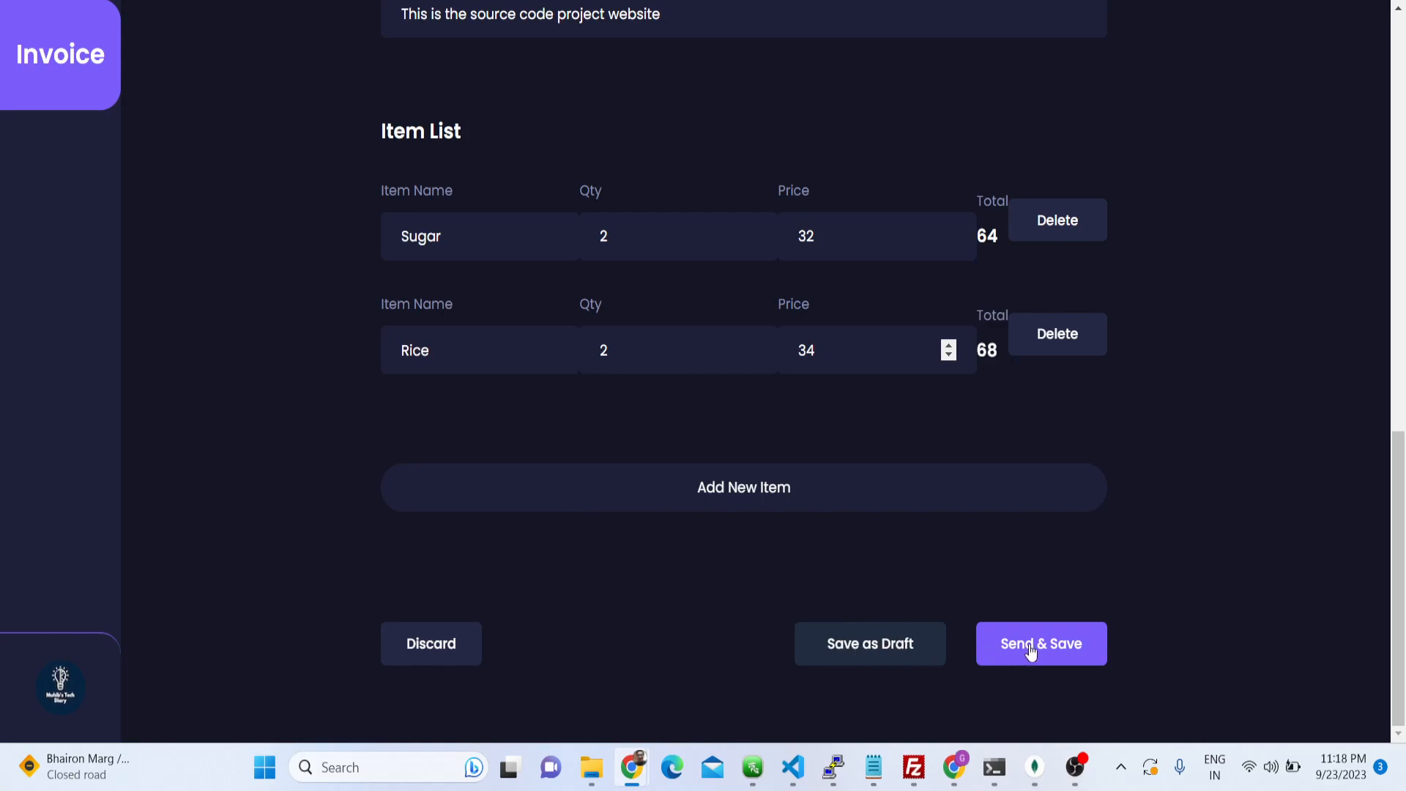
left_click(1040, 643)
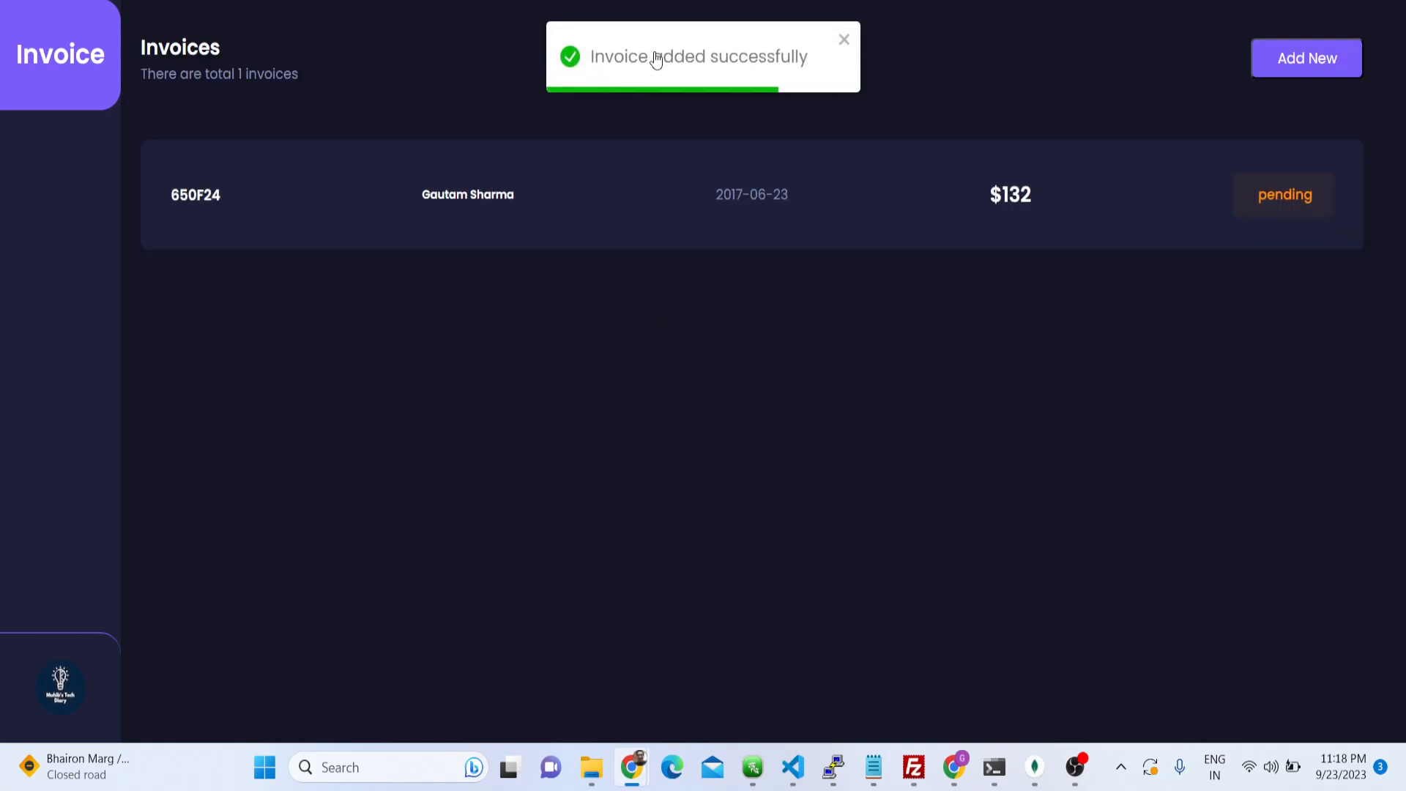
left_click(1033, 768)
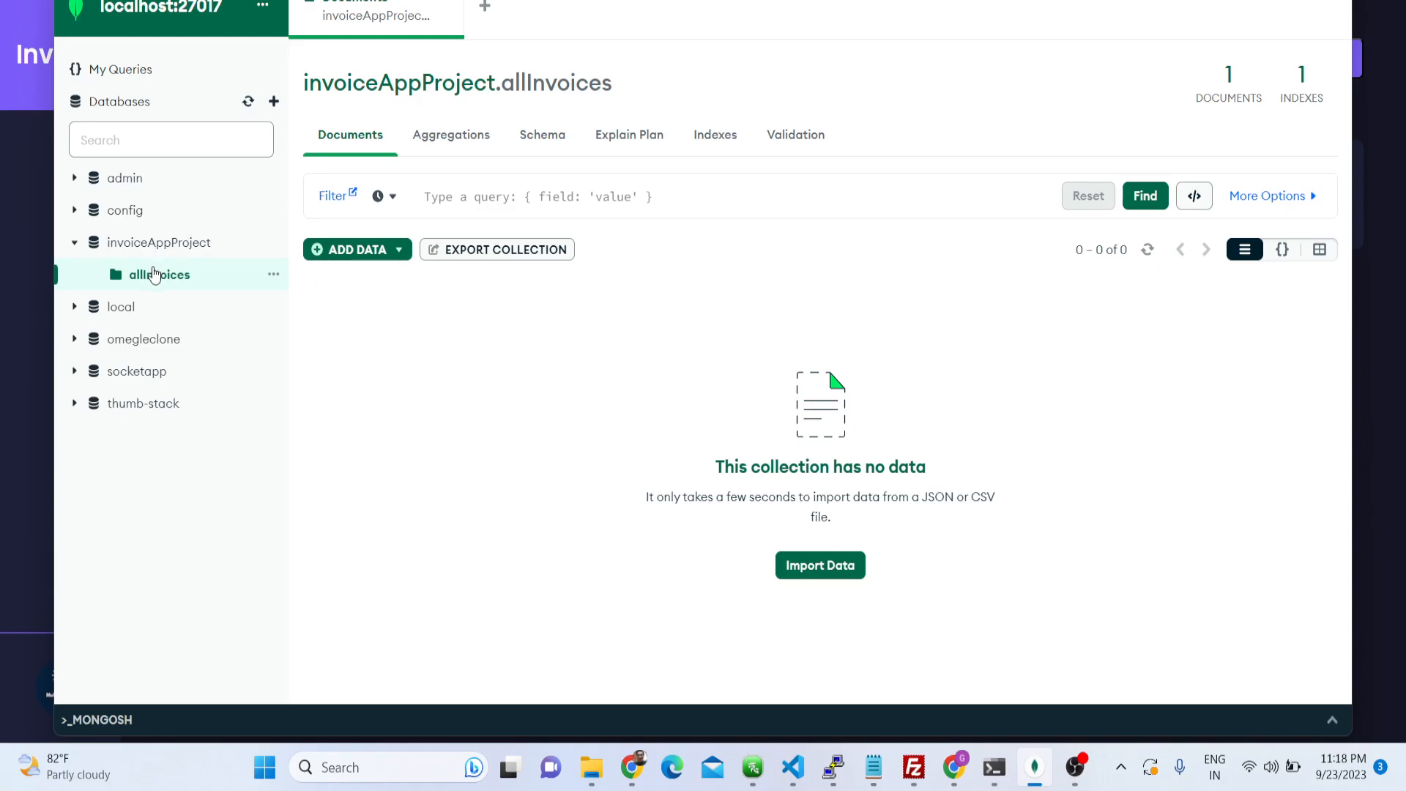
left_click(1149, 249)
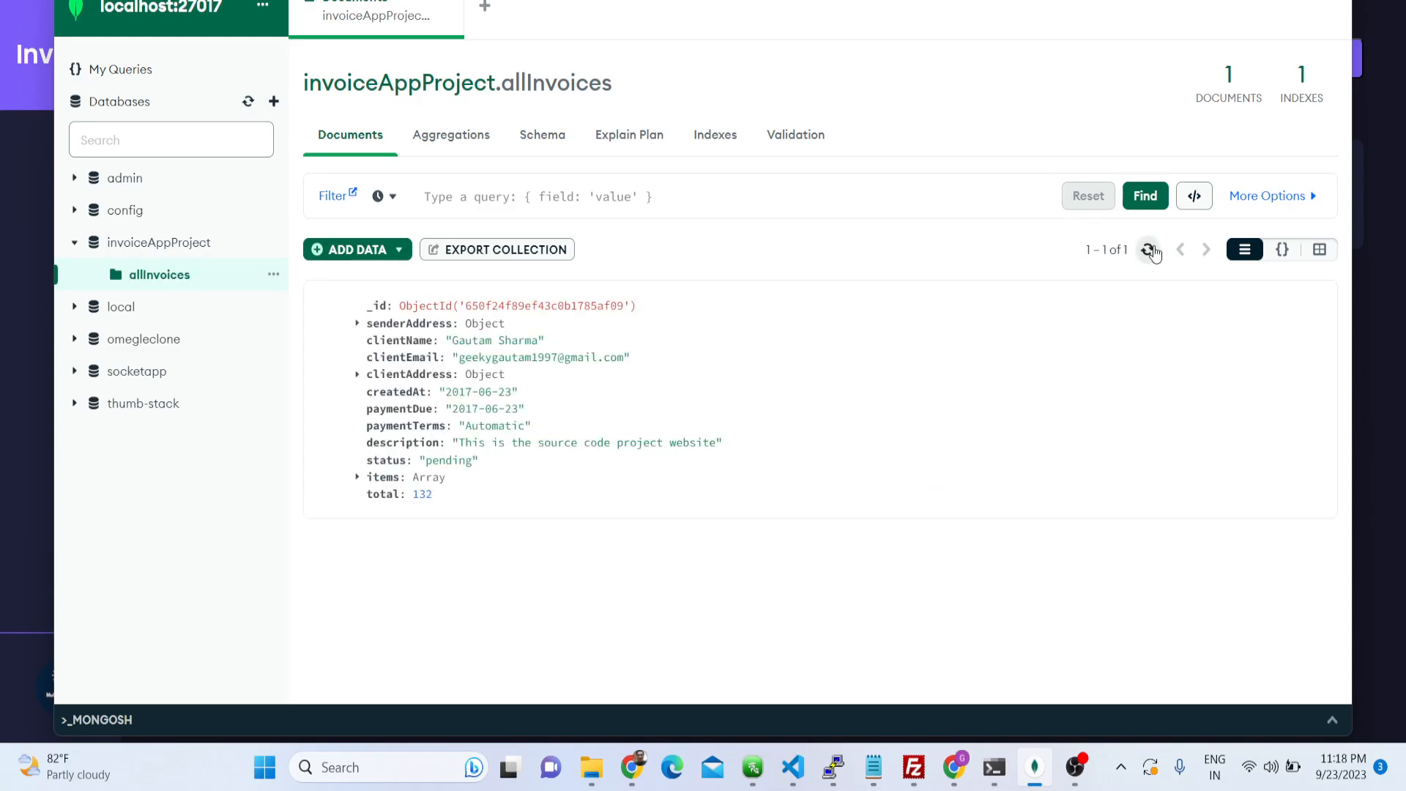
mouse_move(516, 336)
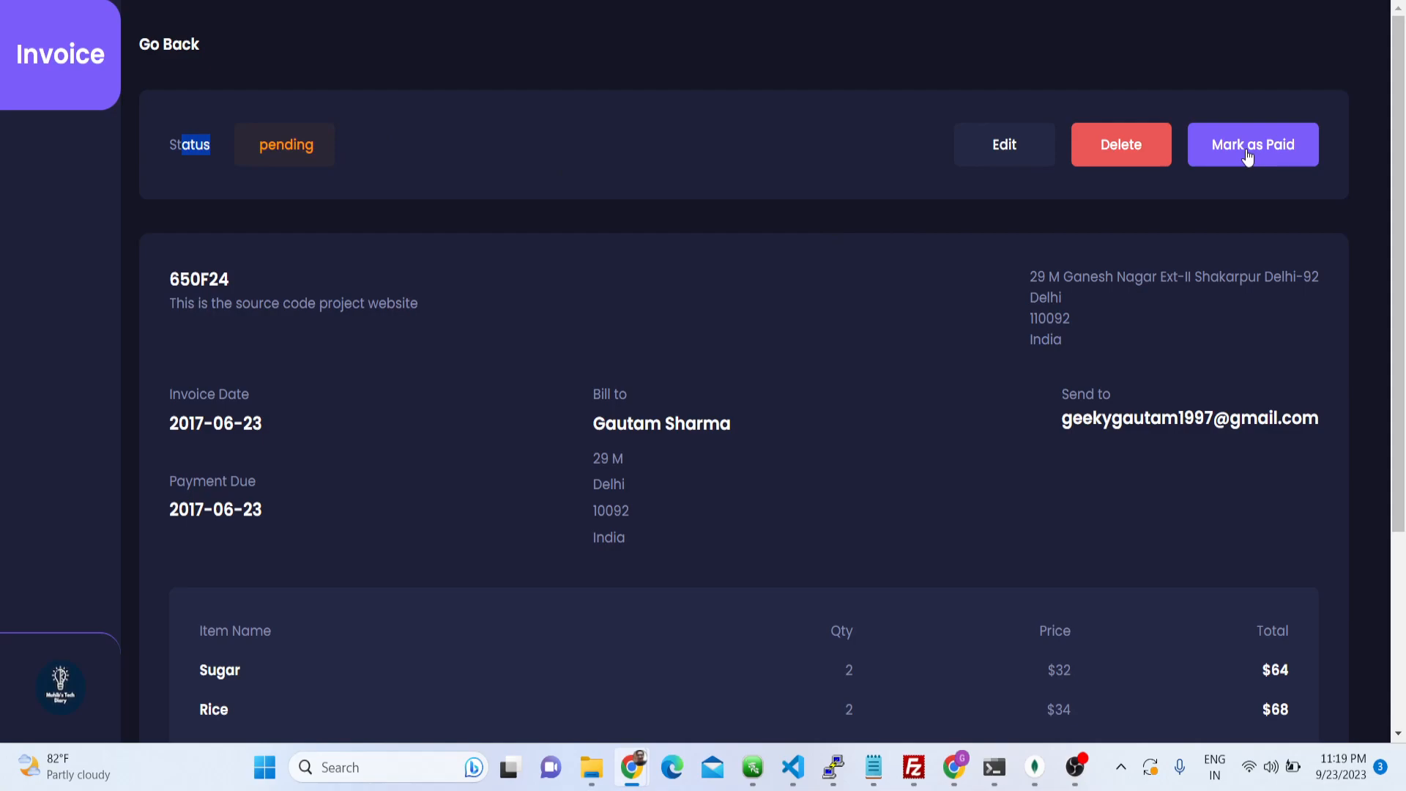
mouse_move(1287, 140)
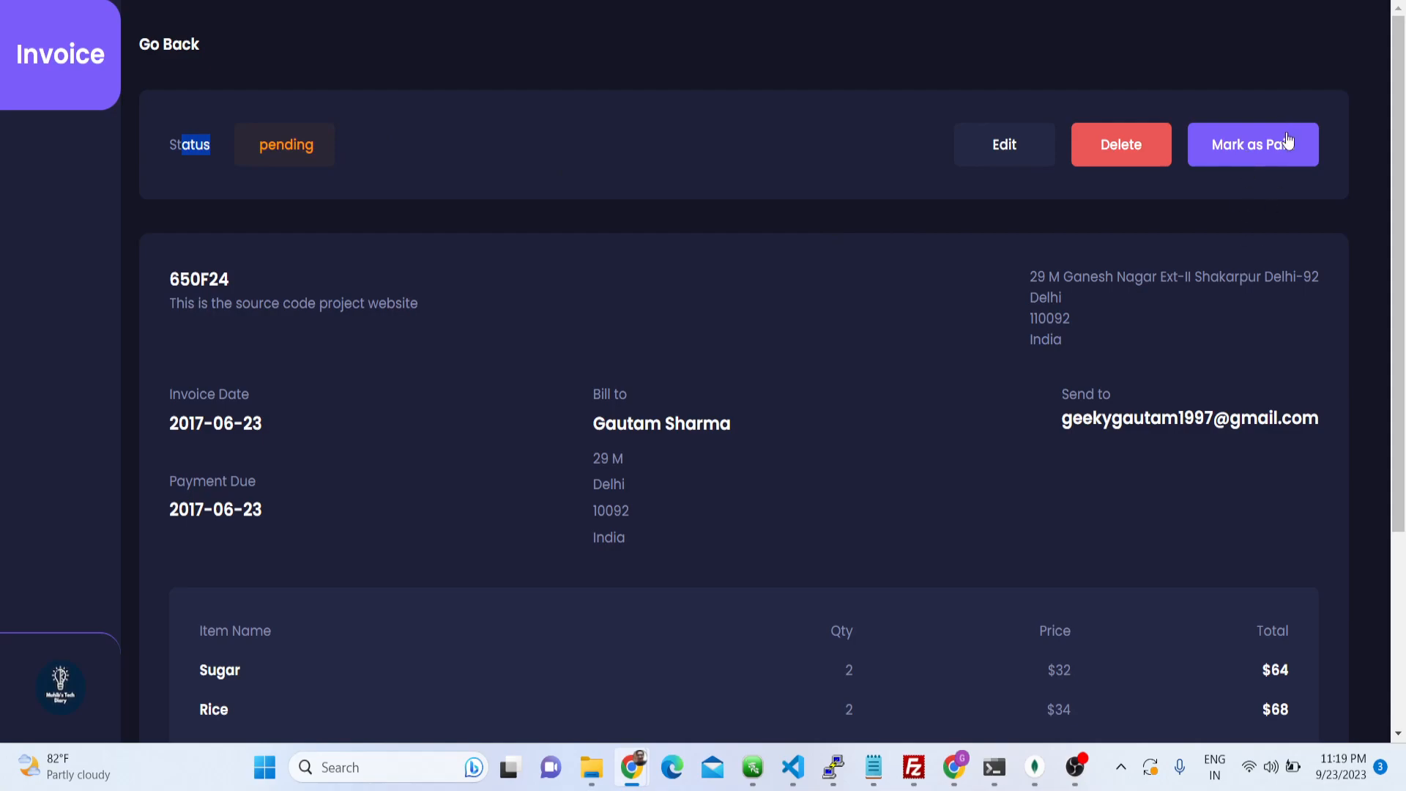
mouse_move(1080, 146)
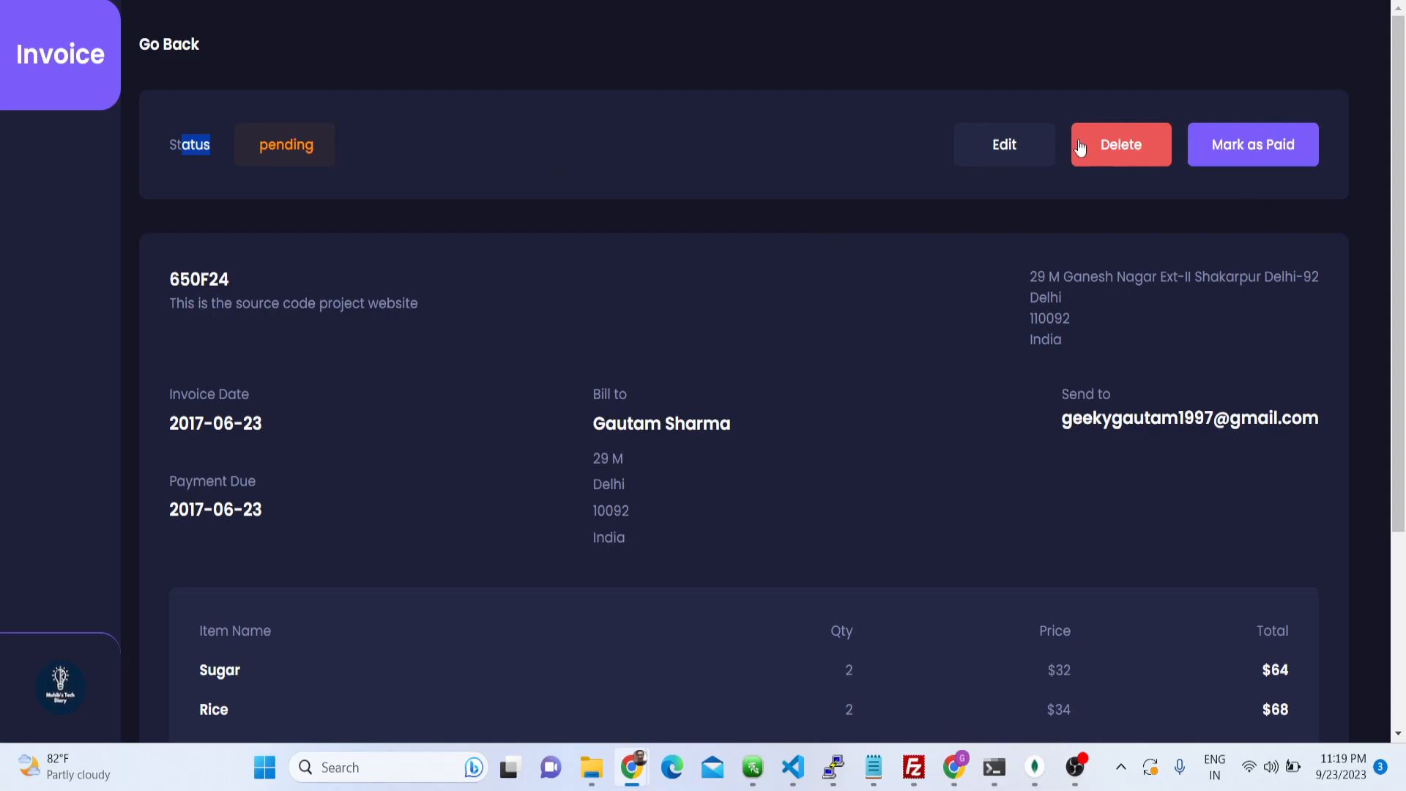
Step: Edit invoice 650F24 to add item FFSDF (qty 4, price 14) and save the changes
left_click(1003, 144)
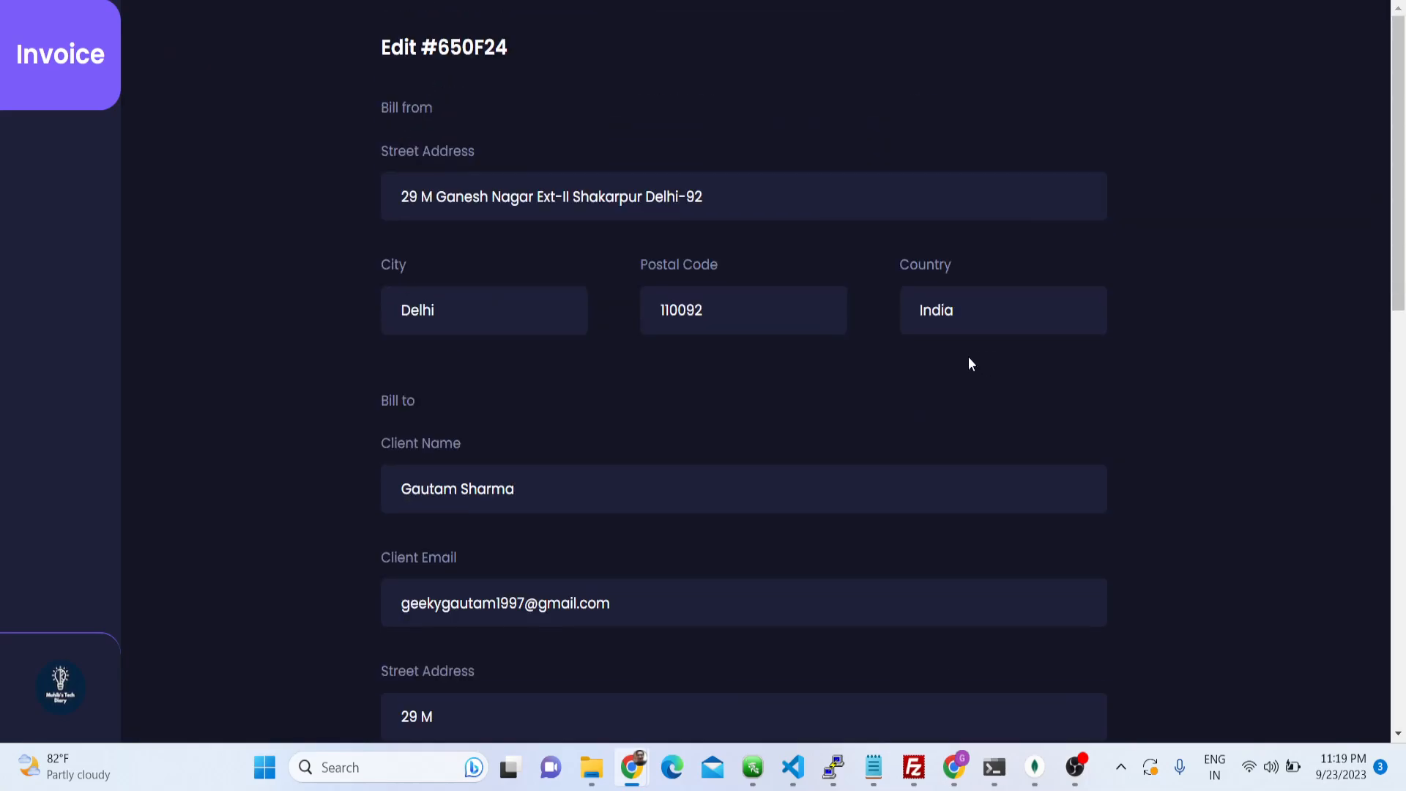
scroll("down", 3)
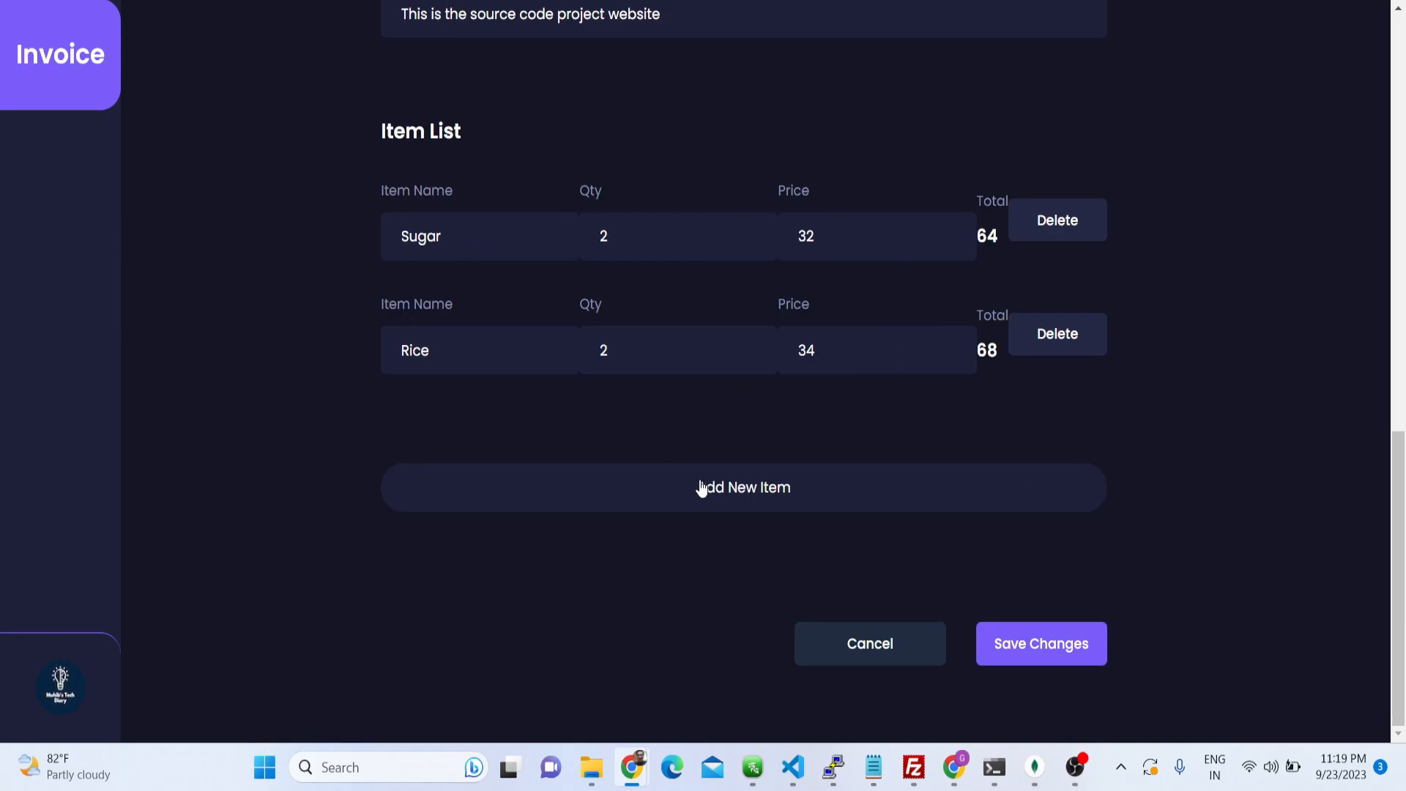
left_click(743, 487)
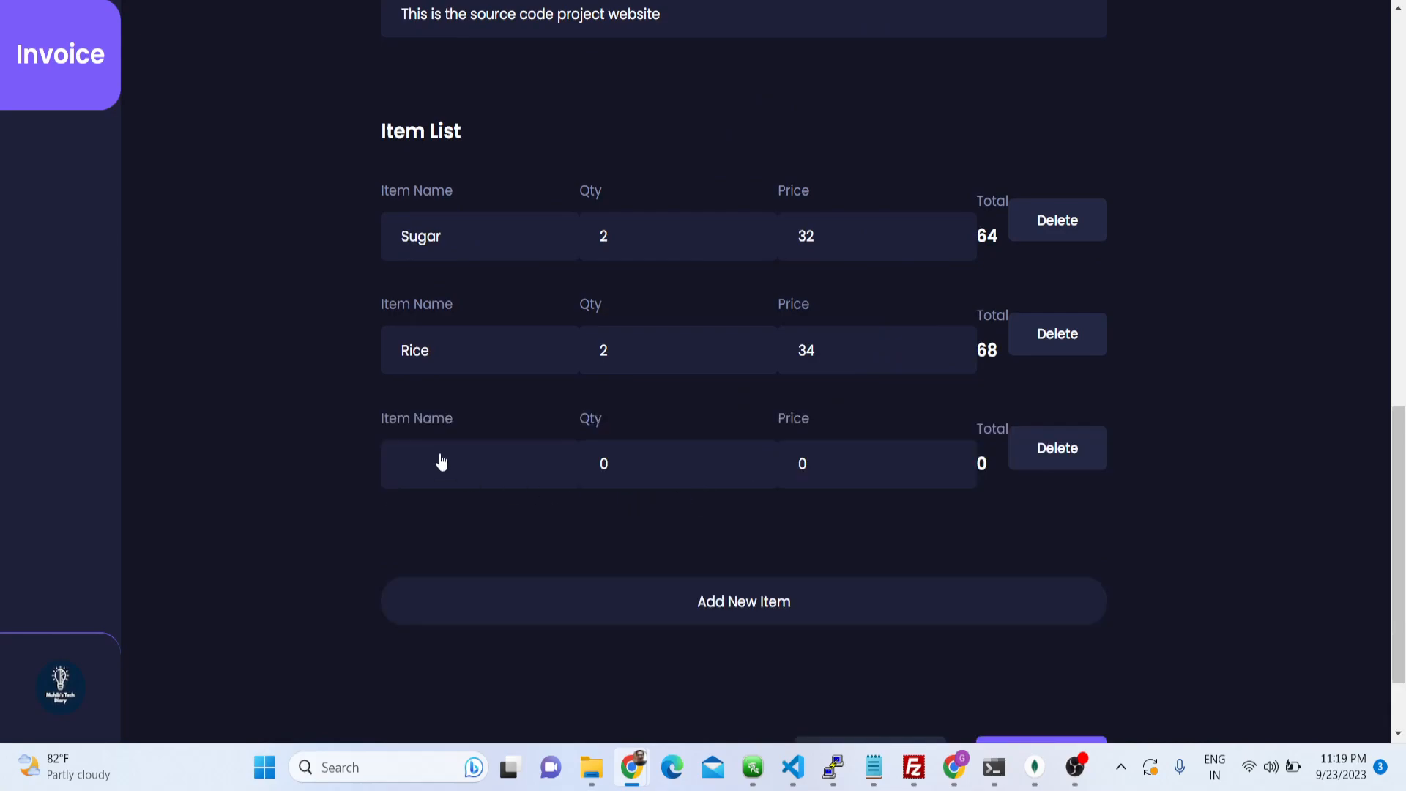
left_click(440, 464)
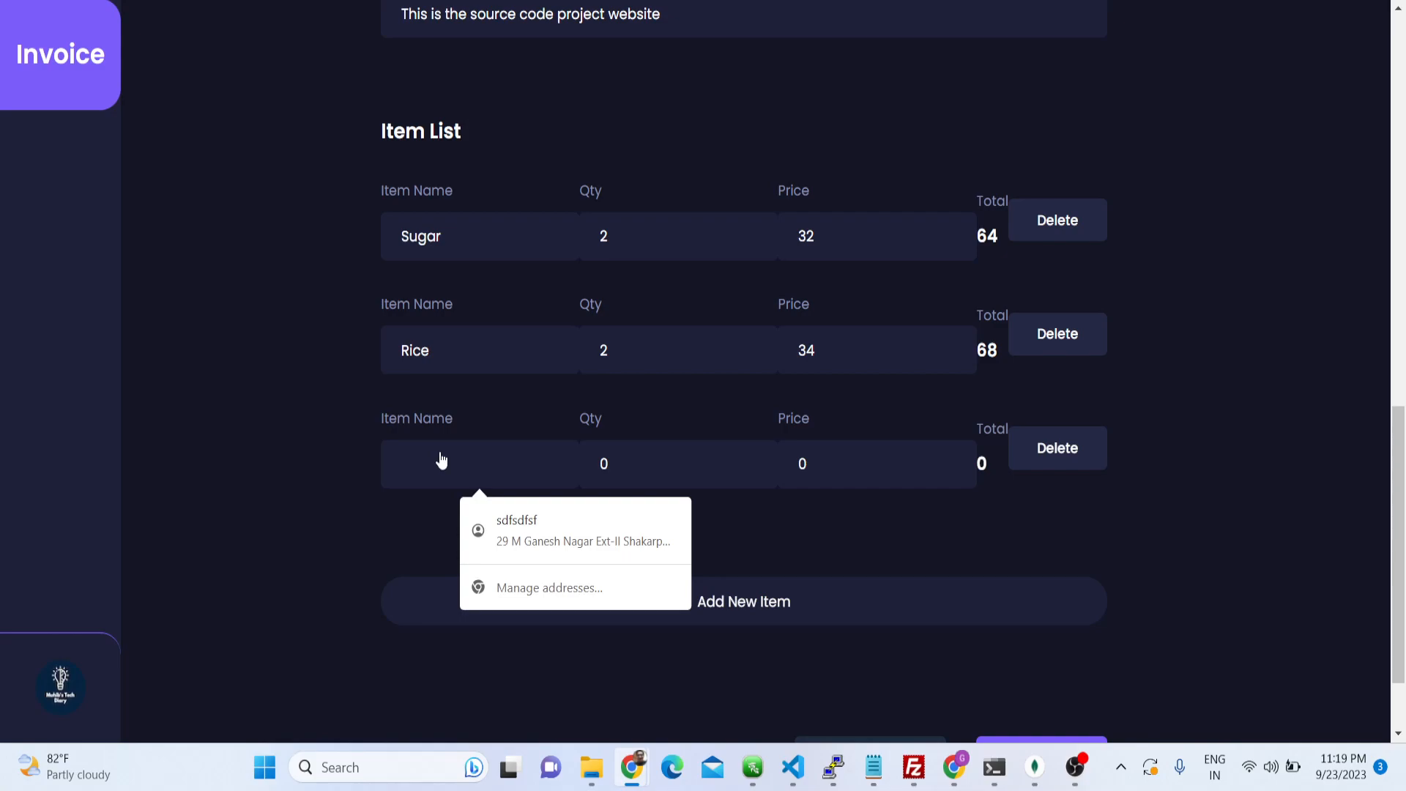
type("FFSDF")
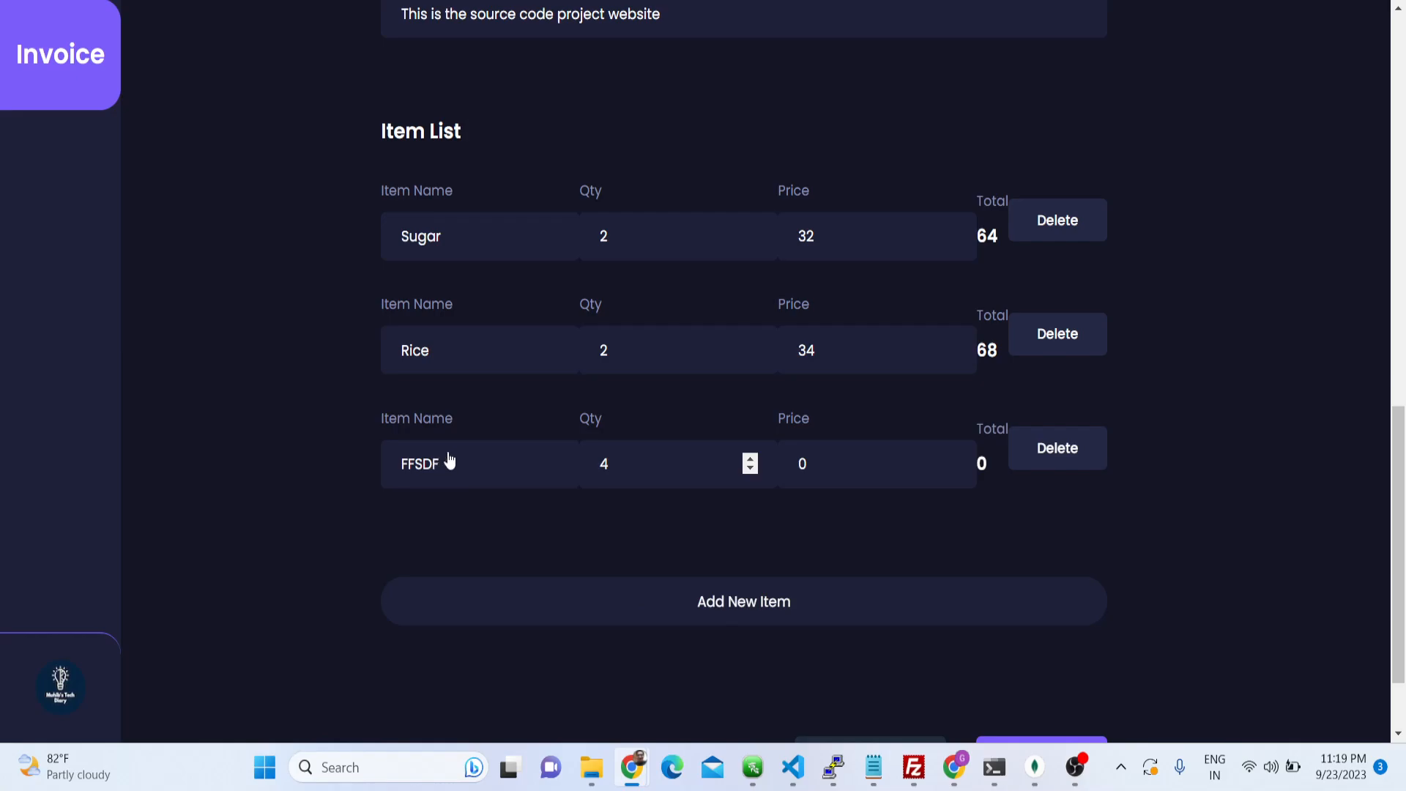
left_click(802, 463)
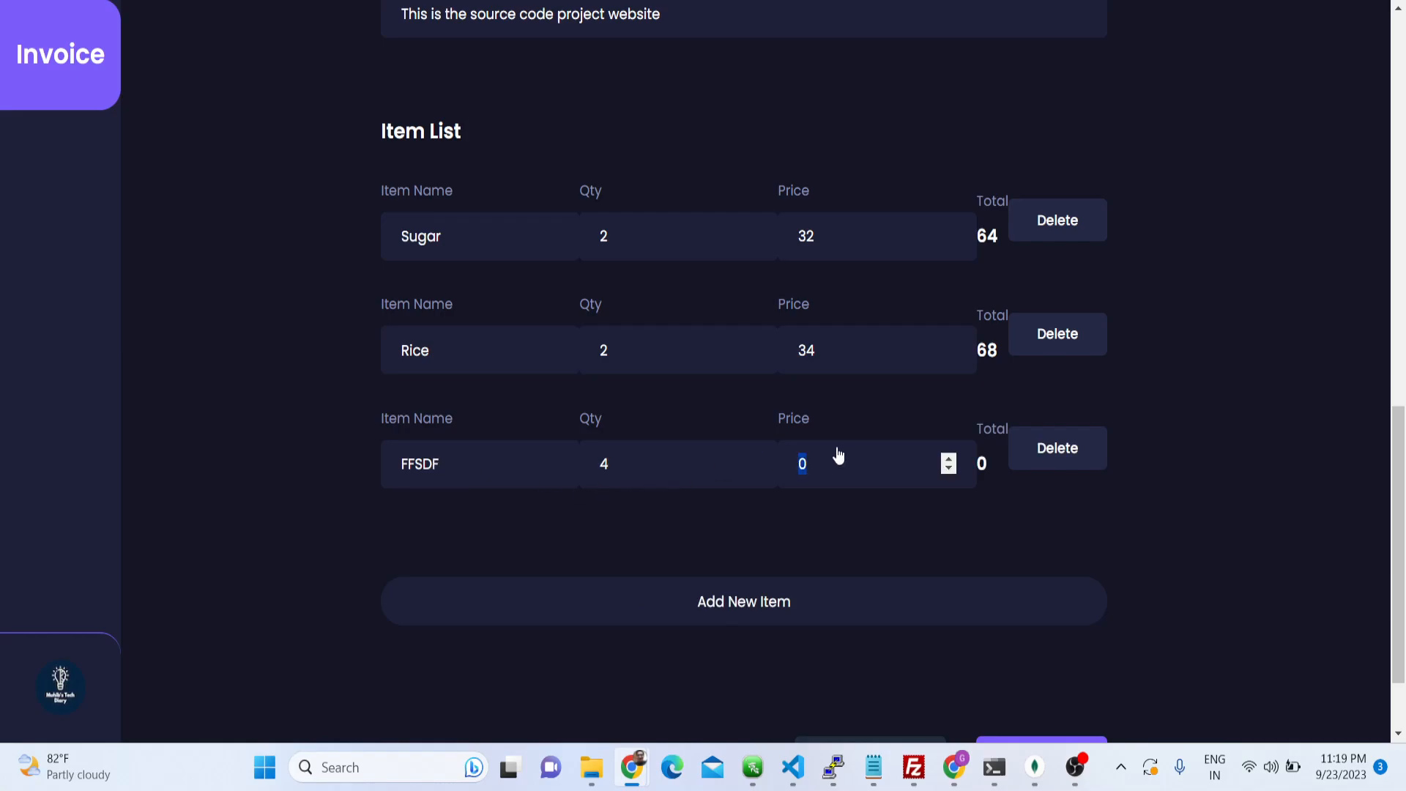
type("14")
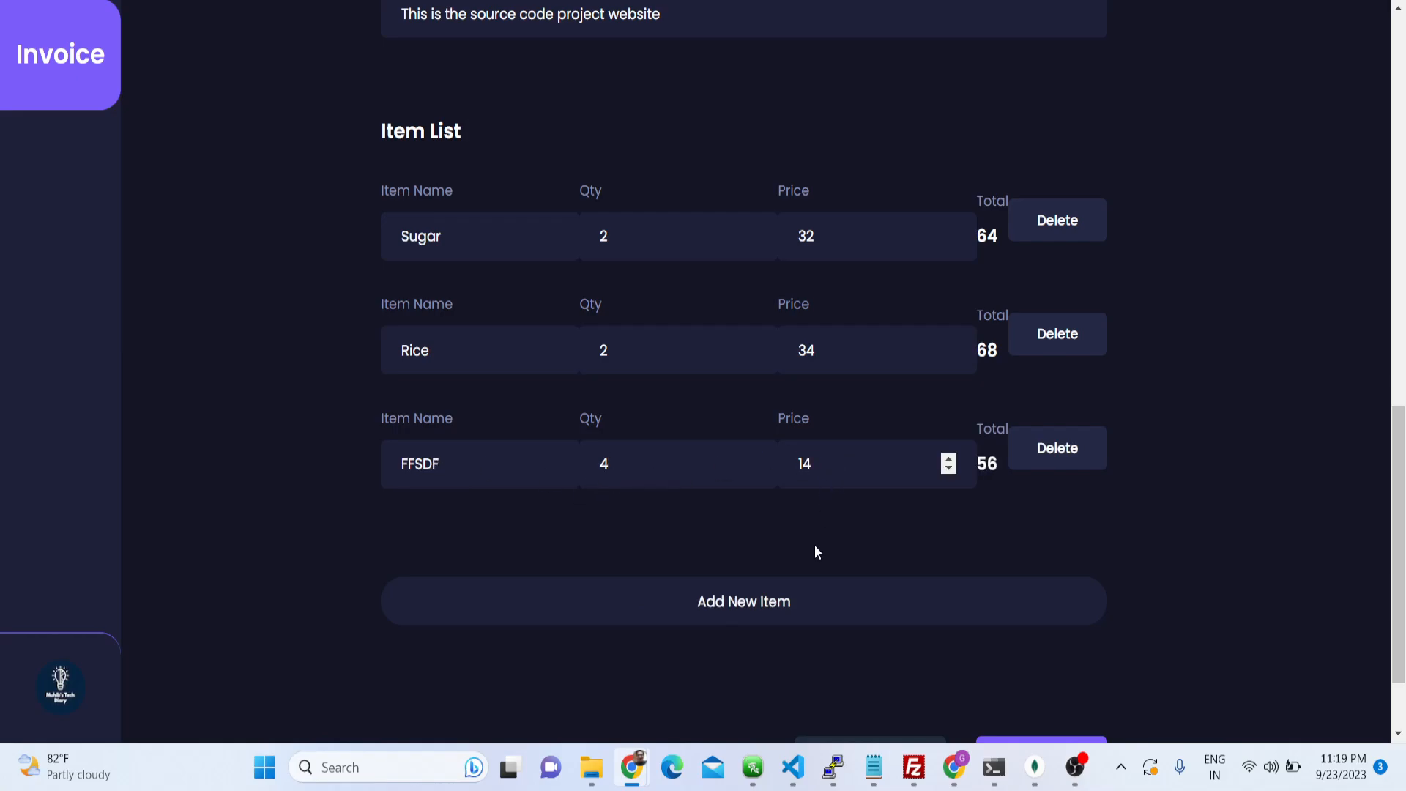
scroll("down", 3)
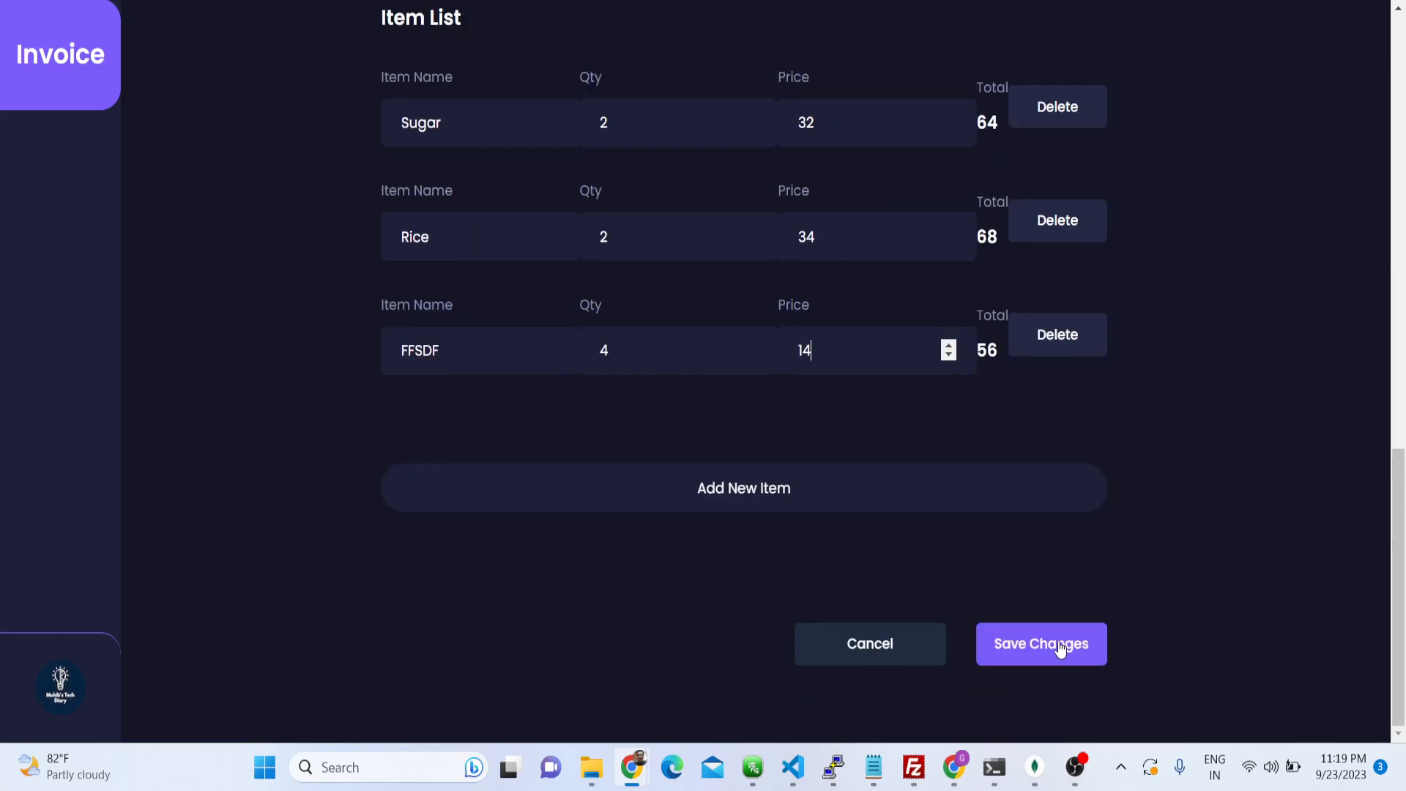
left_click(1039, 643)
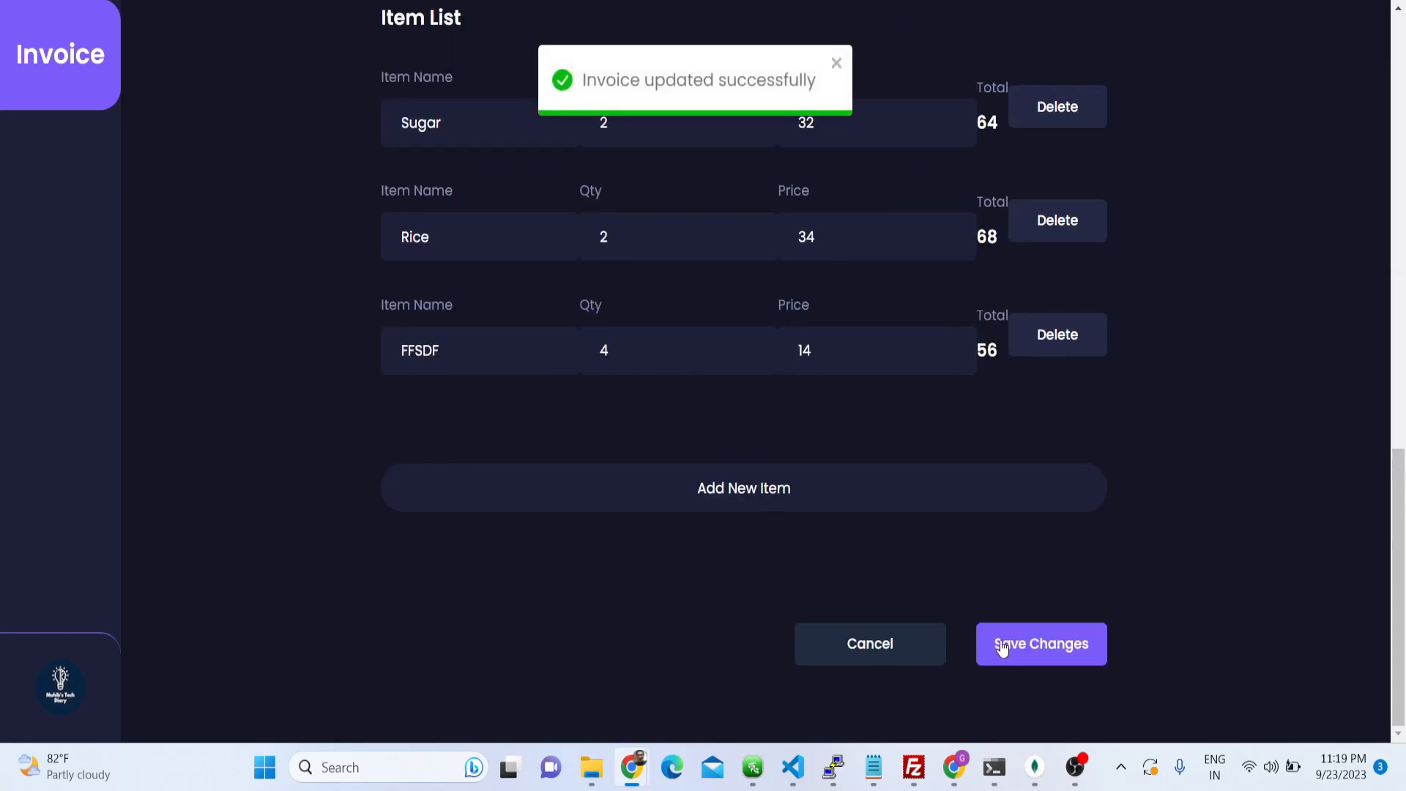
left_click(1040, 644)
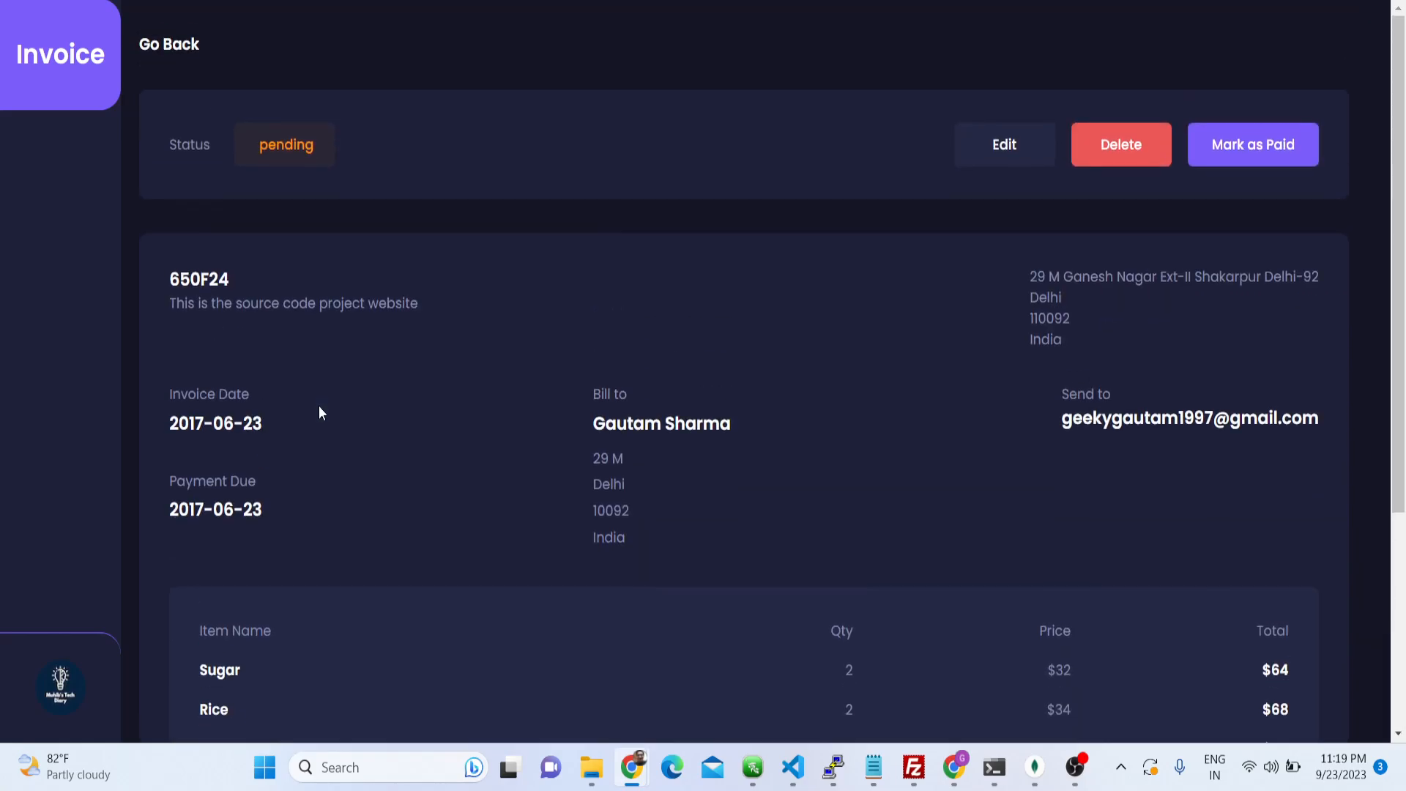
scroll("down", 3)
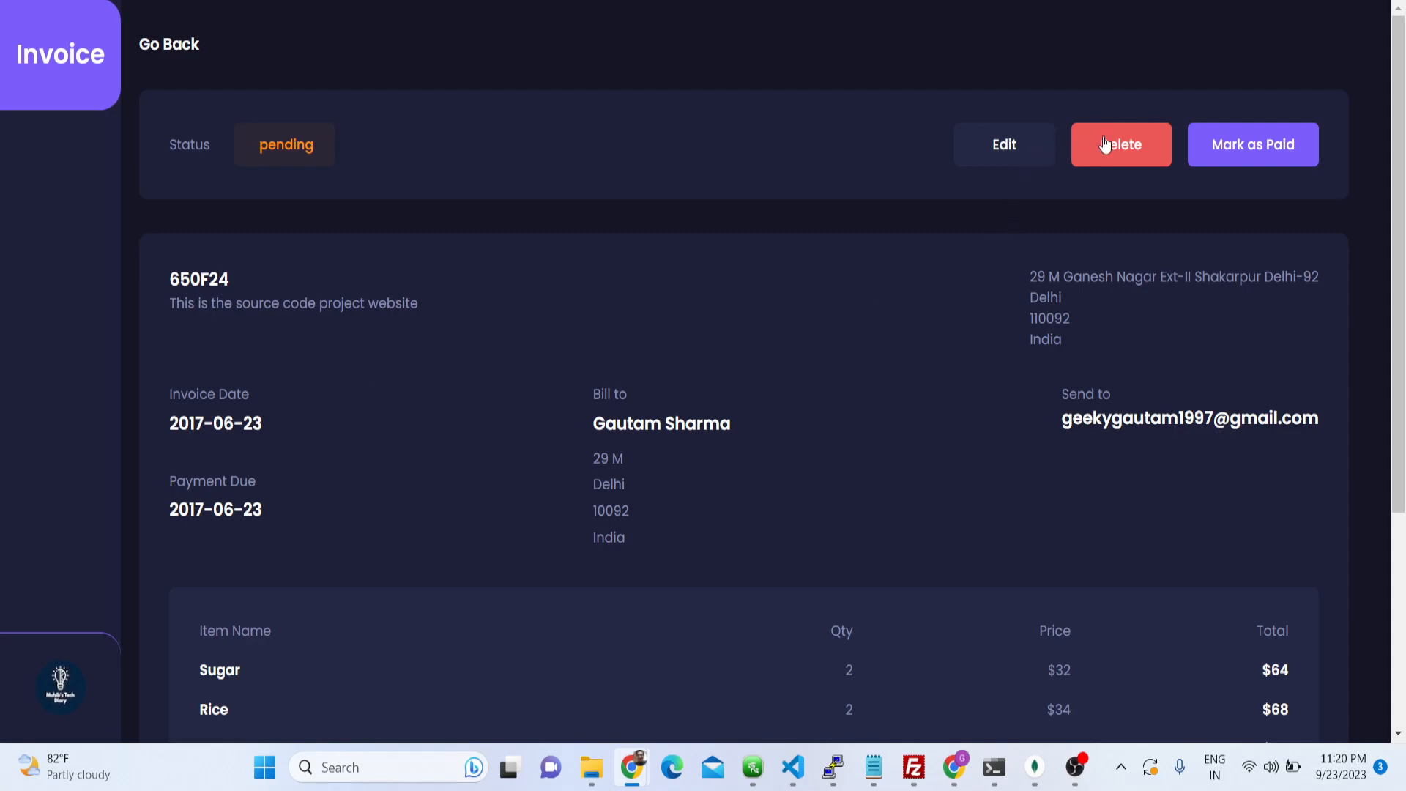
left_click(1121, 144)
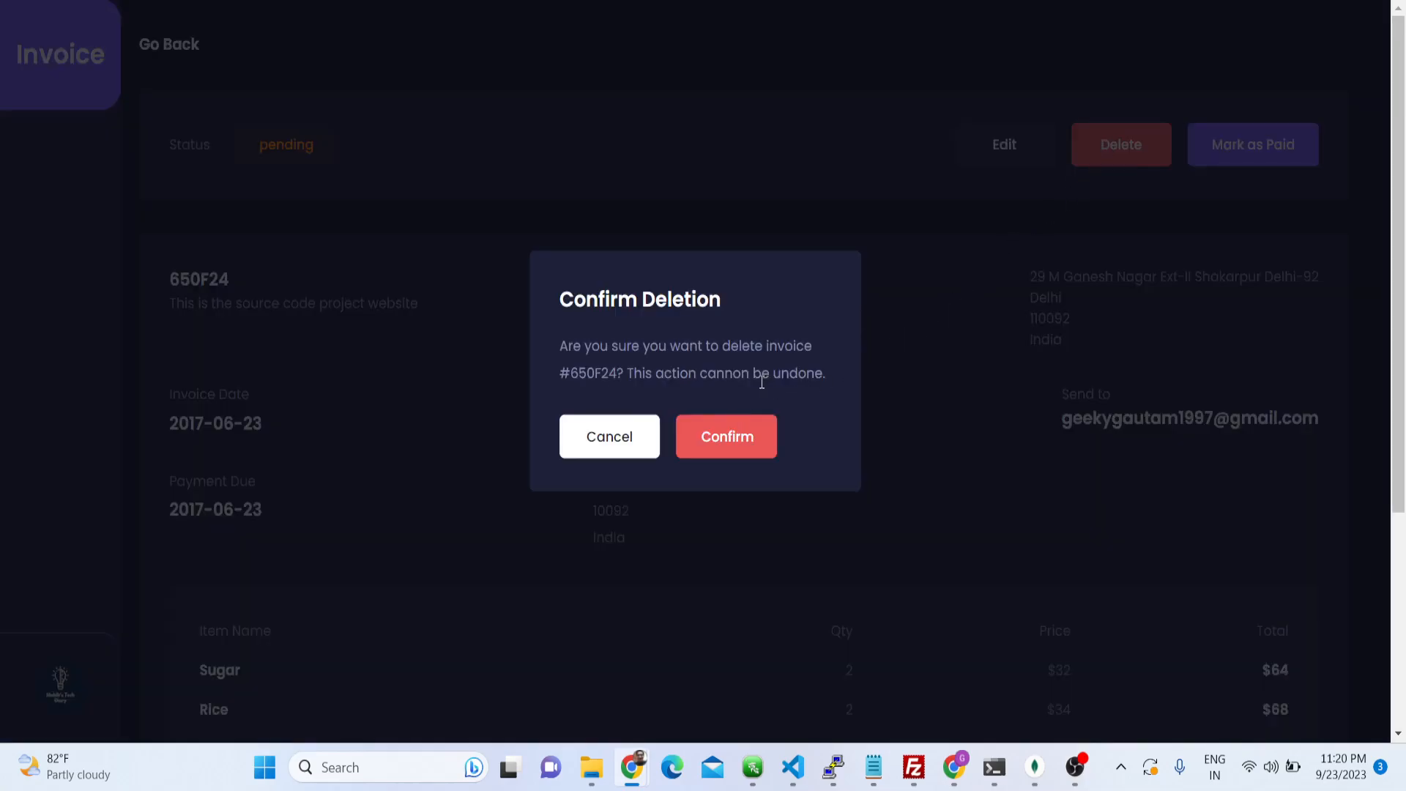
mouse_move(603, 457)
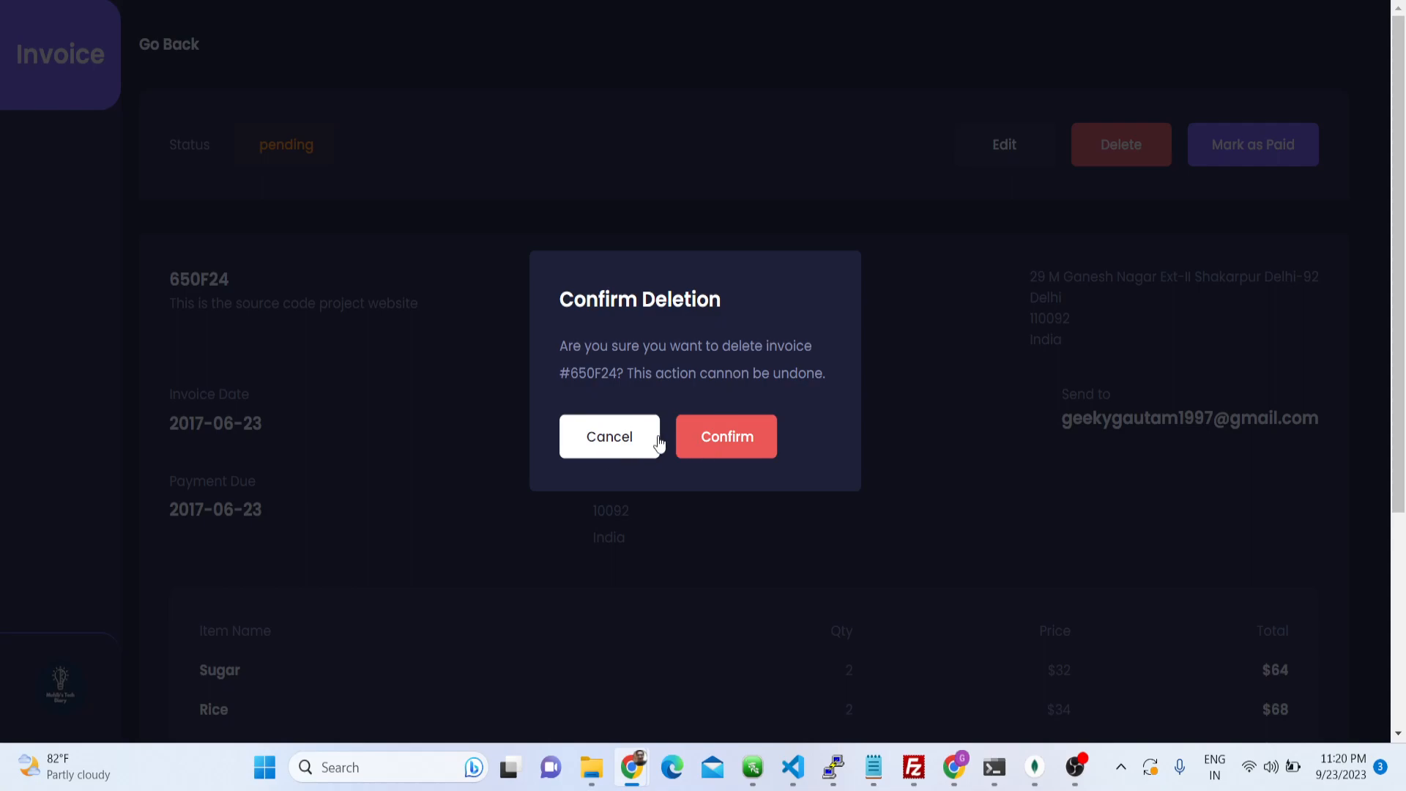
left_click(608, 437)
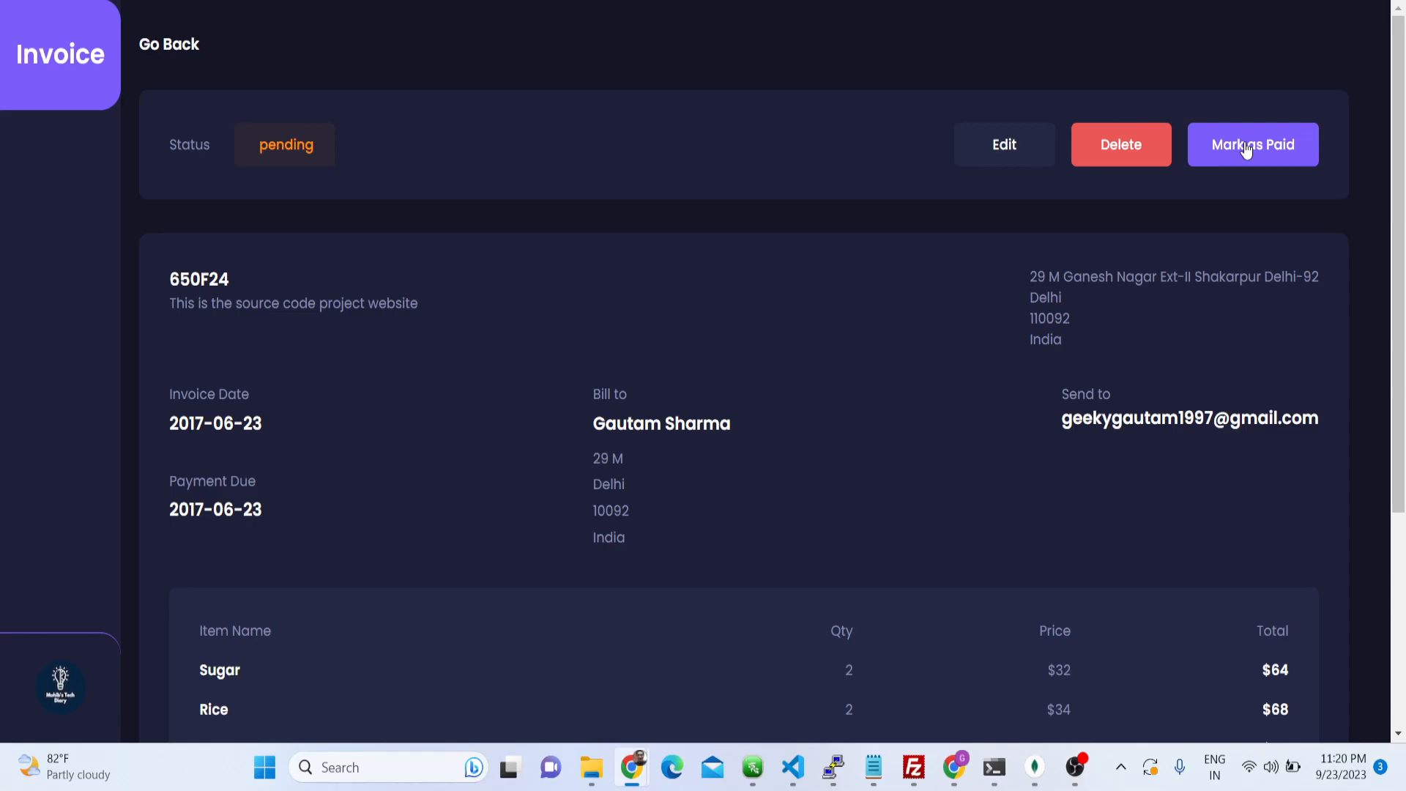
mouse_move(1253, 145)
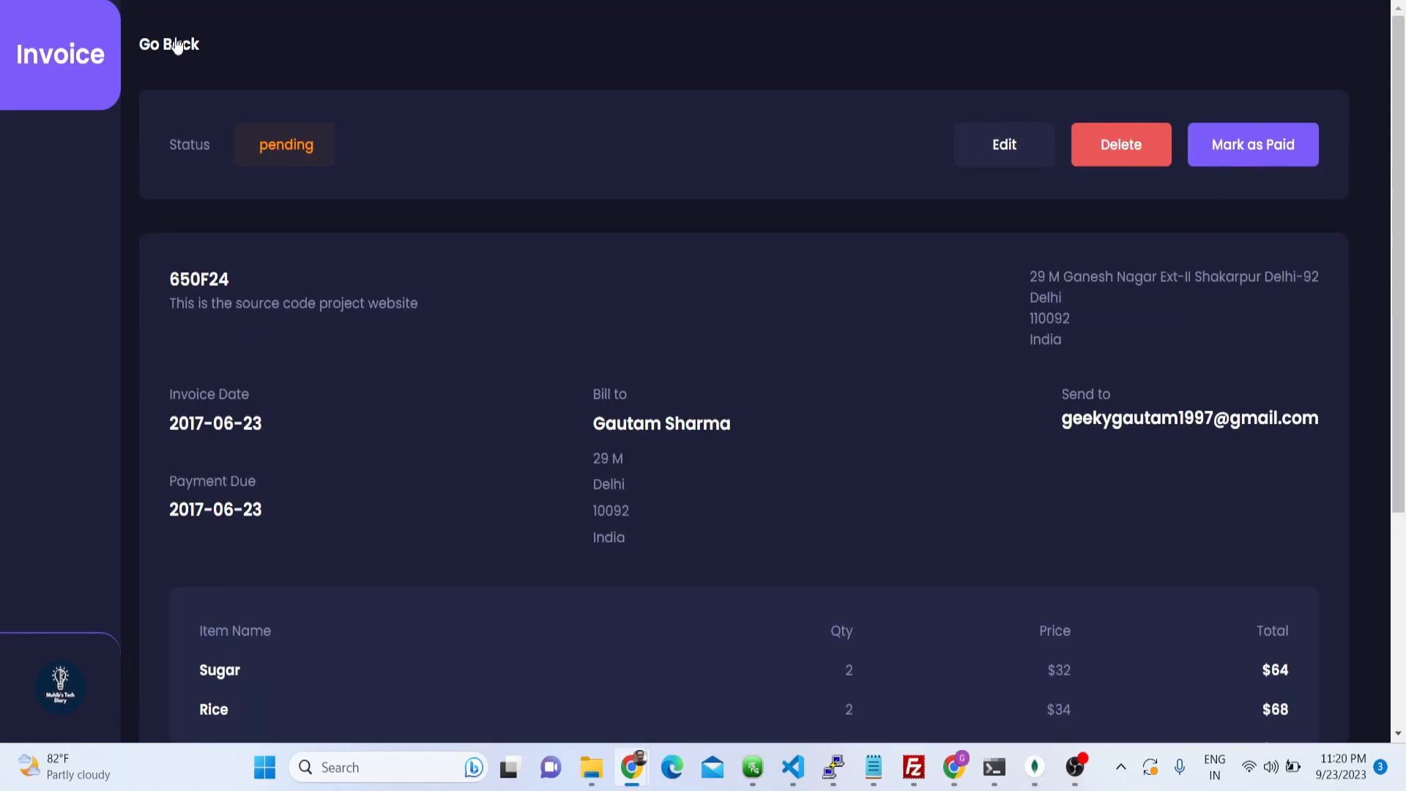
Step: Return to the invoice list and reopen paid invoice 650F24's details page
left_click(168, 45)
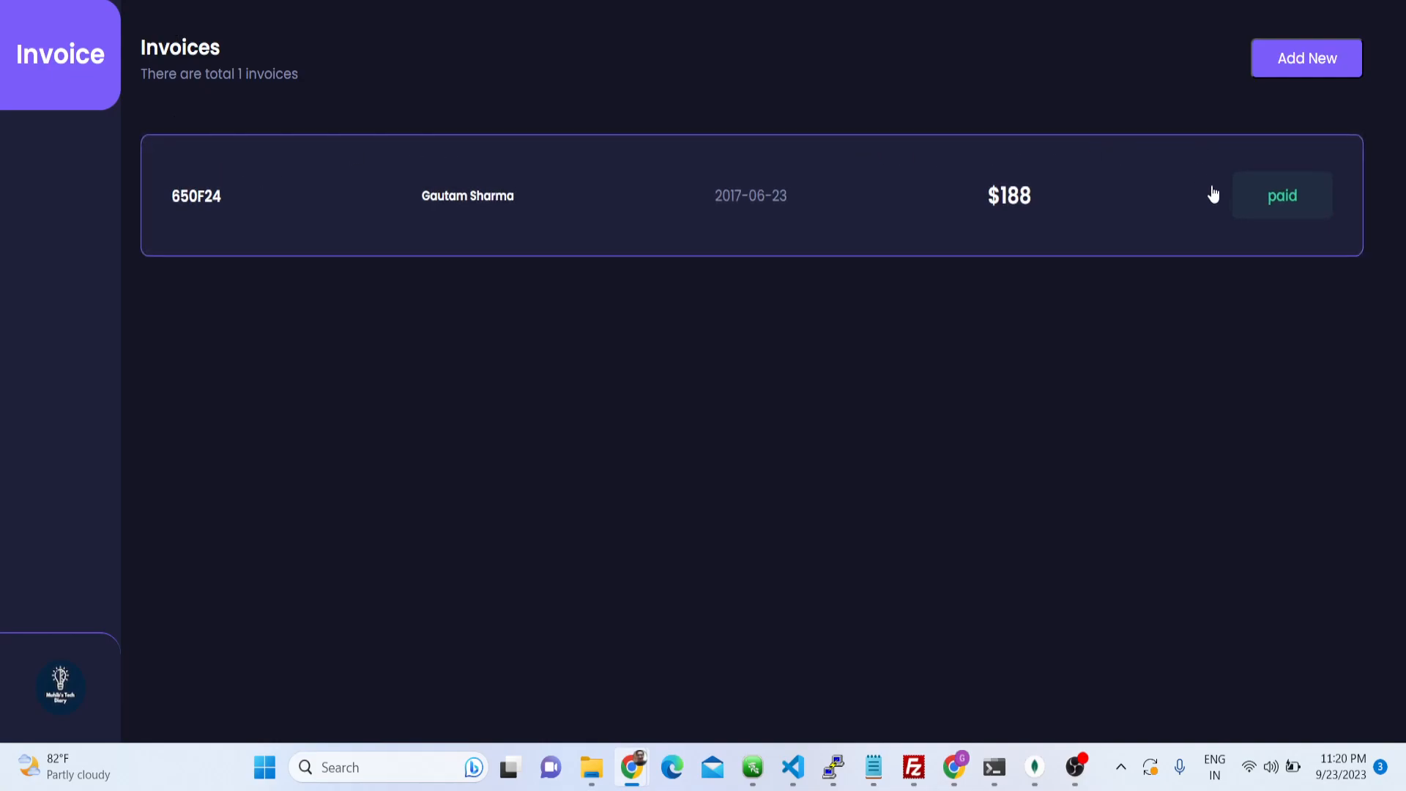
double_click(1281, 196)
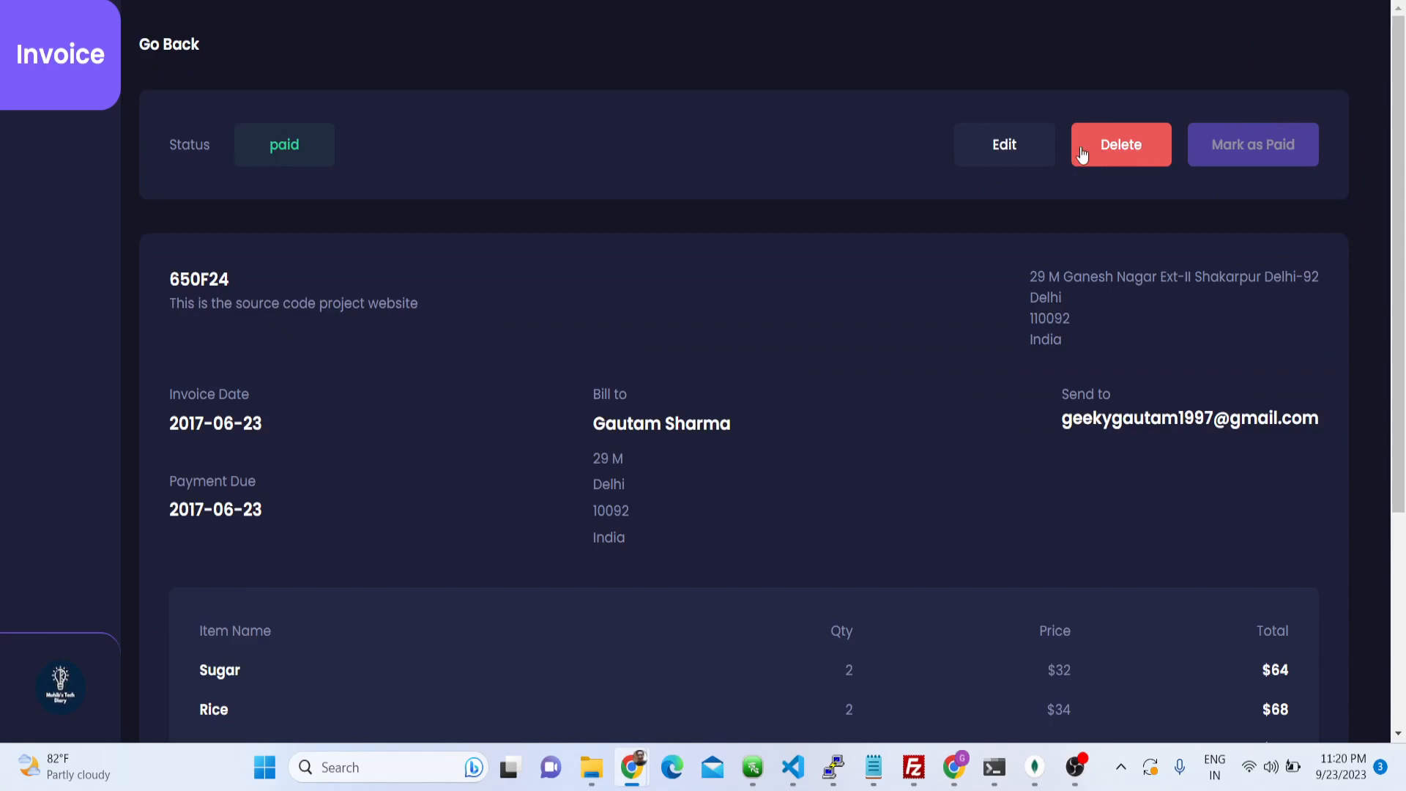
mouse_move(149, 32)
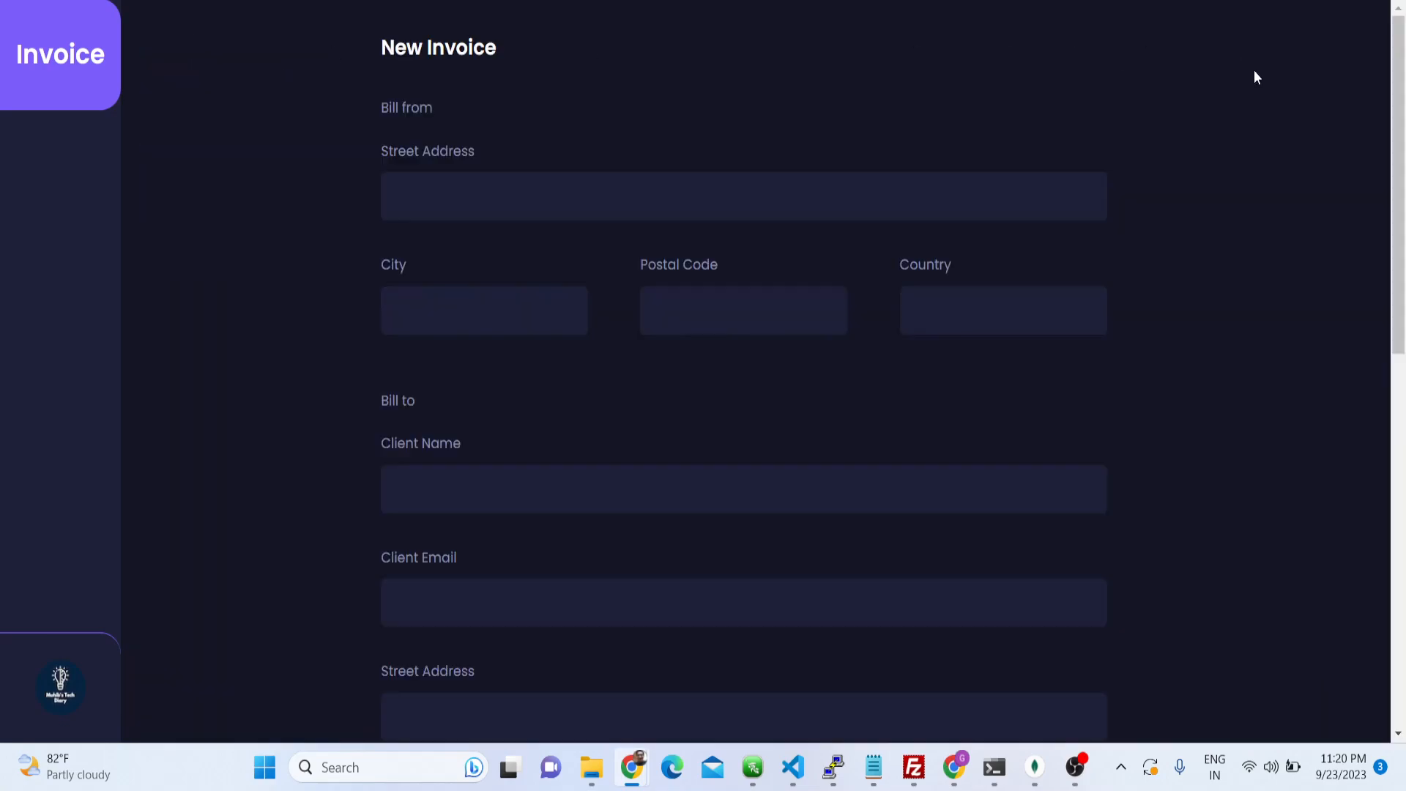
Step: Fill the bill-from street address, city, postal code and country
type("sdasdasd")
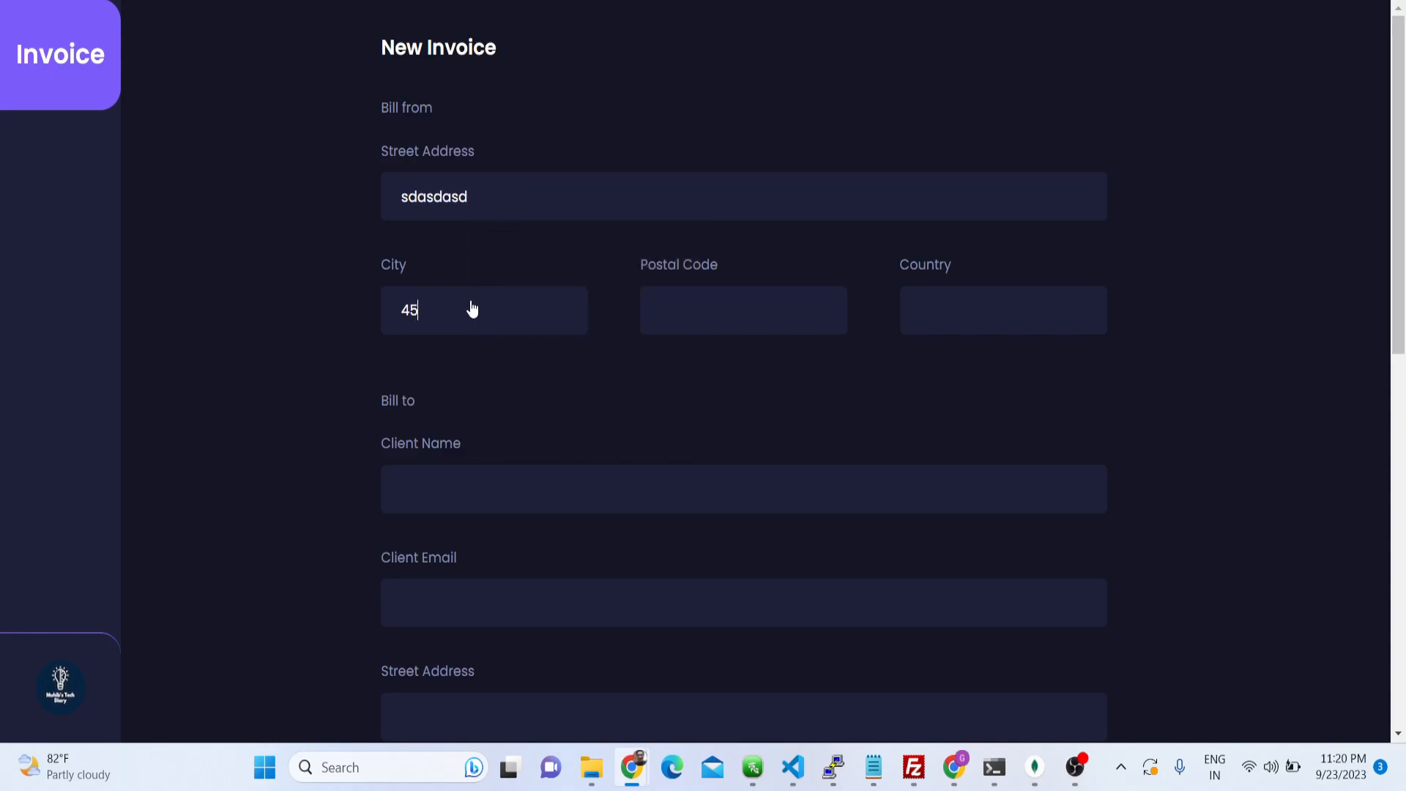
type("sfd")
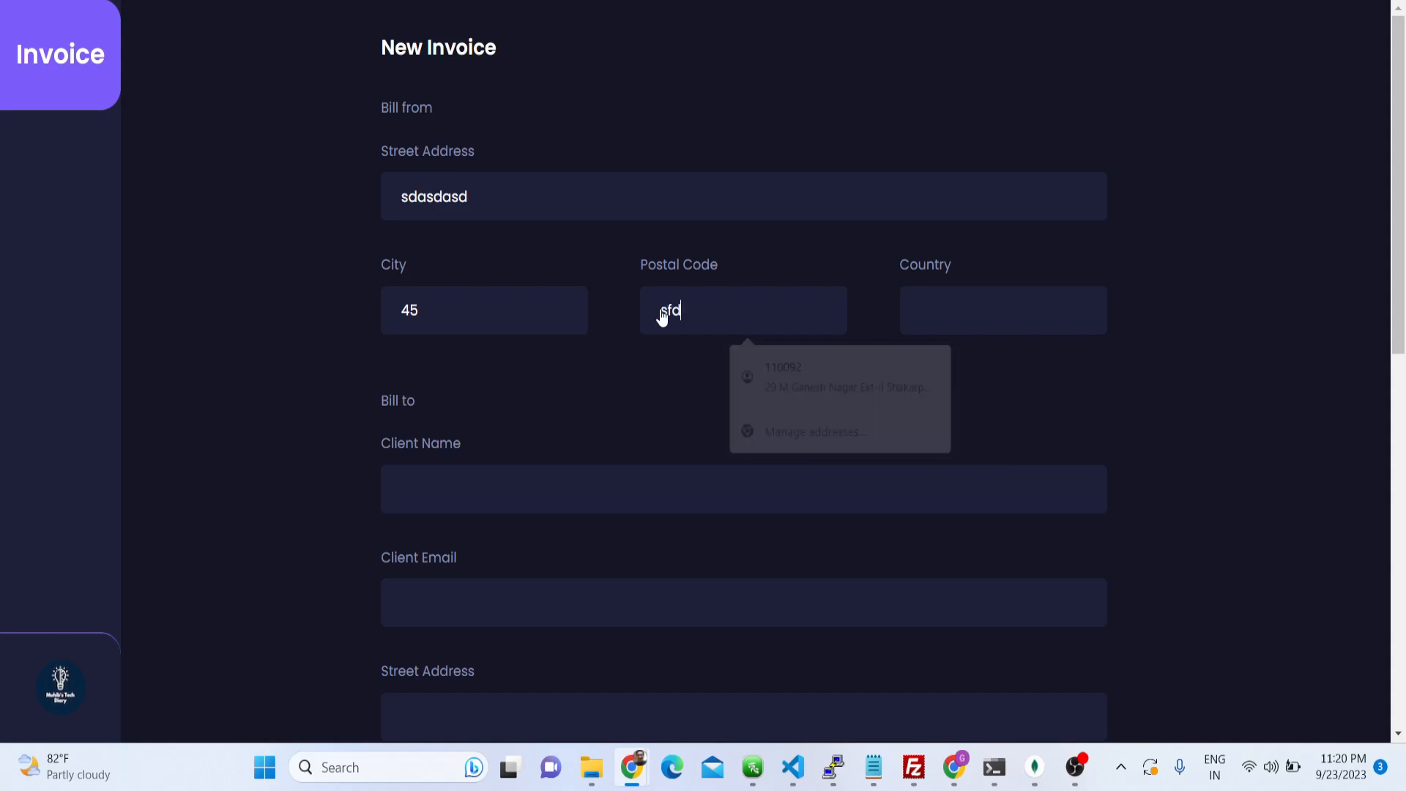
type("sdf")
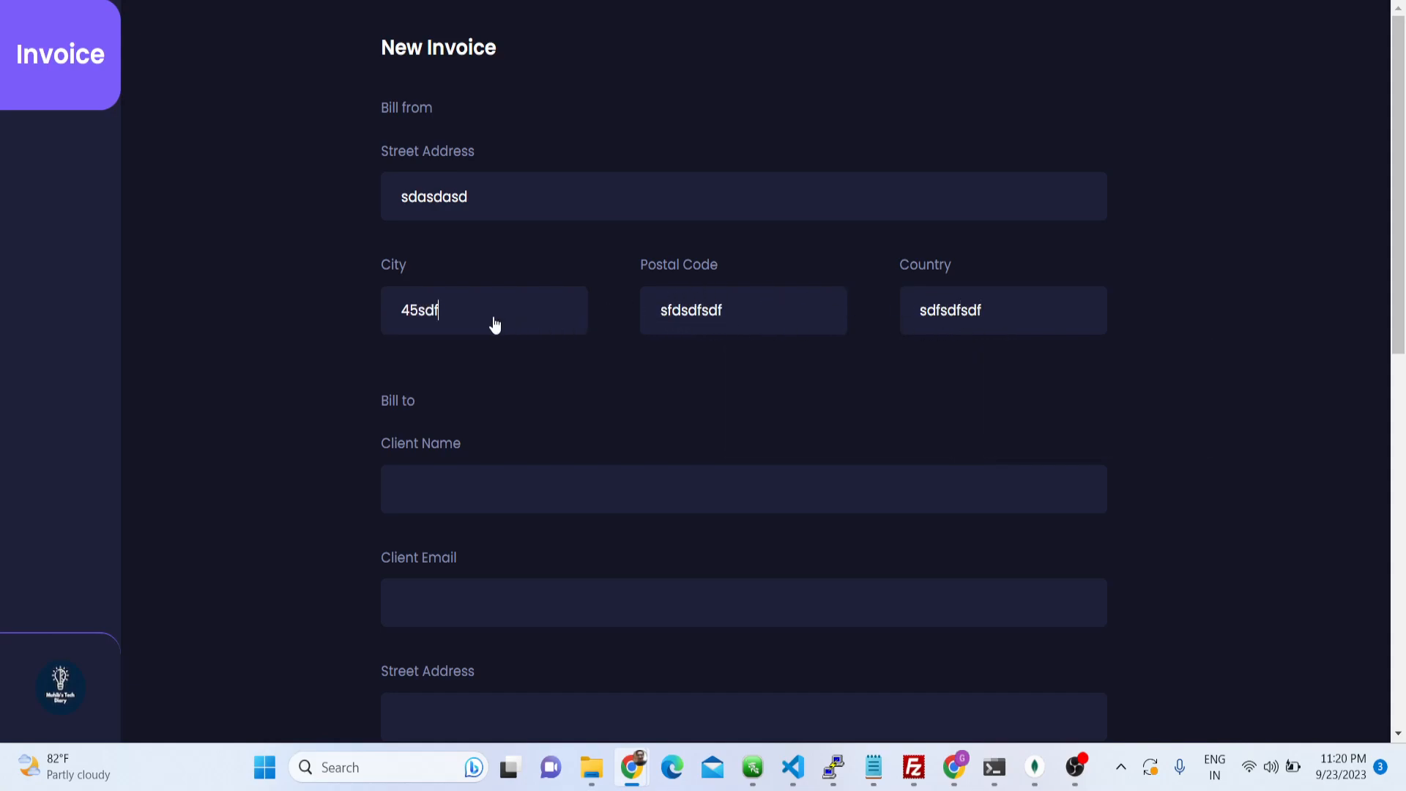
type("sdfsdfsdf")
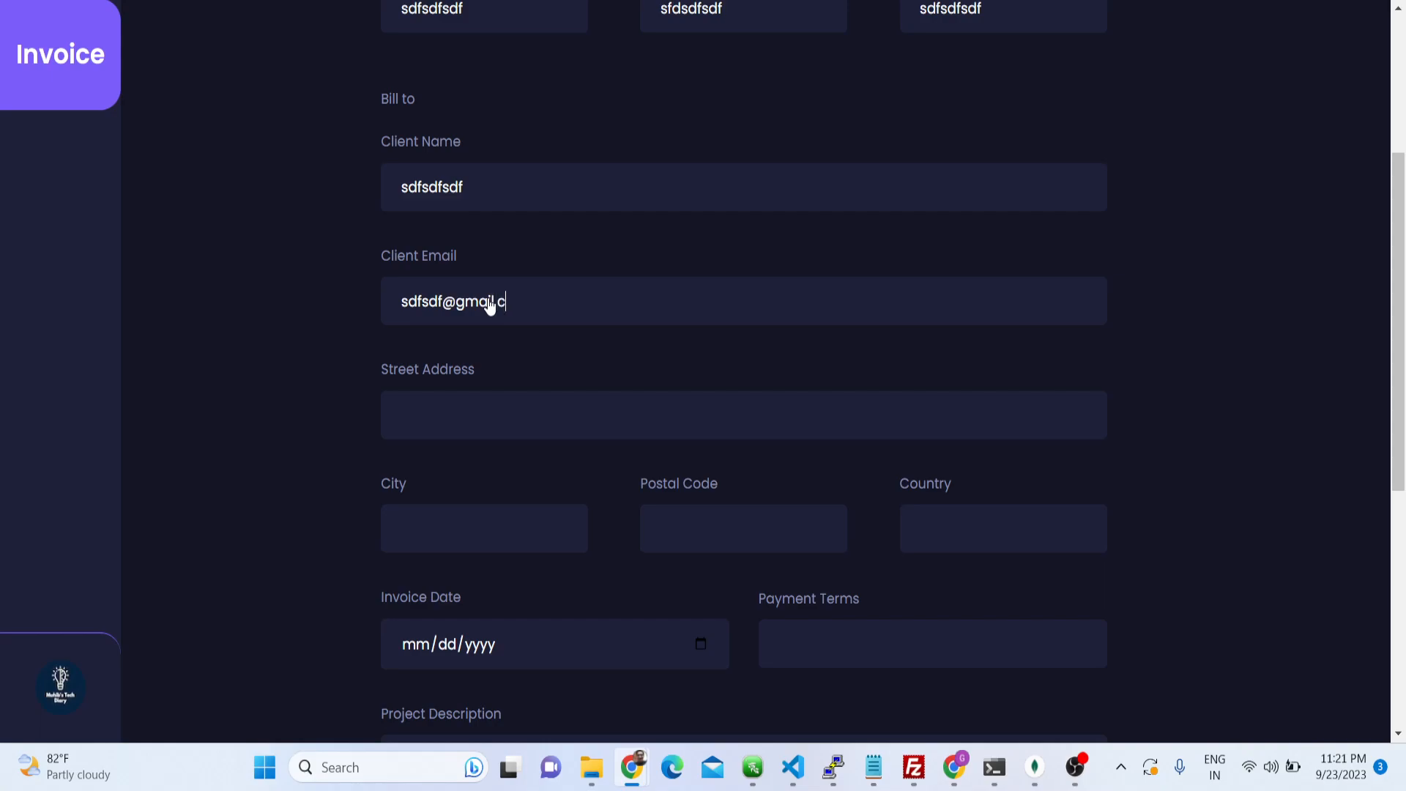
Step: Fill the client's address fields through country, accepting India from autofill
scroll("down", 3)
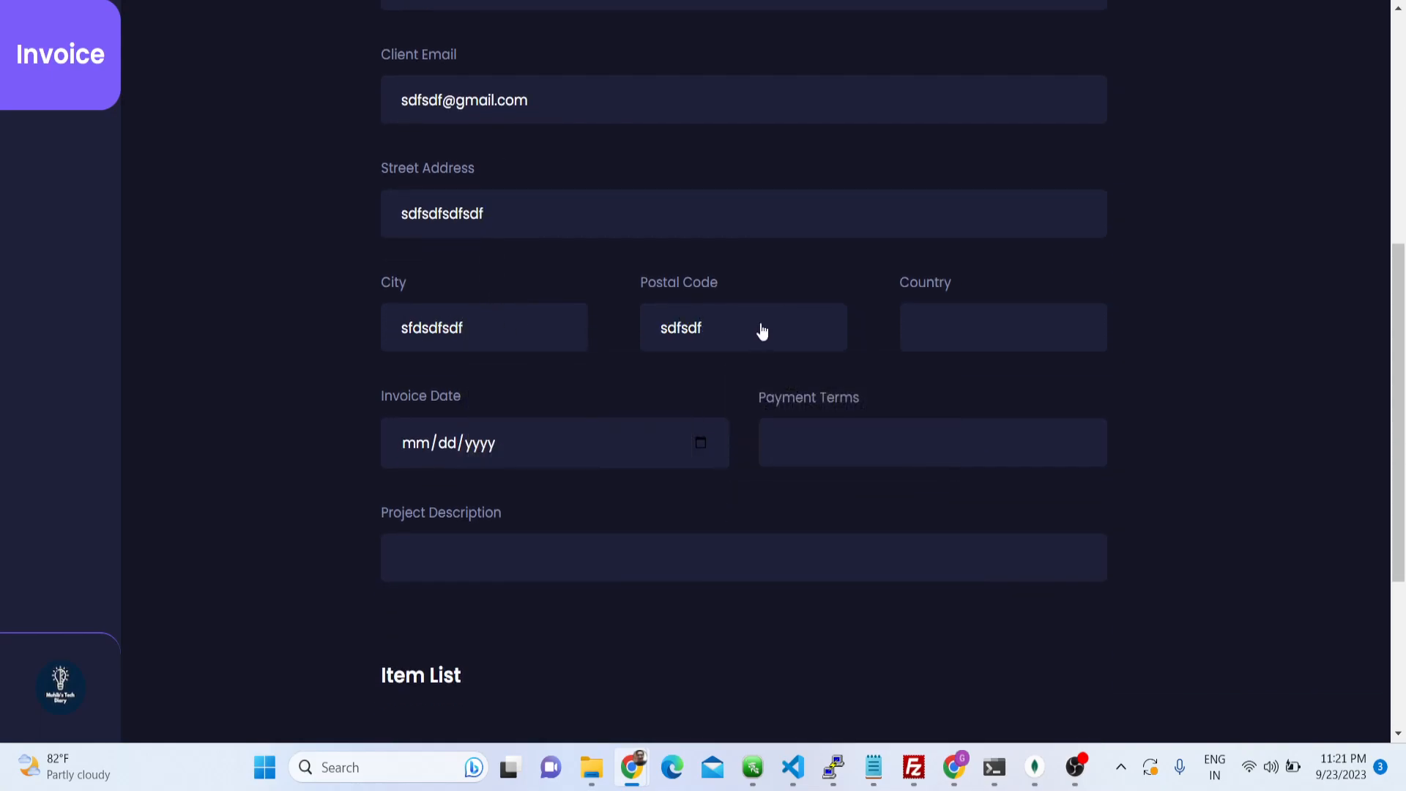
type("1l")
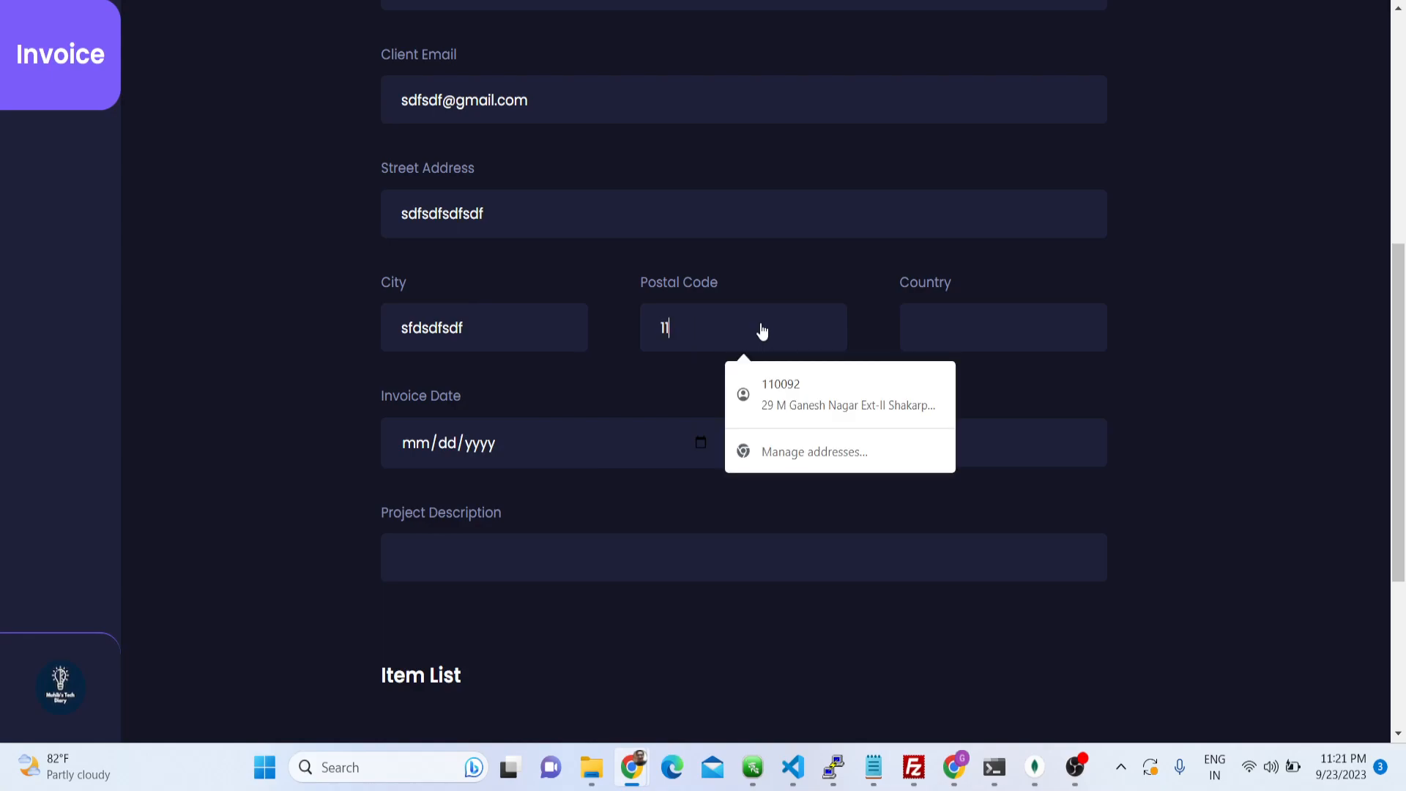
left_click(782, 394)
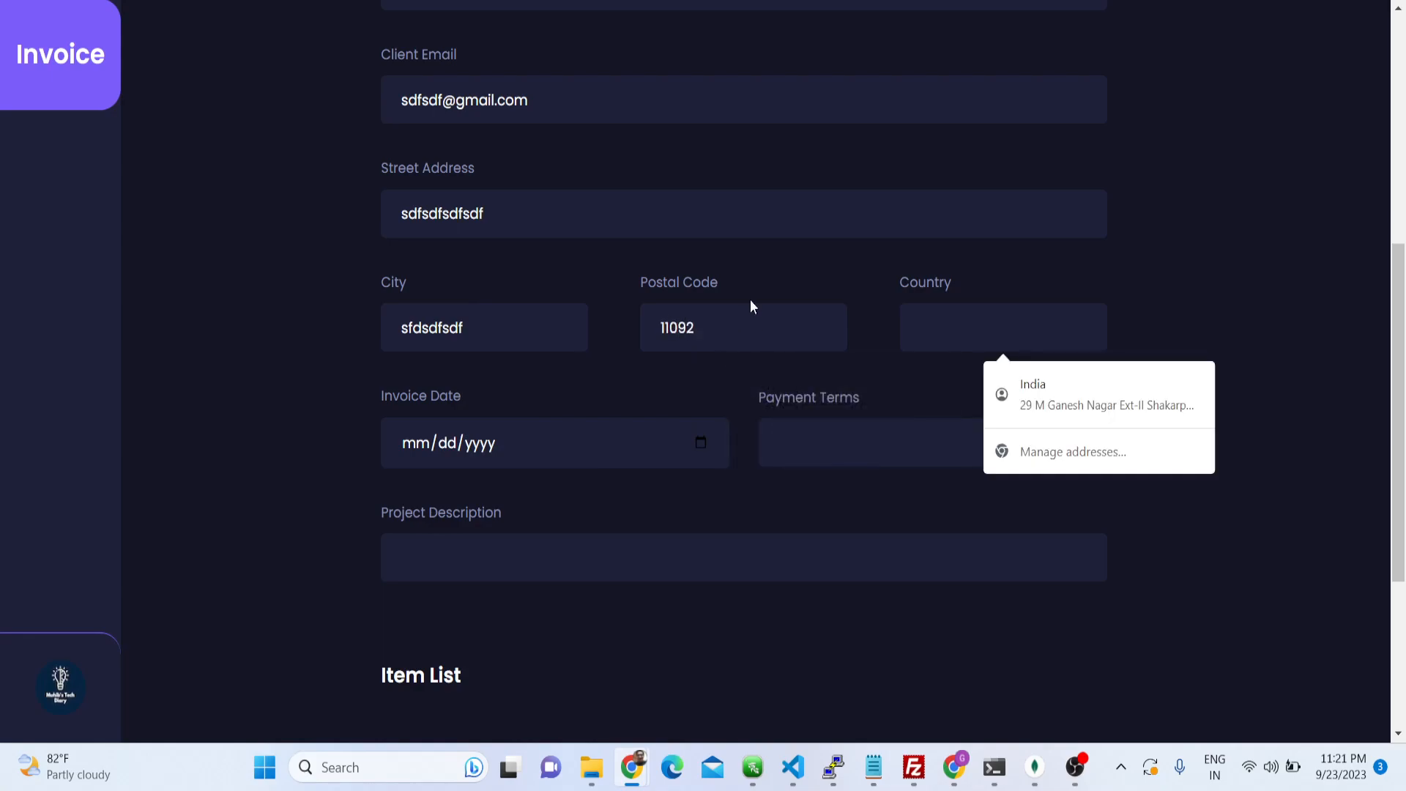
left_click(1032, 394)
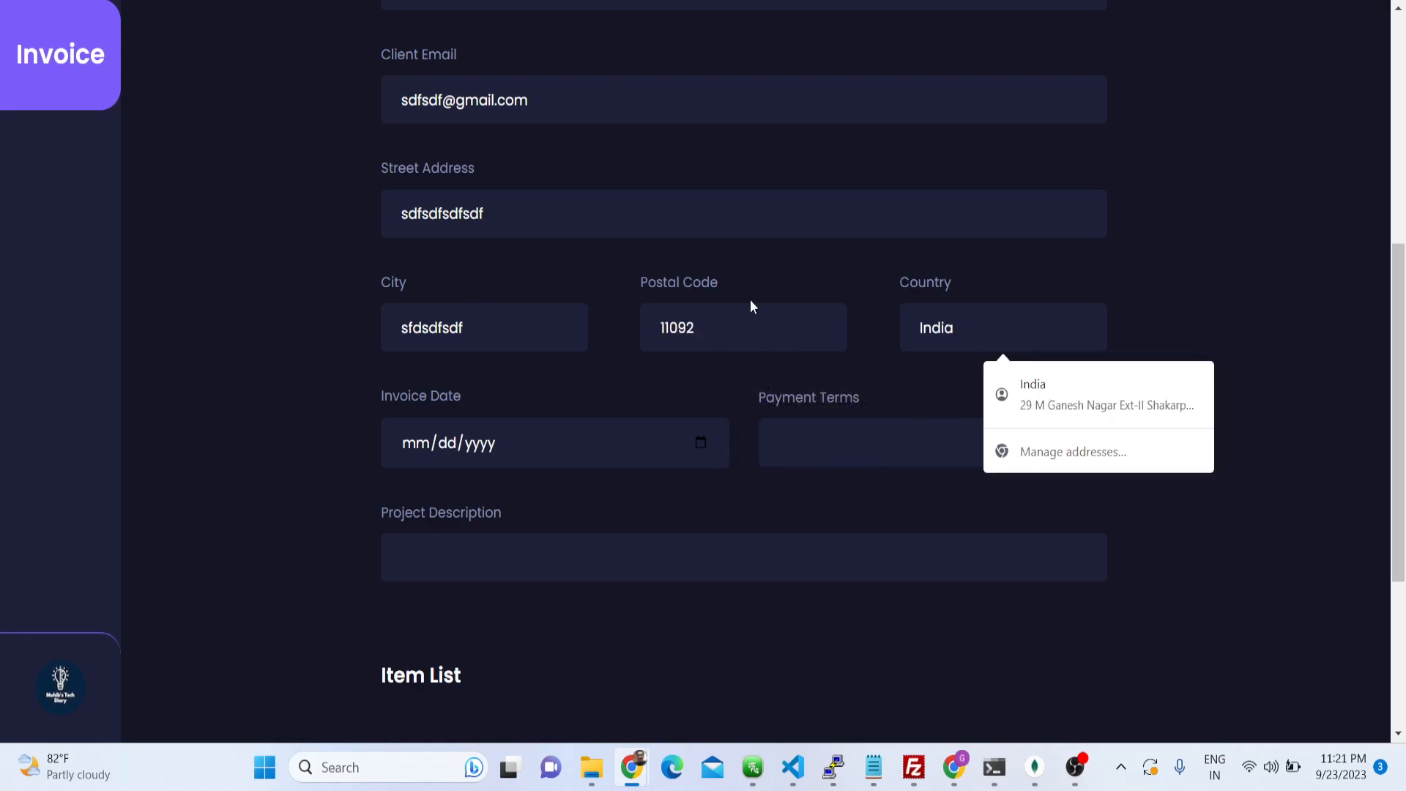
Step: Set the invoice date to 7 September 2023 and price the first item at 56
left_click(555, 442)
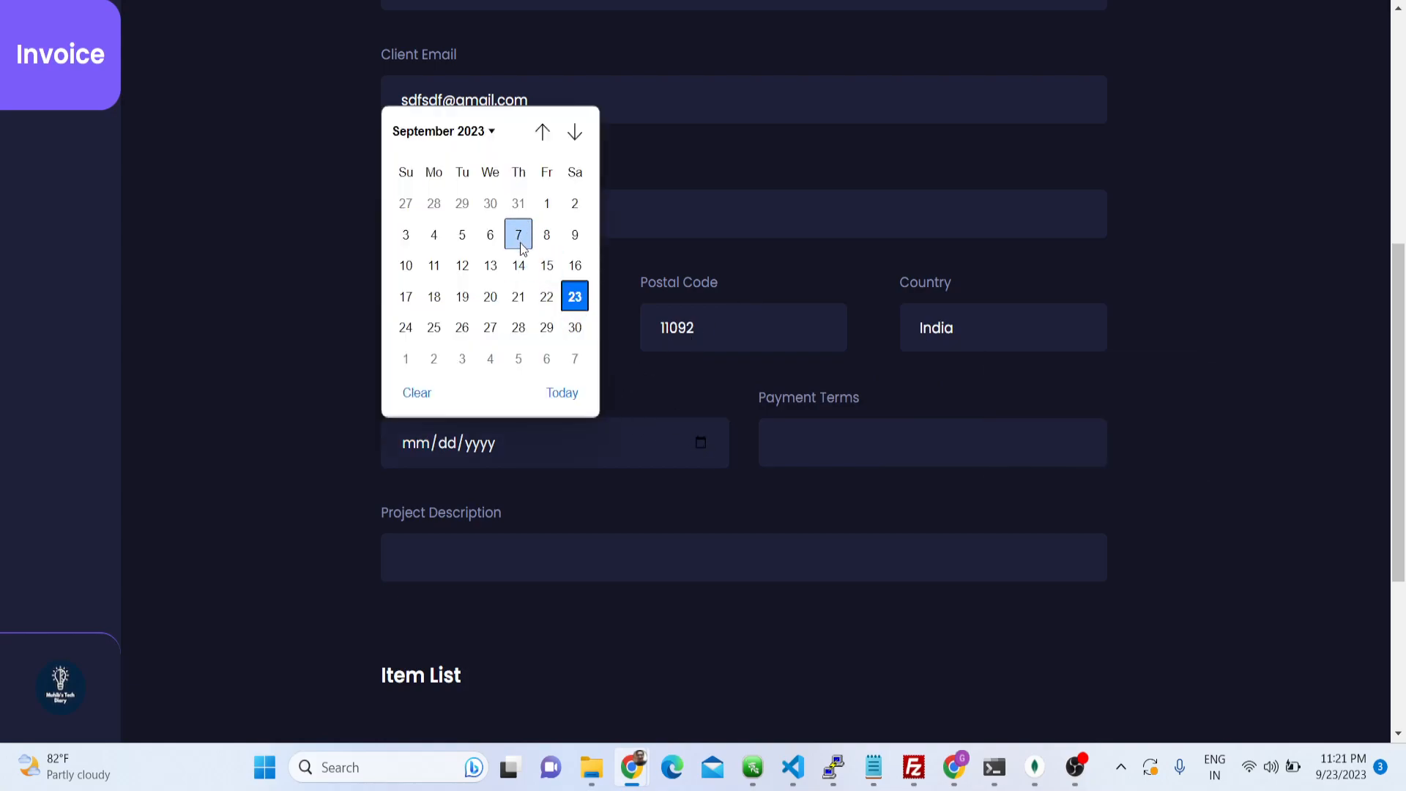
left_click(517, 235)
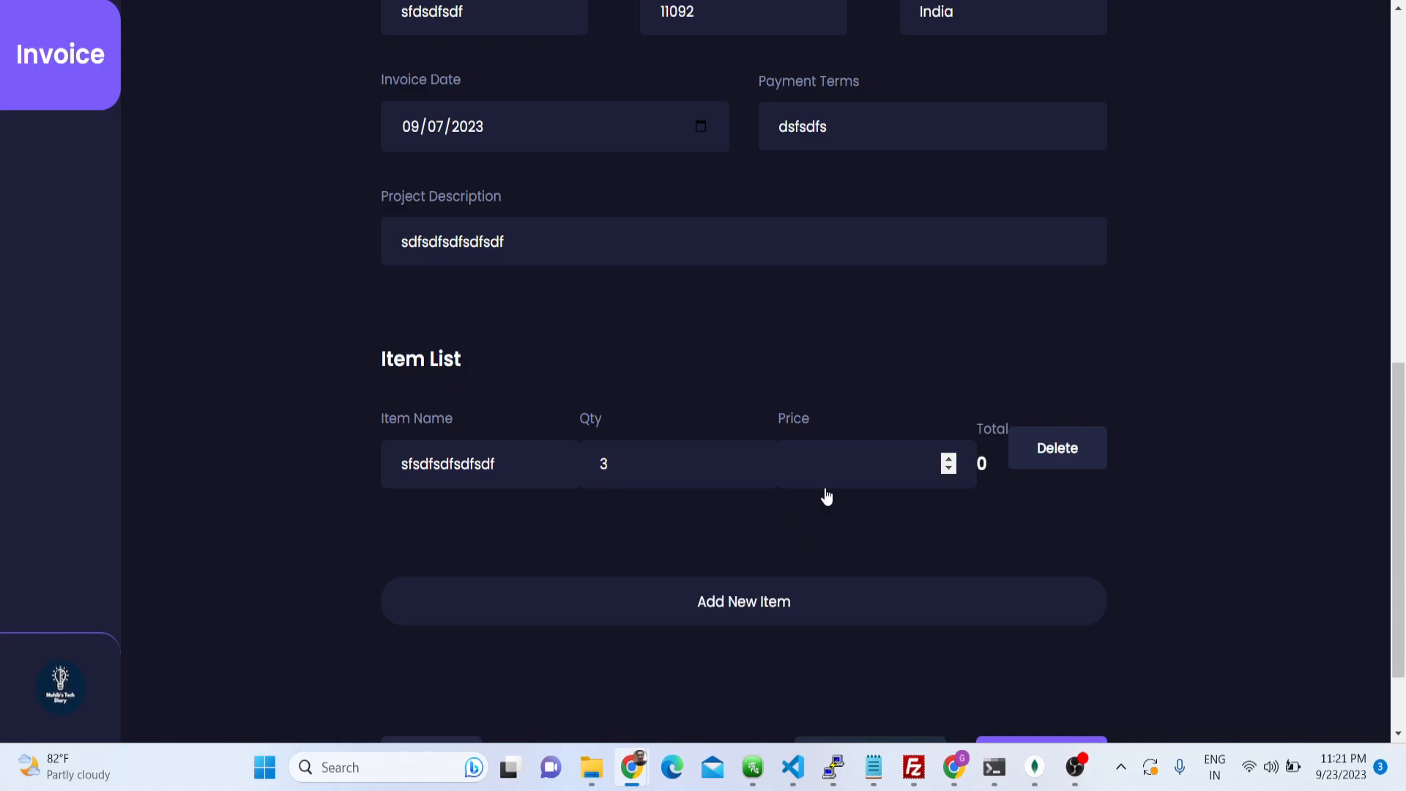
mouse_move(814, 554)
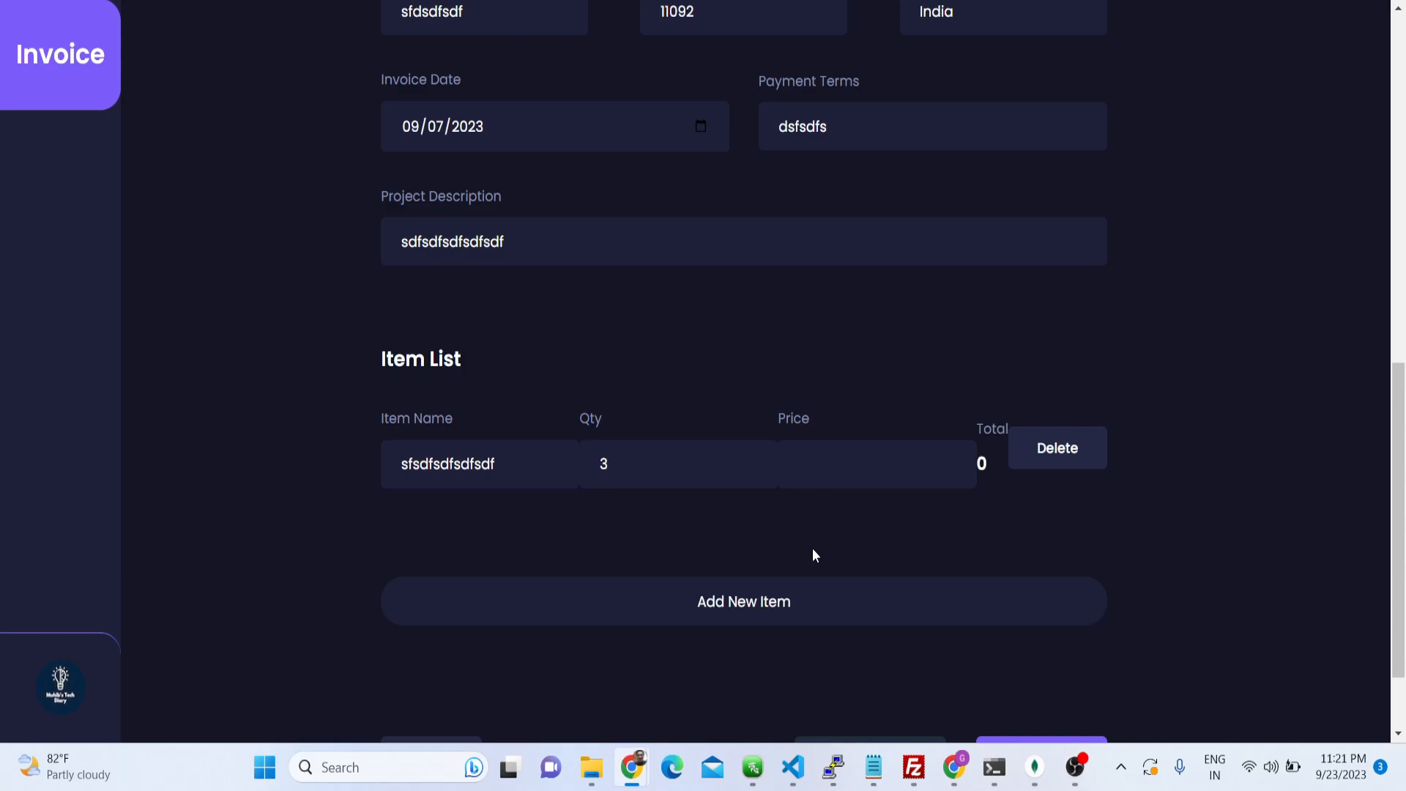
mouse_move(674, 612)
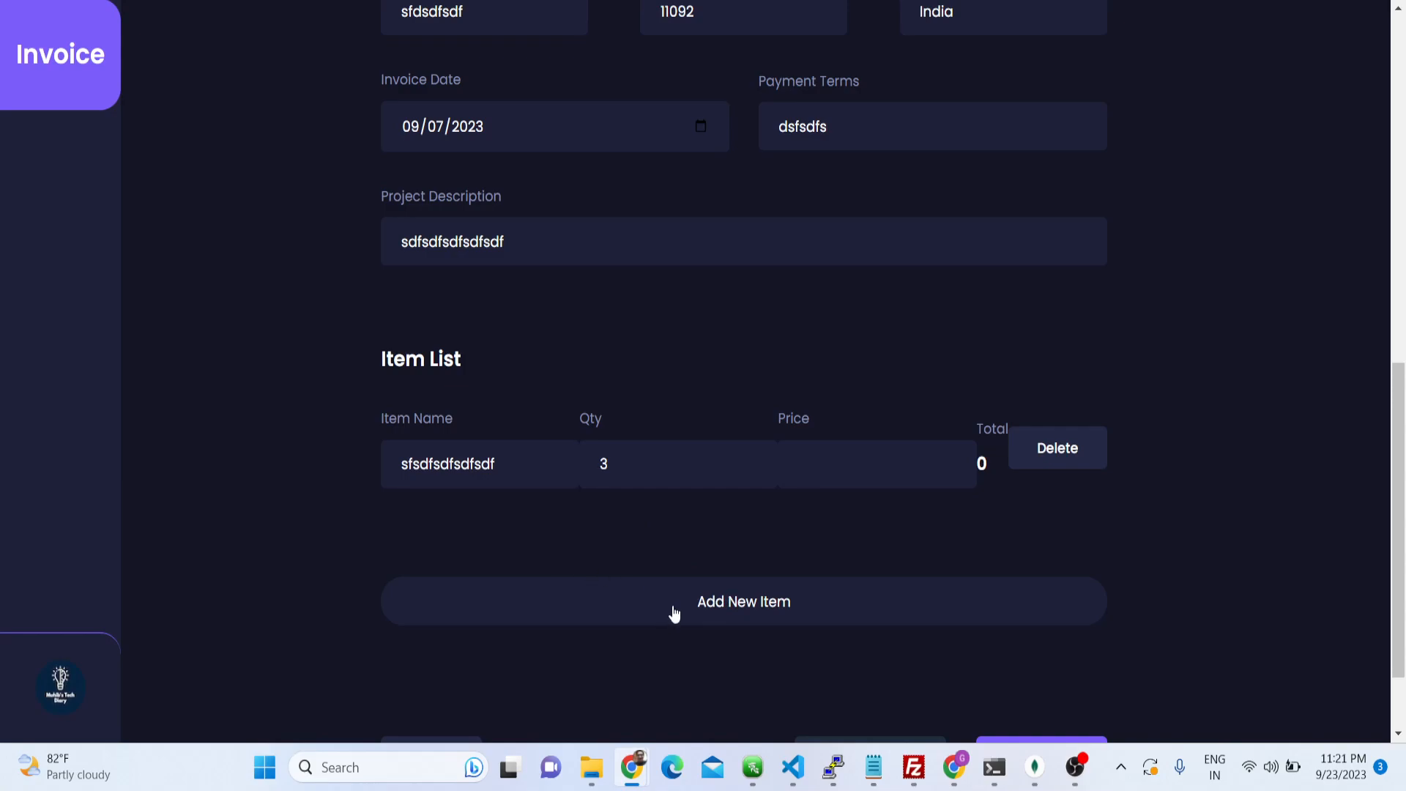
type("56")
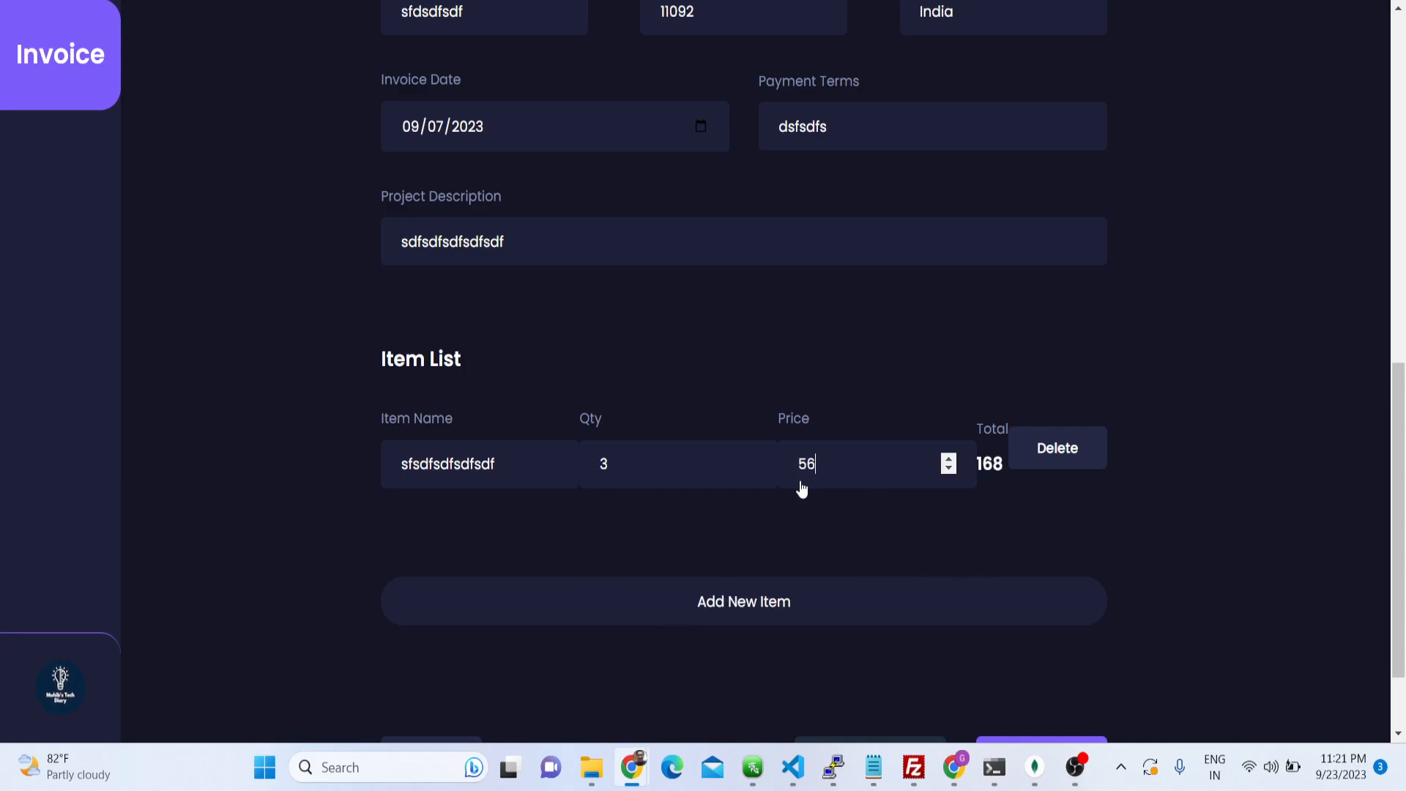
Step: Add a second line item and give it a name
left_click(742, 600)
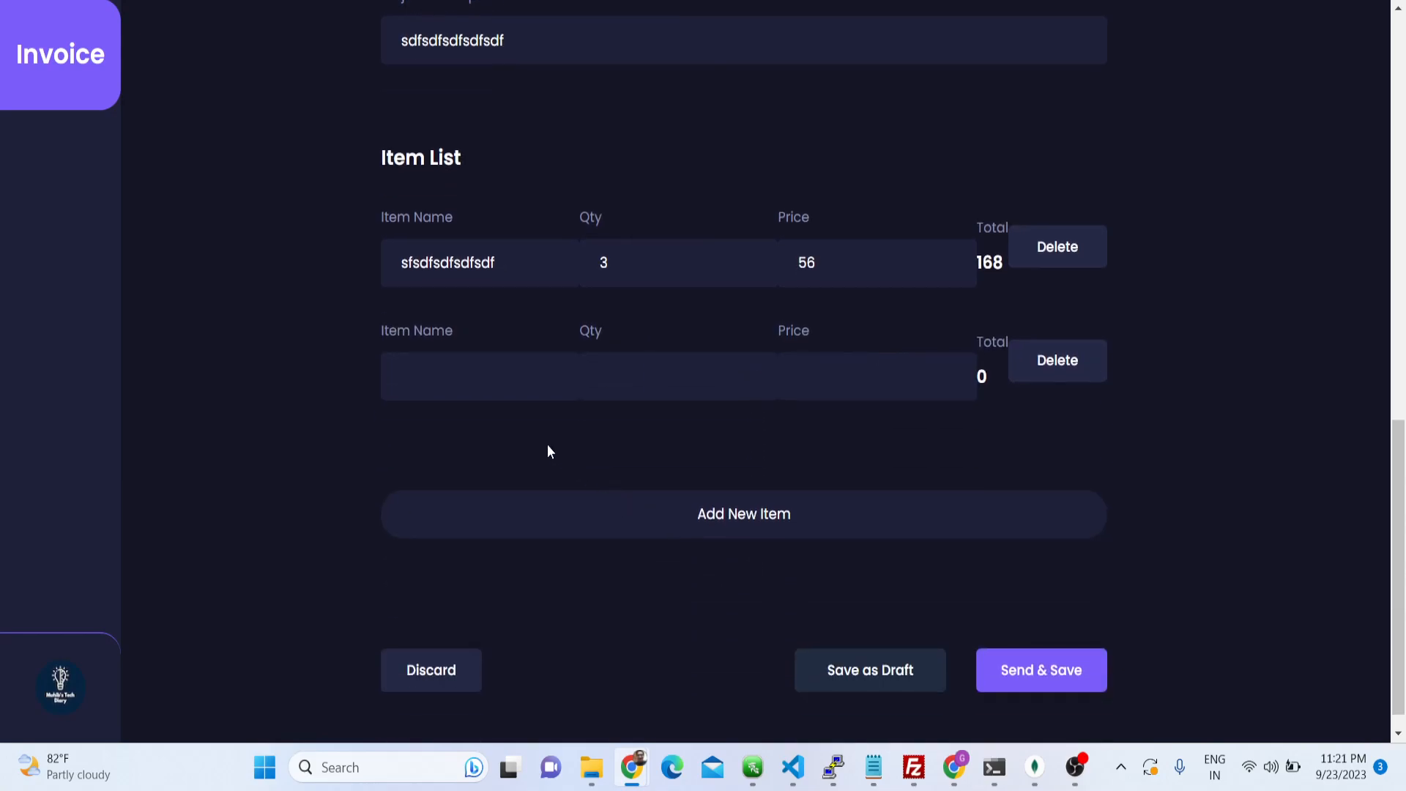
type("dsfsdfsdfsd")
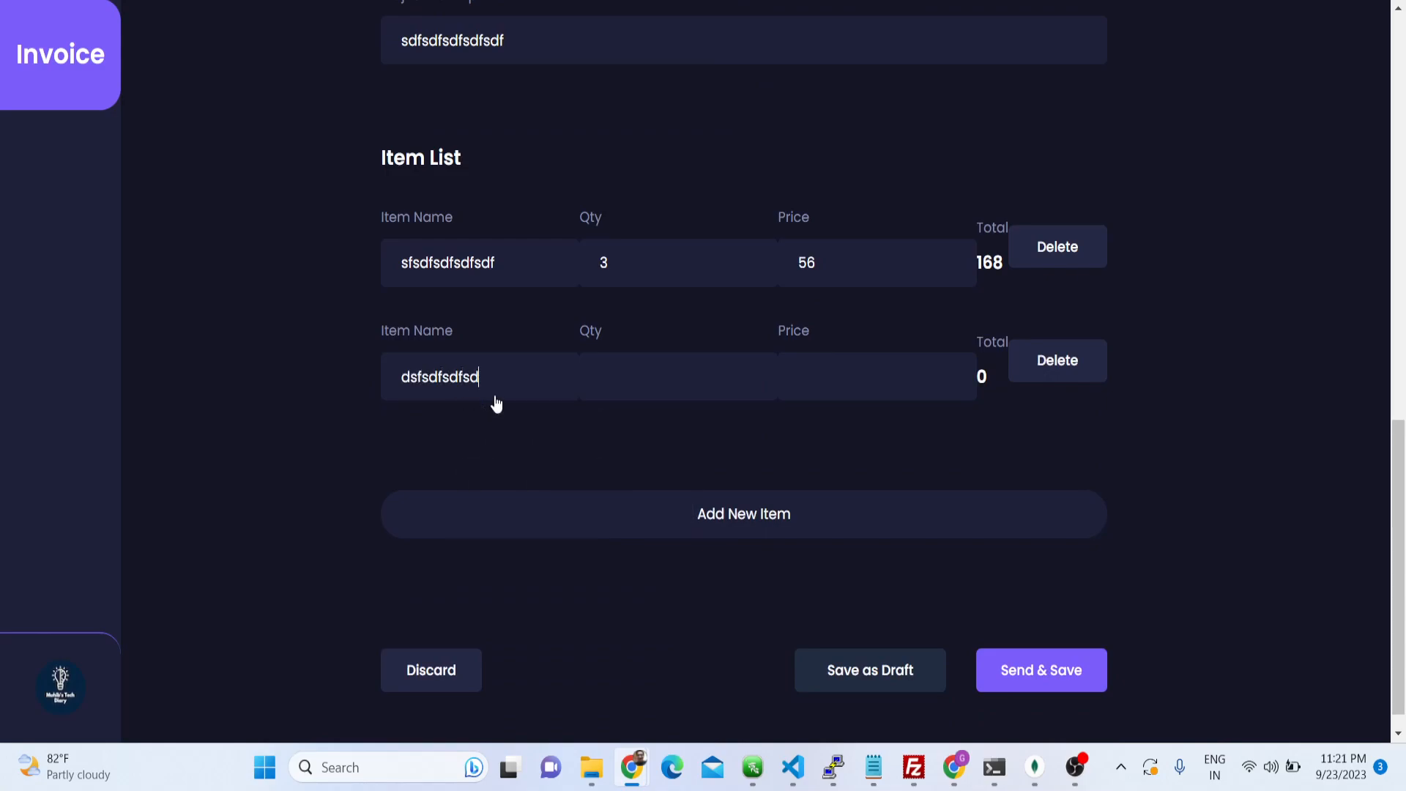
type("sdss")
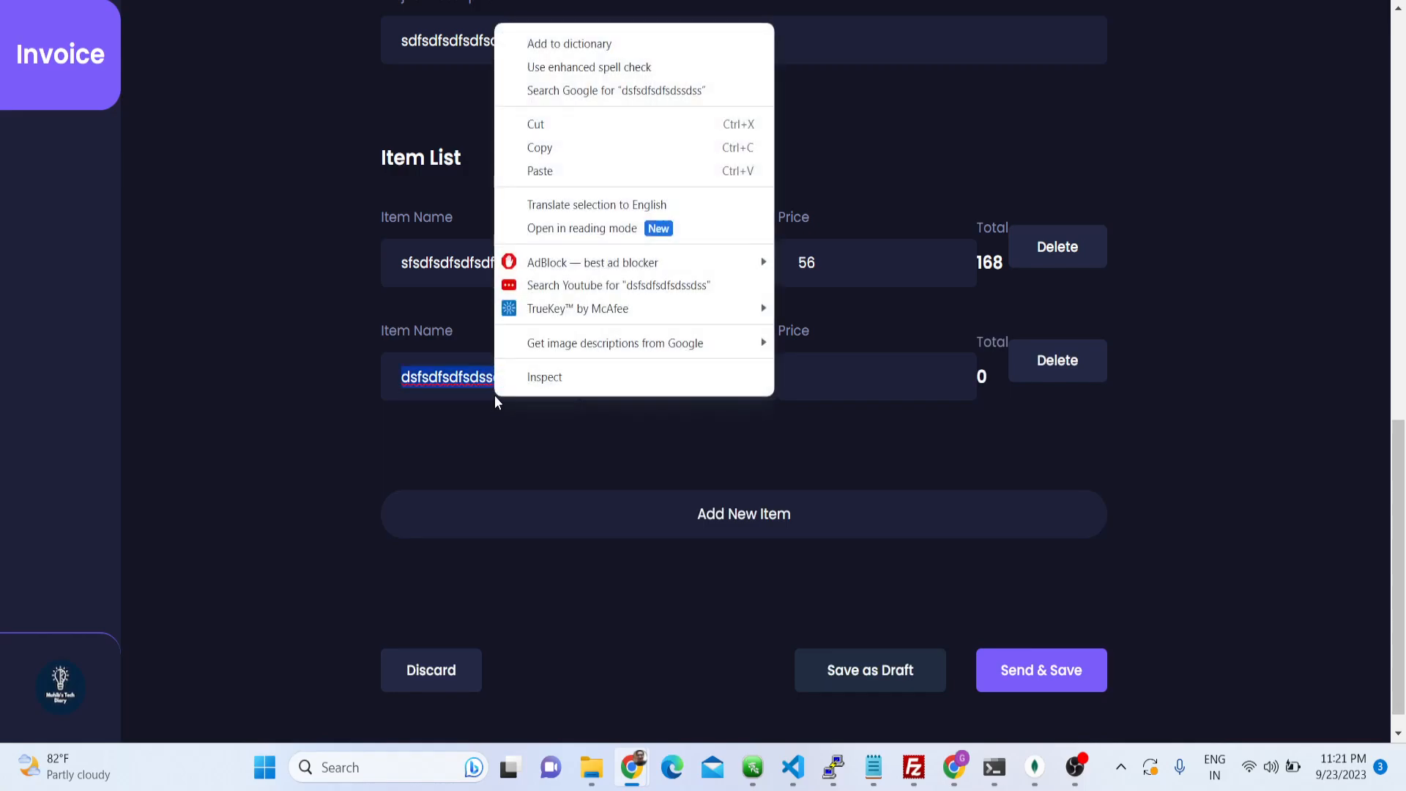
left_click(580, 488)
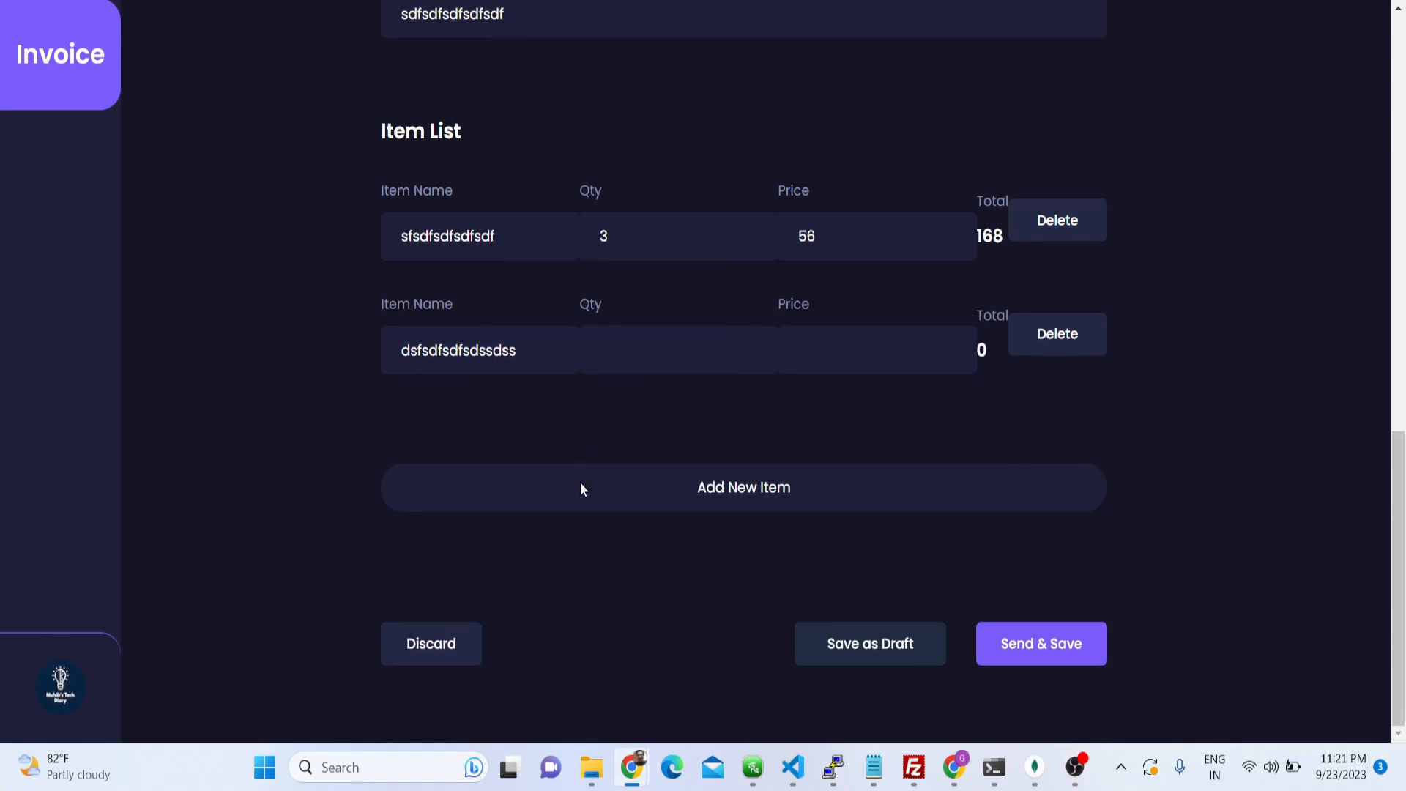
scroll("up", 3)
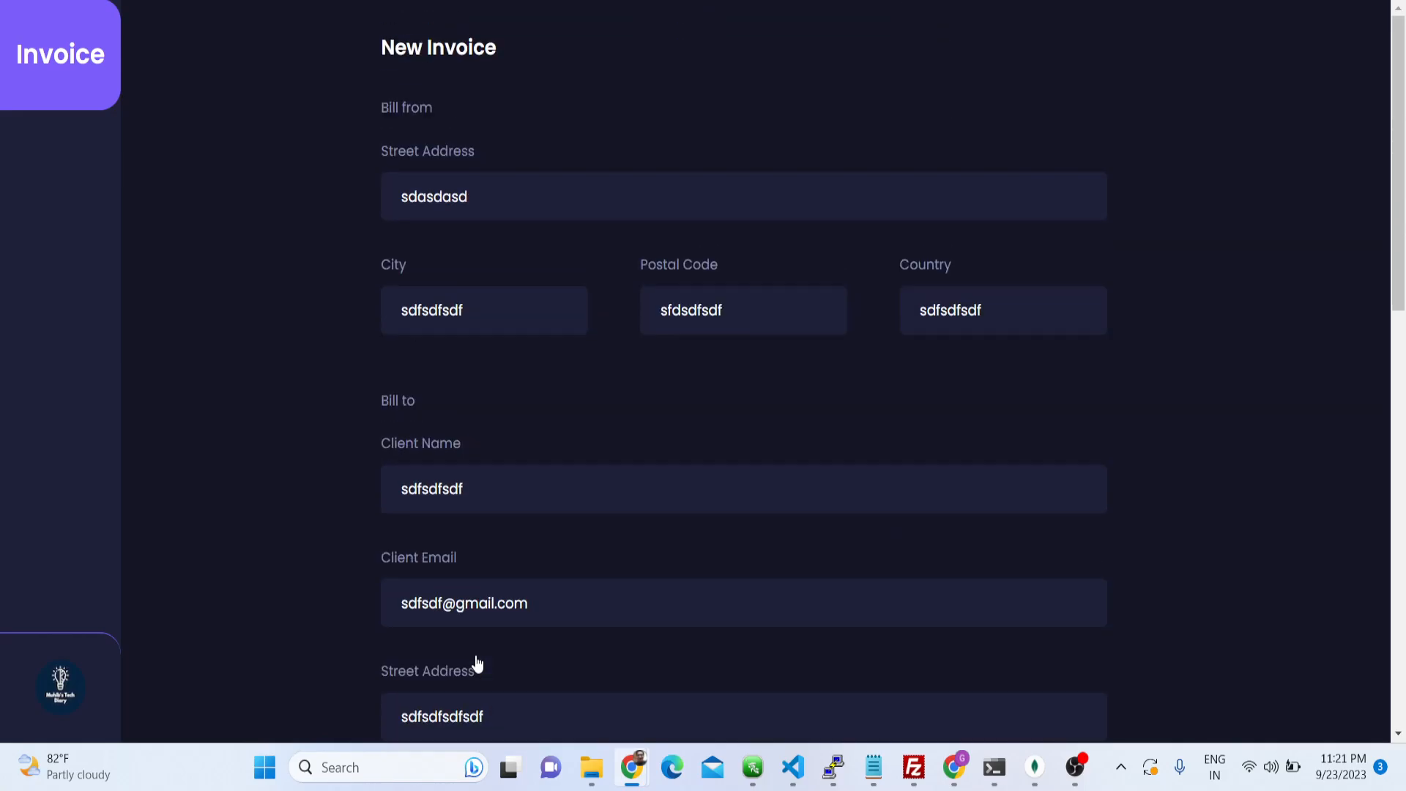
scroll("down", 3)
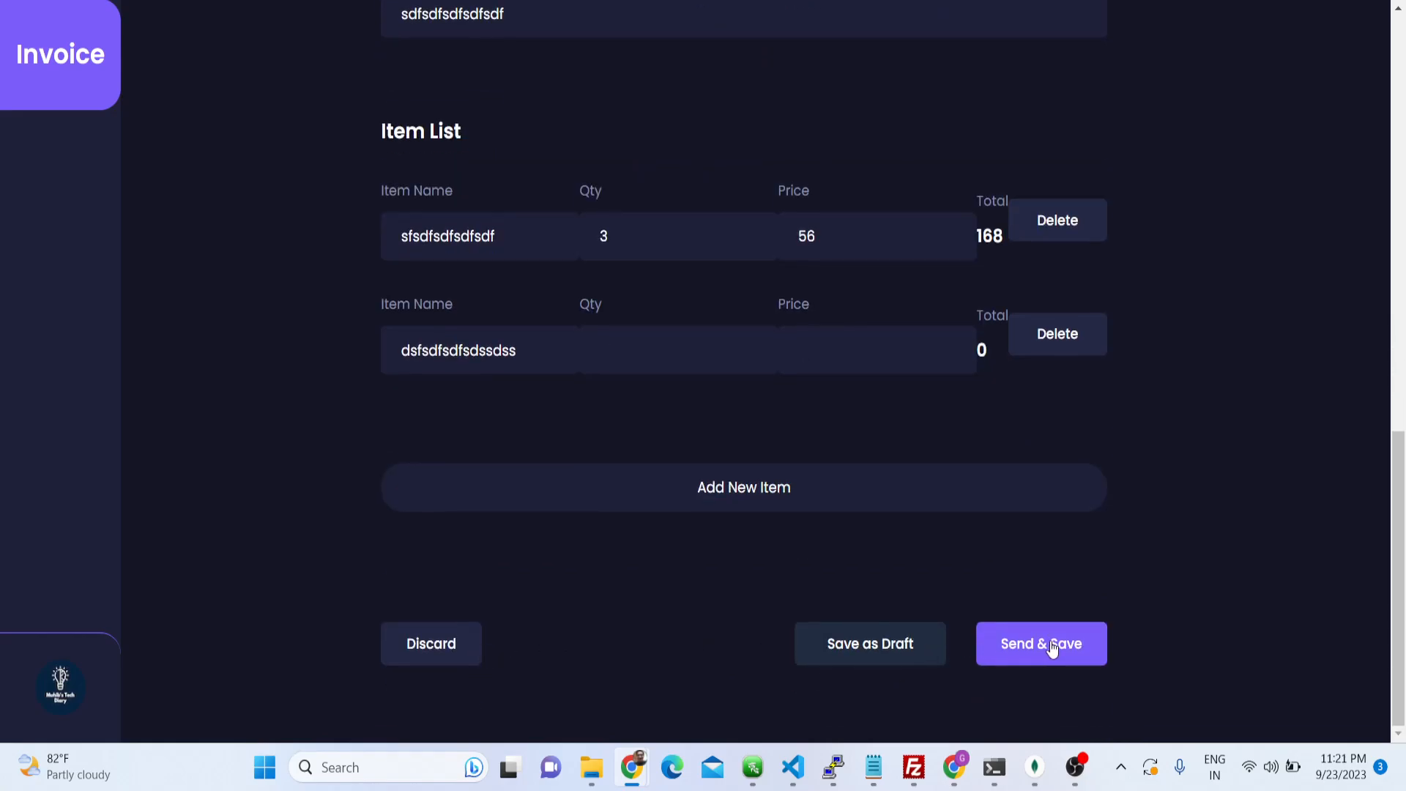
Step: Send and save invoice 650F25 as a pending $168 invoice
left_click(1039, 643)
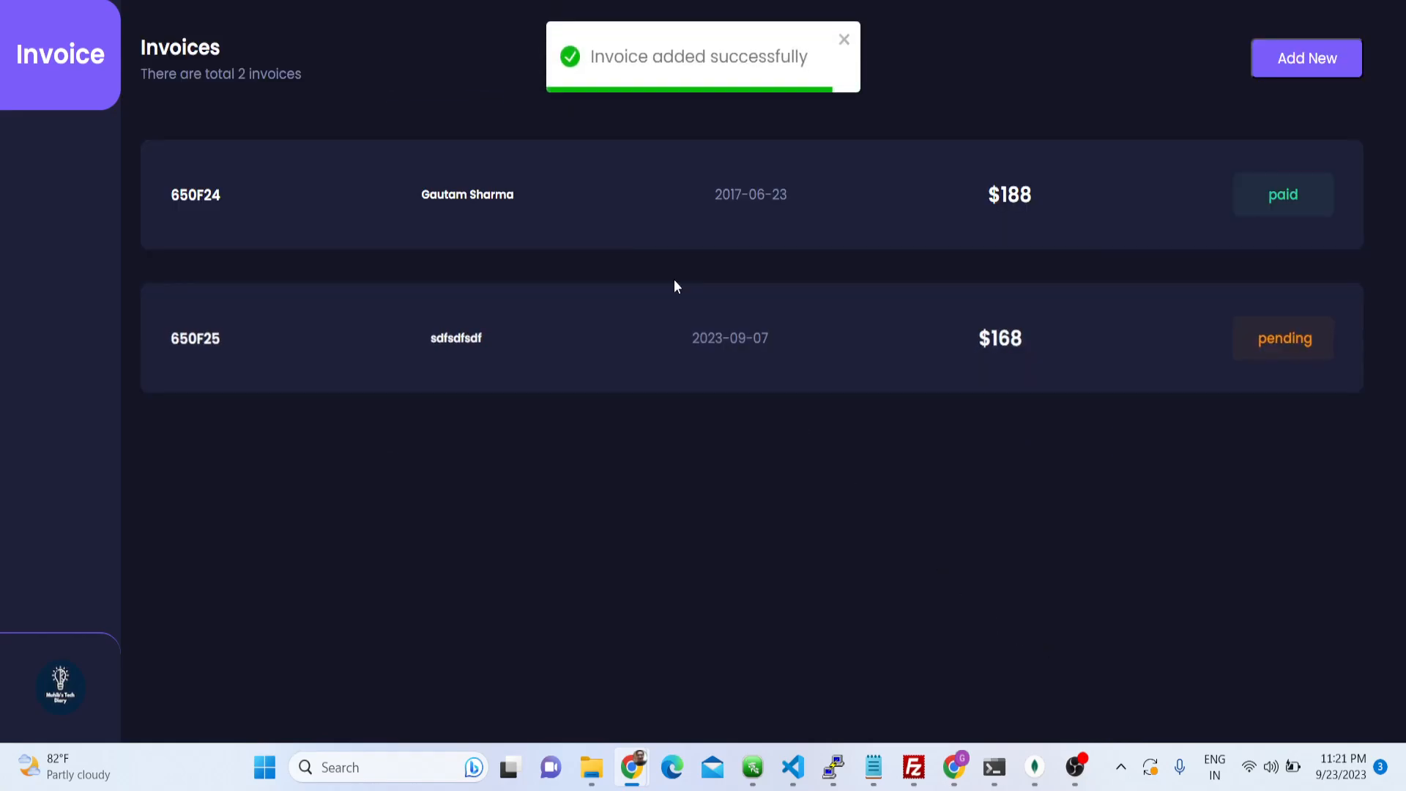
mouse_move(1009, 338)
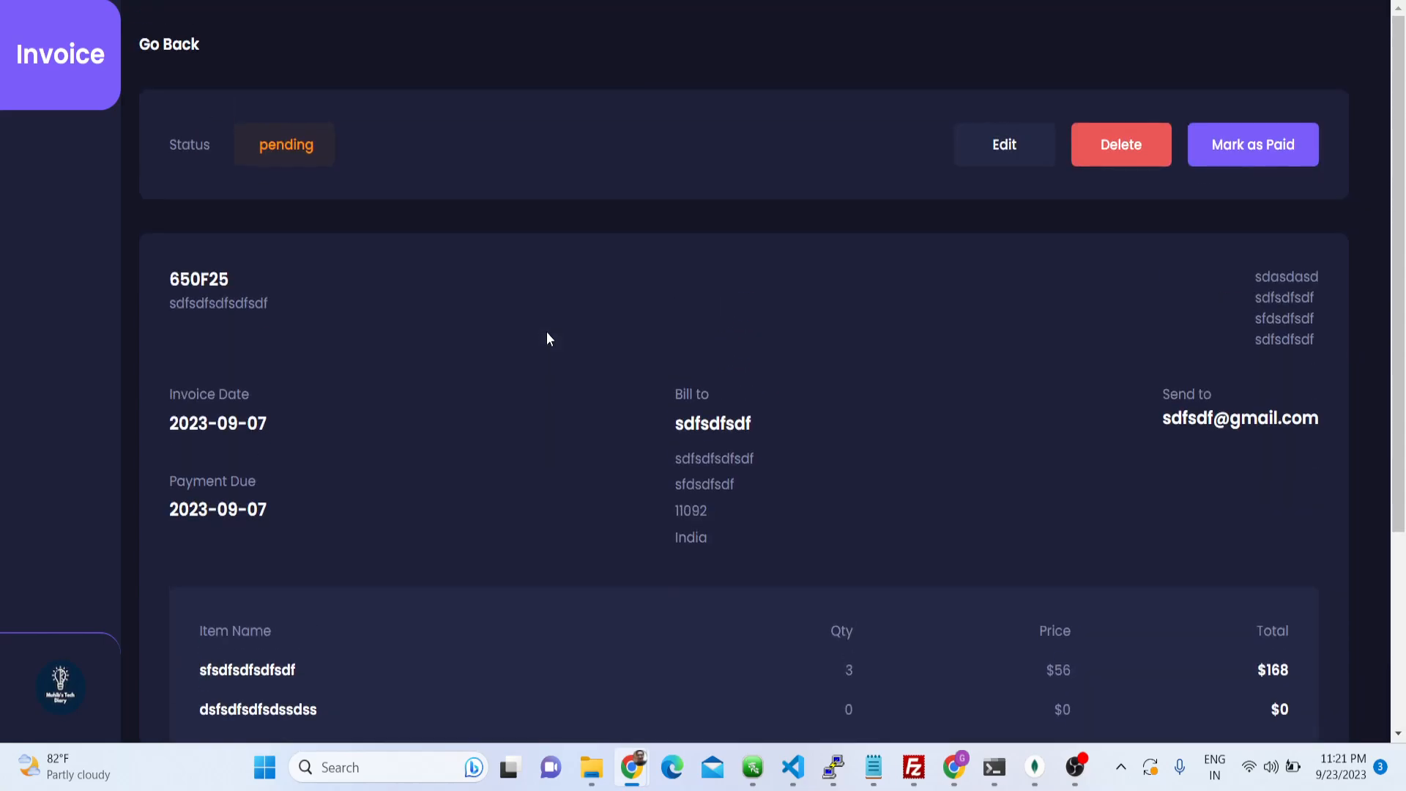
Step: Save invoice 650F25 as a PDF and show it in the Downloads folder
right_click(548, 338)
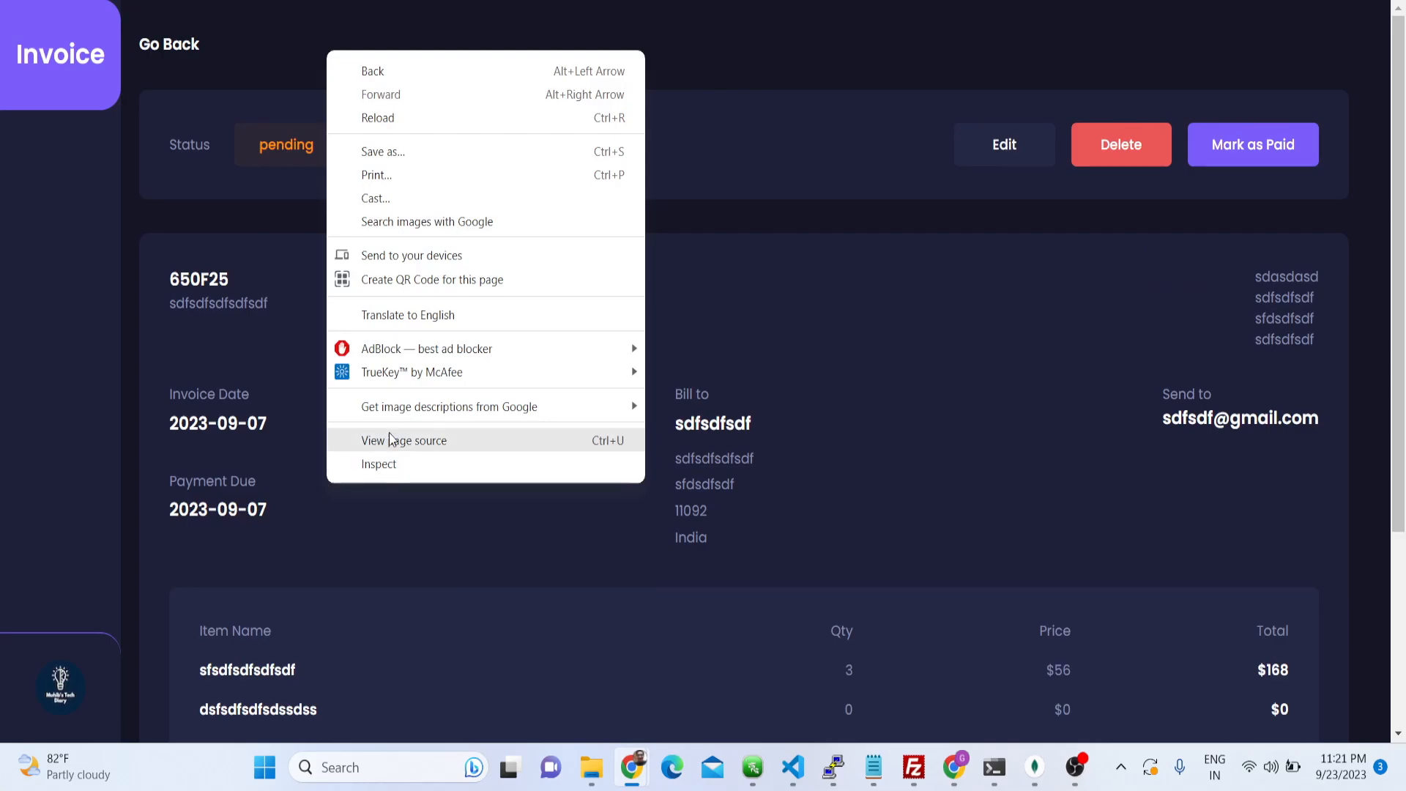
left_click(376, 175)
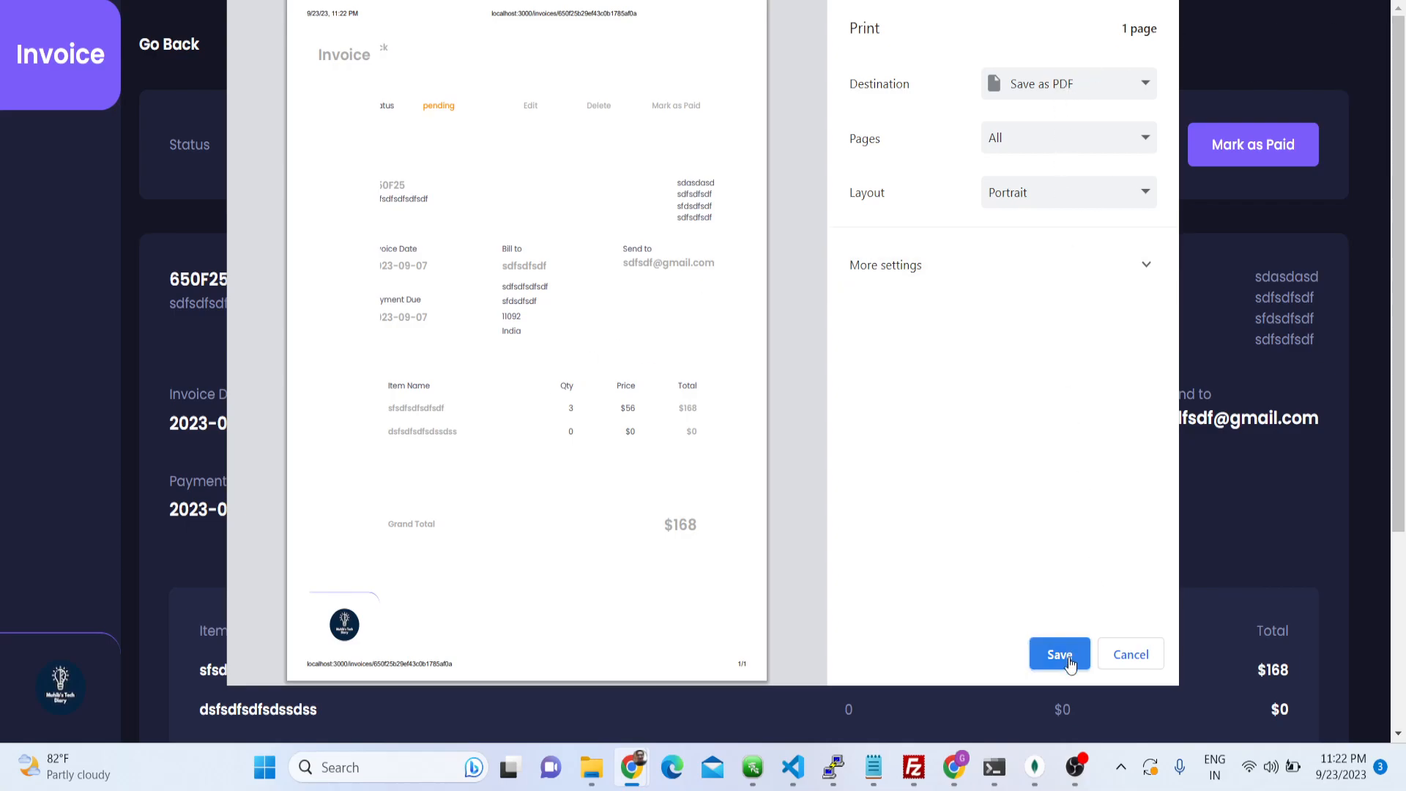
left_click(1059, 654)
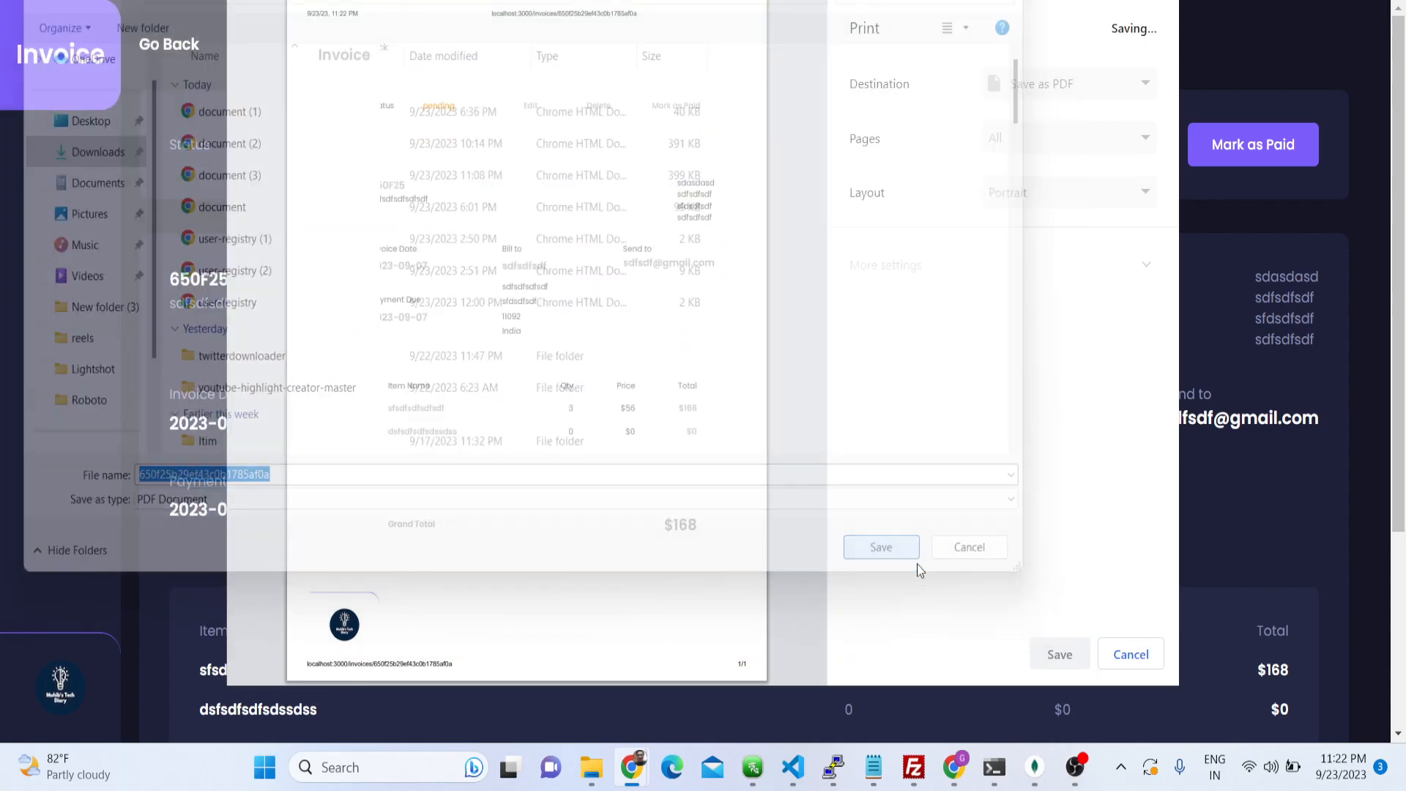
left_click(880, 547)
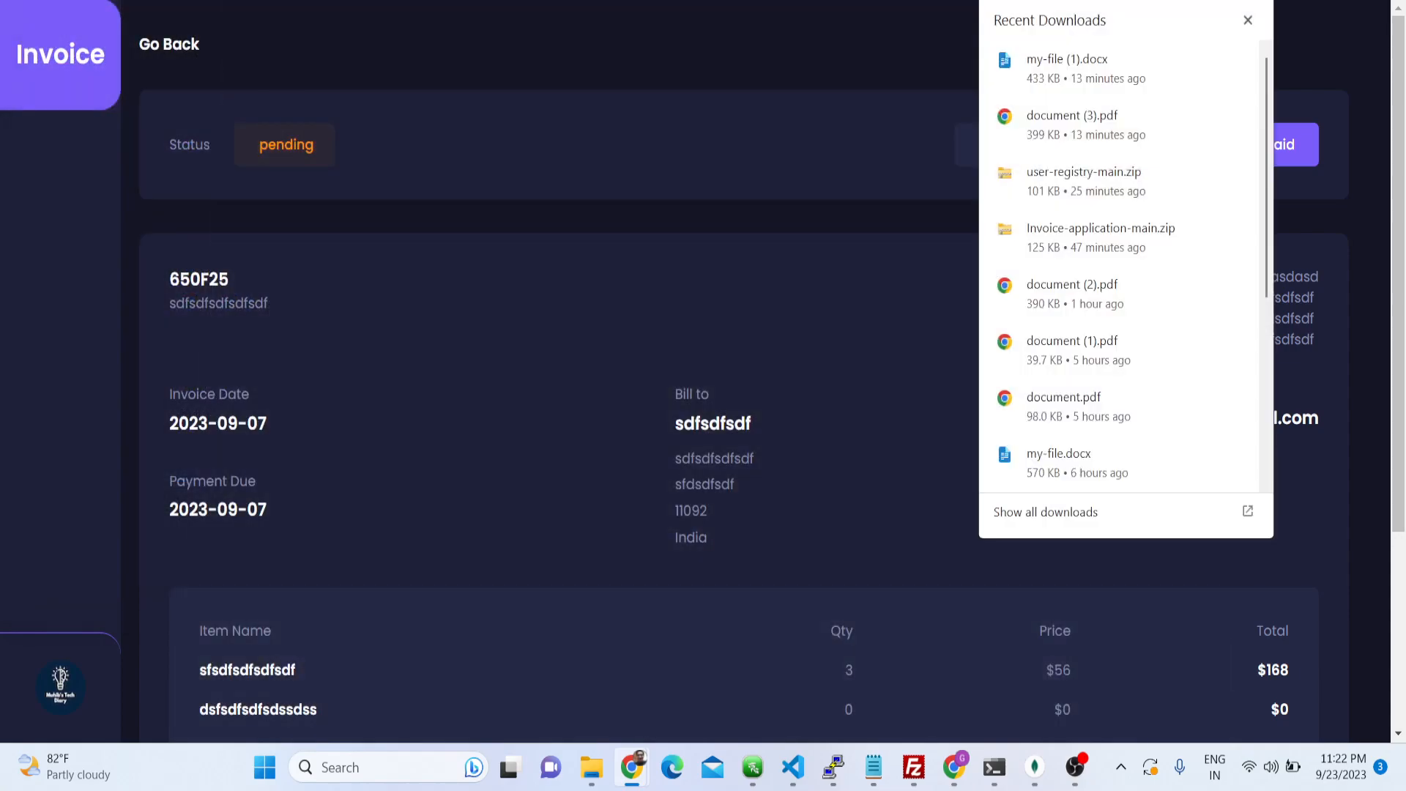
left_click(1395, 19)
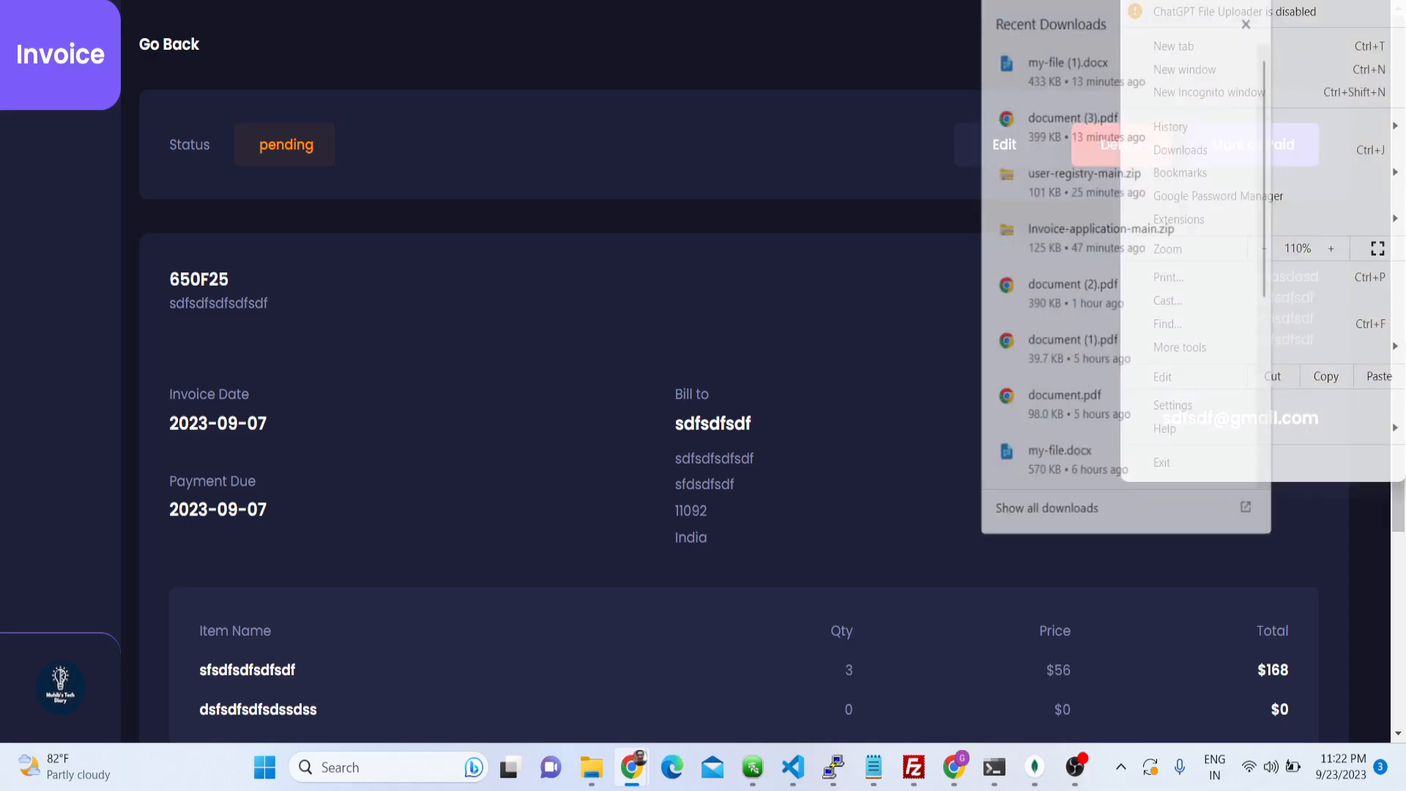
left_click(1180, 150)
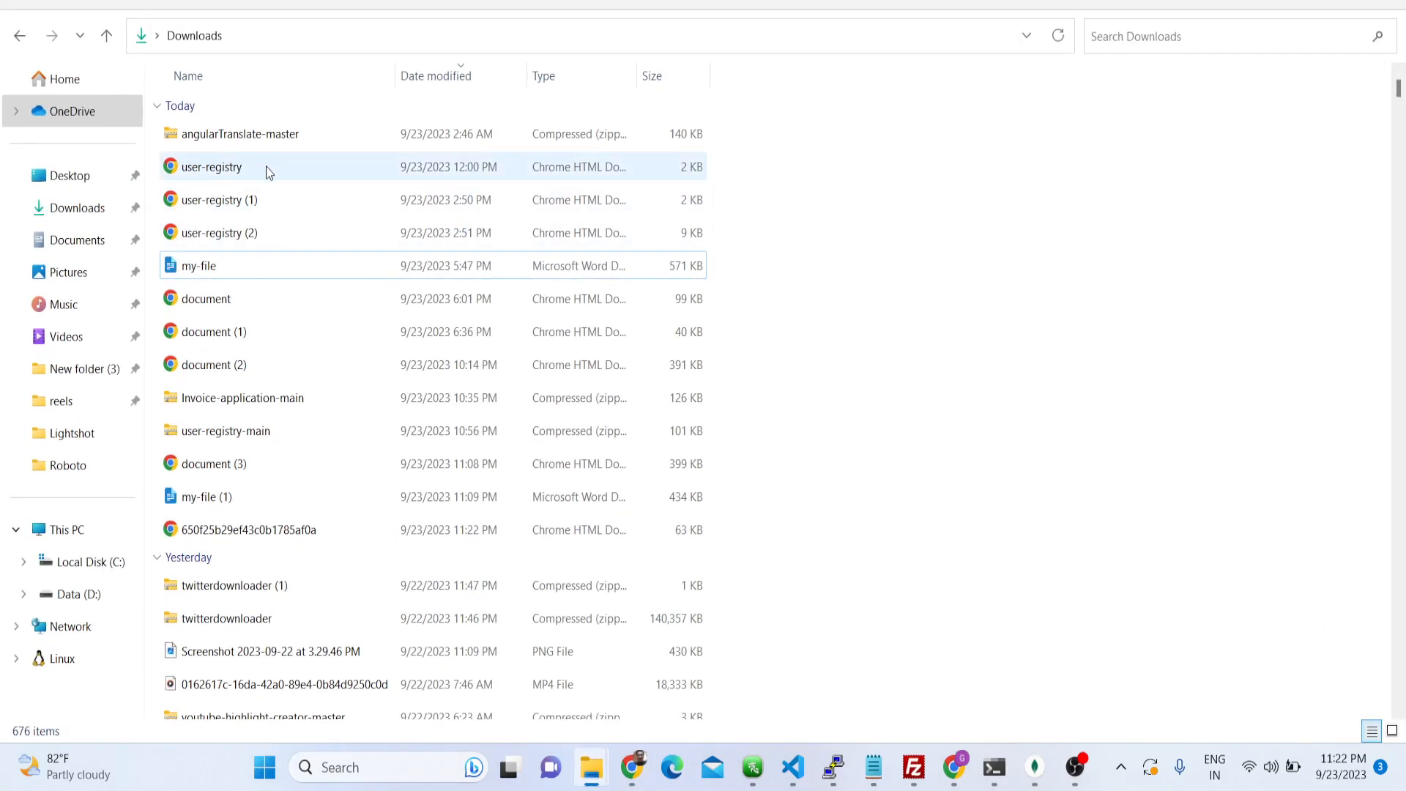
Step: Open file 650f25b29ef43c0b1785af0a to view its two line items and $168 total
left_click(248, 528)
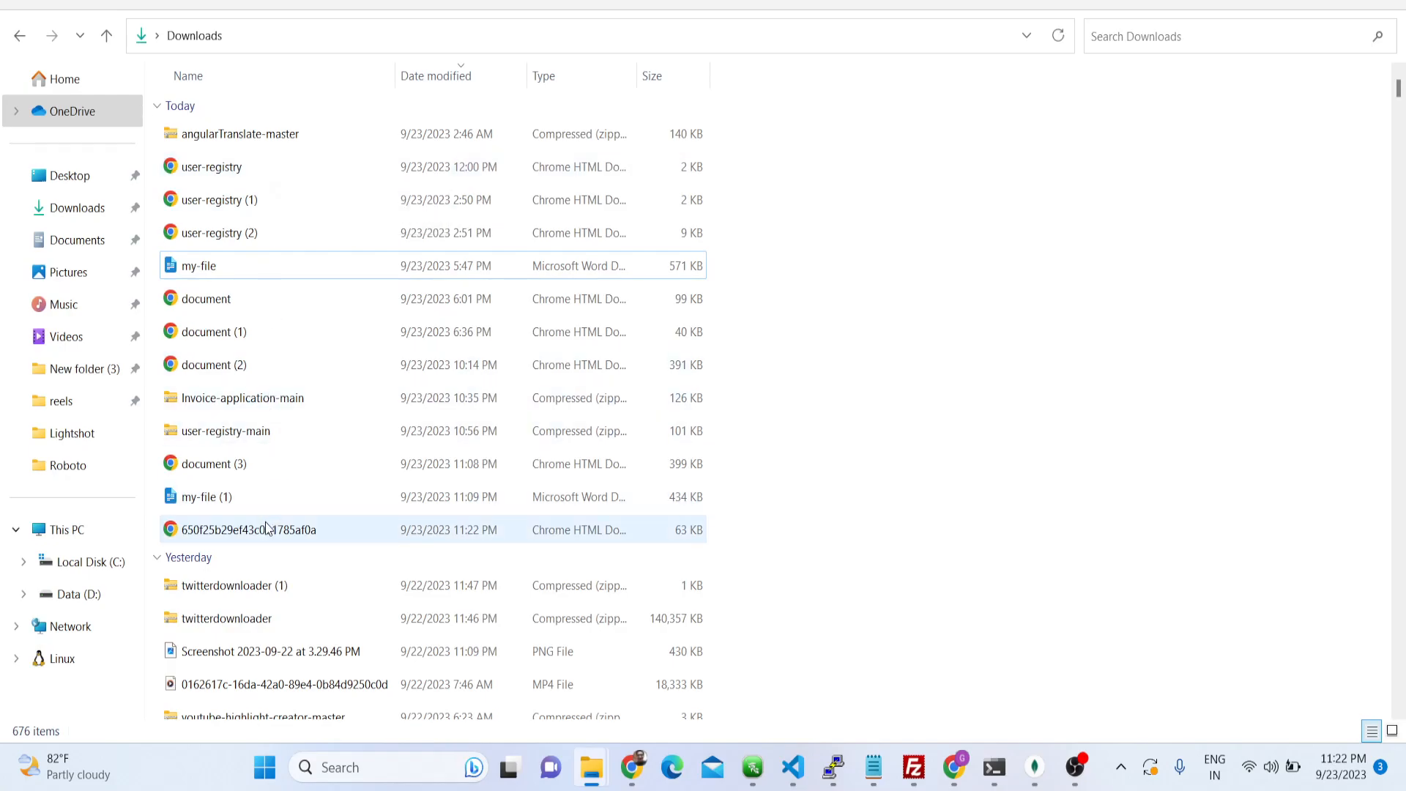
double_click(247, 529)
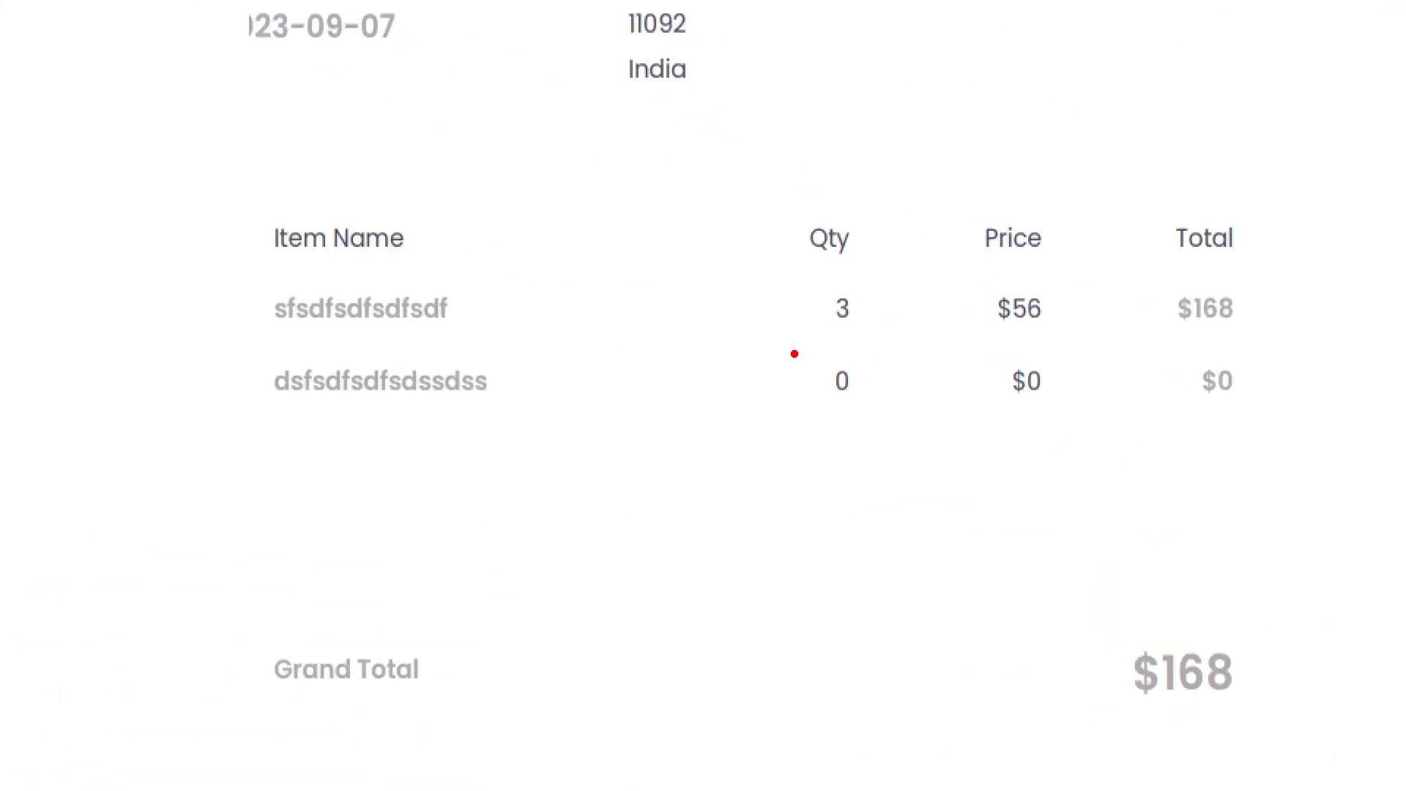
left_click_drag(243, 267, 534, 266)
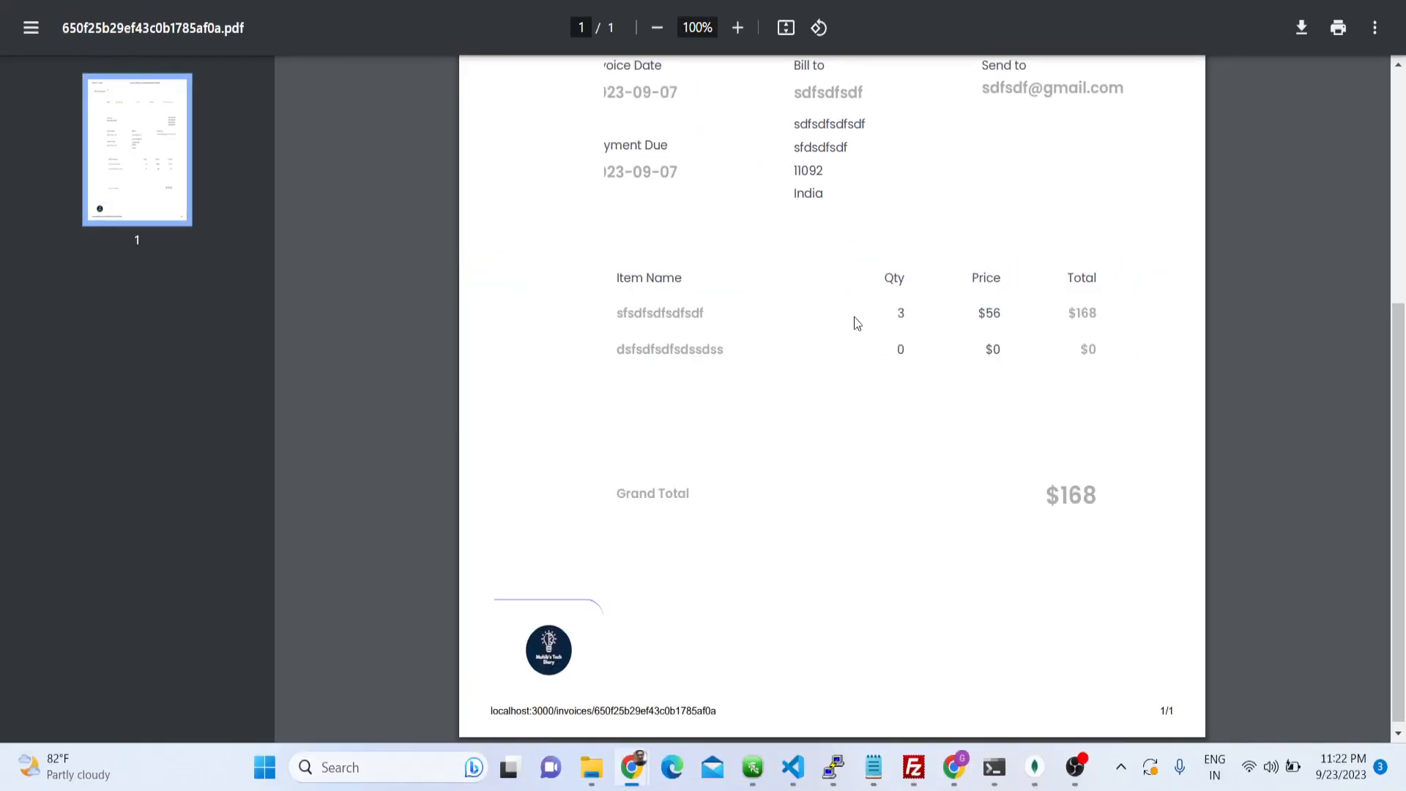
scroll("up", 3)
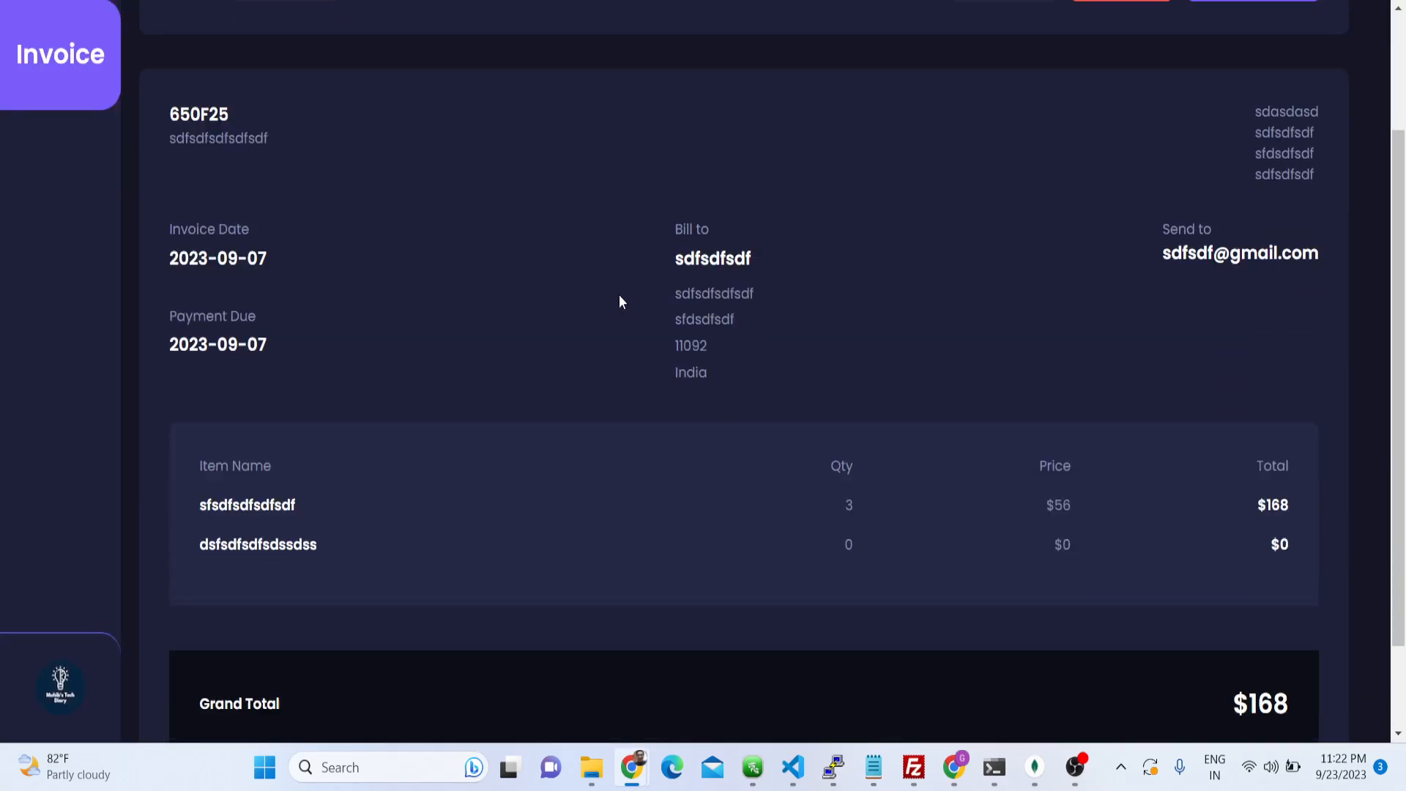
Step: Delete invoice 650F25 and confirm, leaving only paid invoice 650F24
scroll("up", 3)
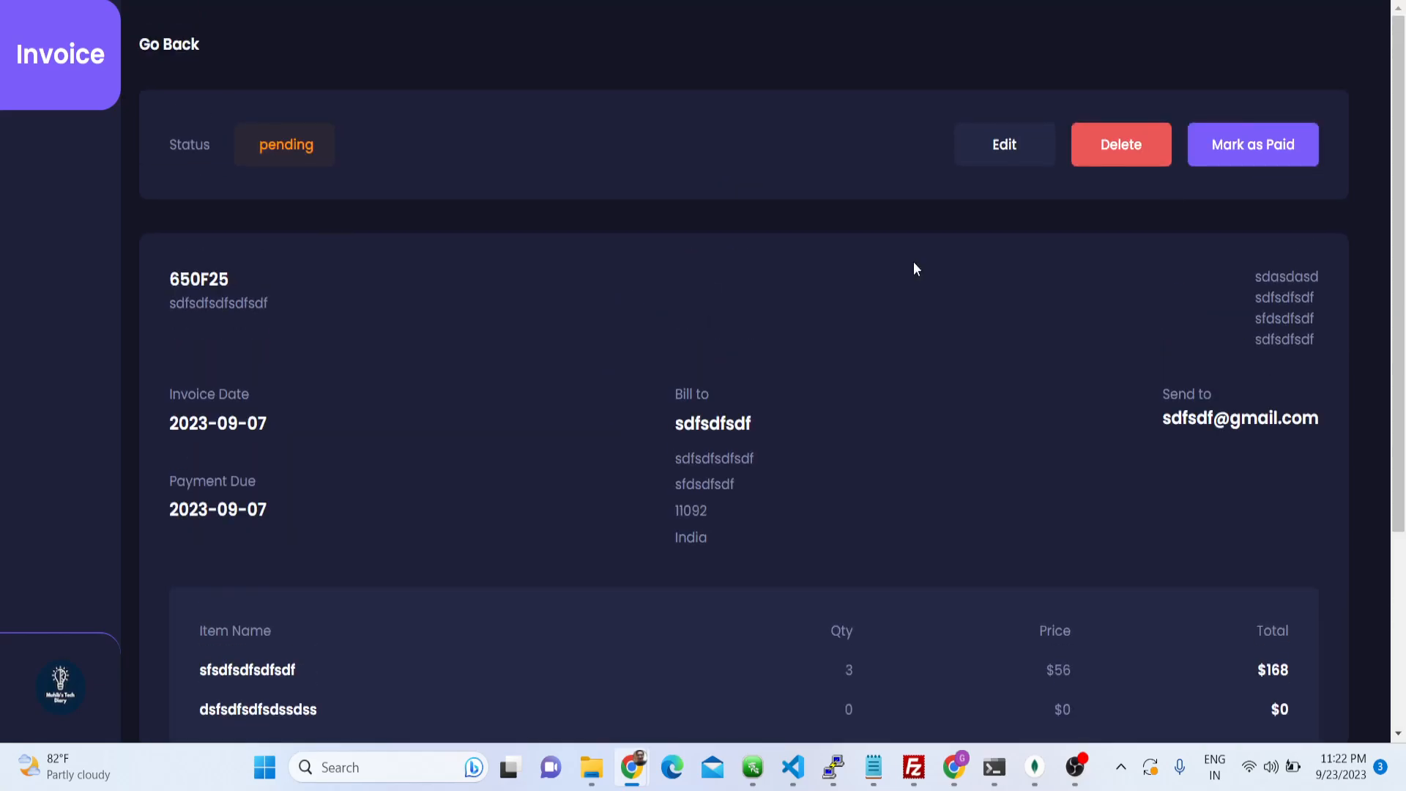
left_click(1120, 144)
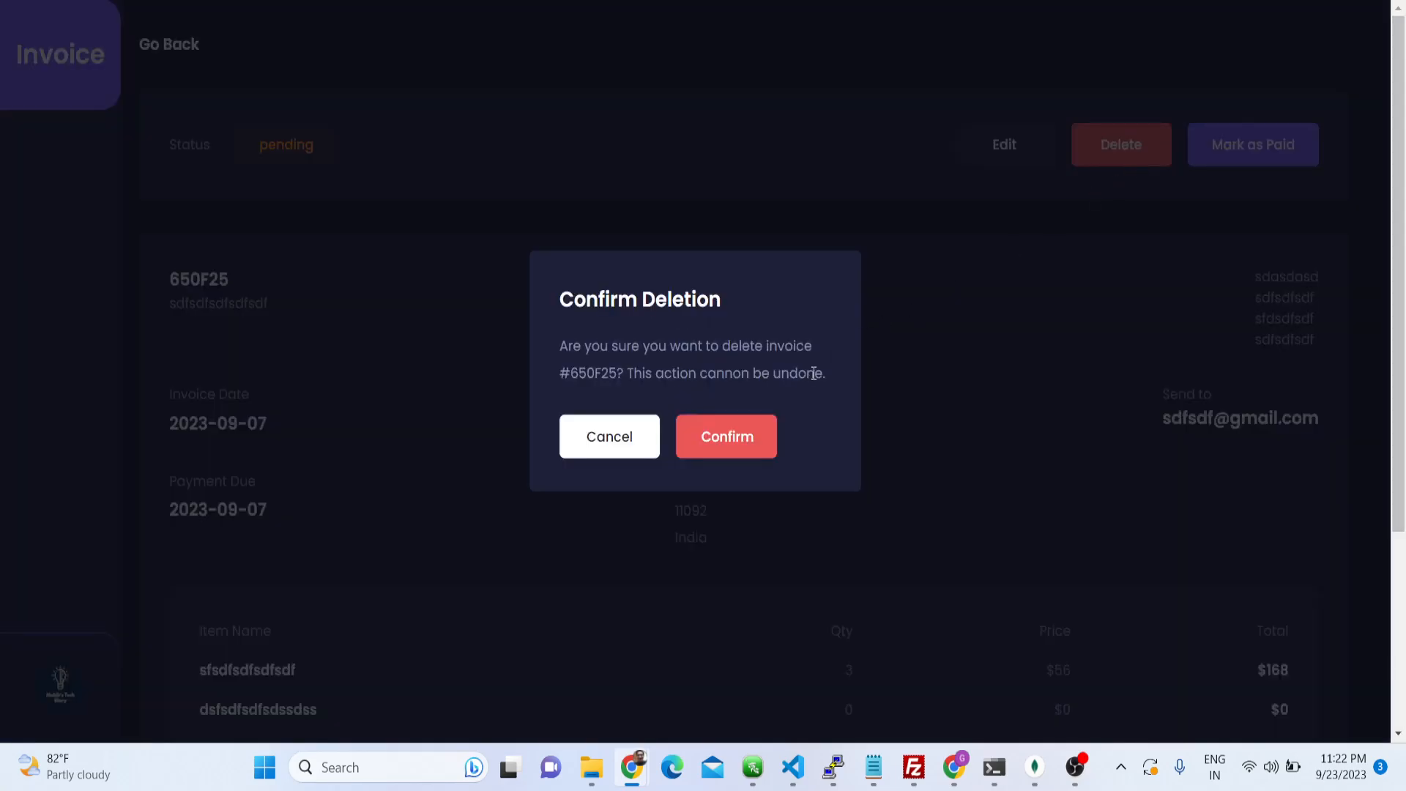
left_click(724, 436)
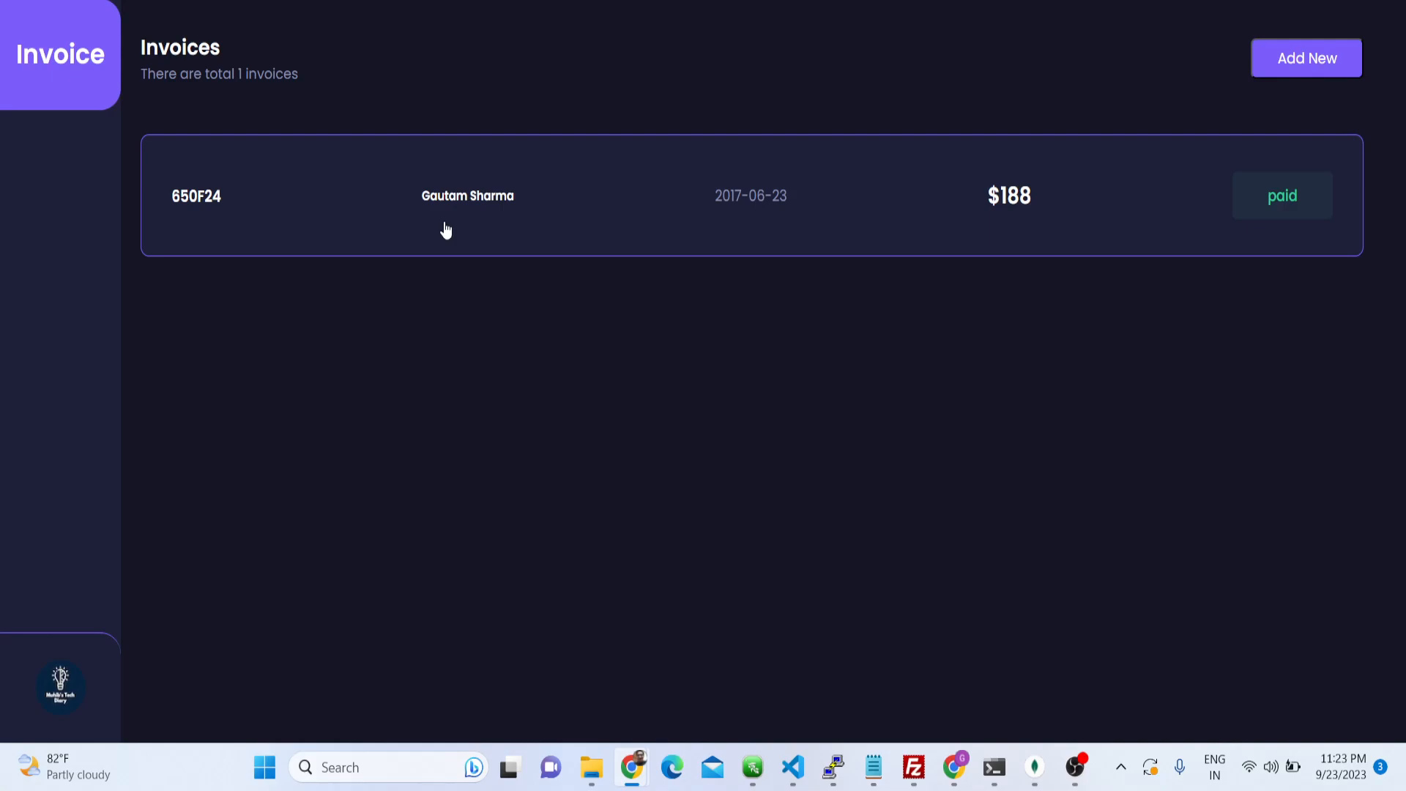
mouse_move(894, 727)
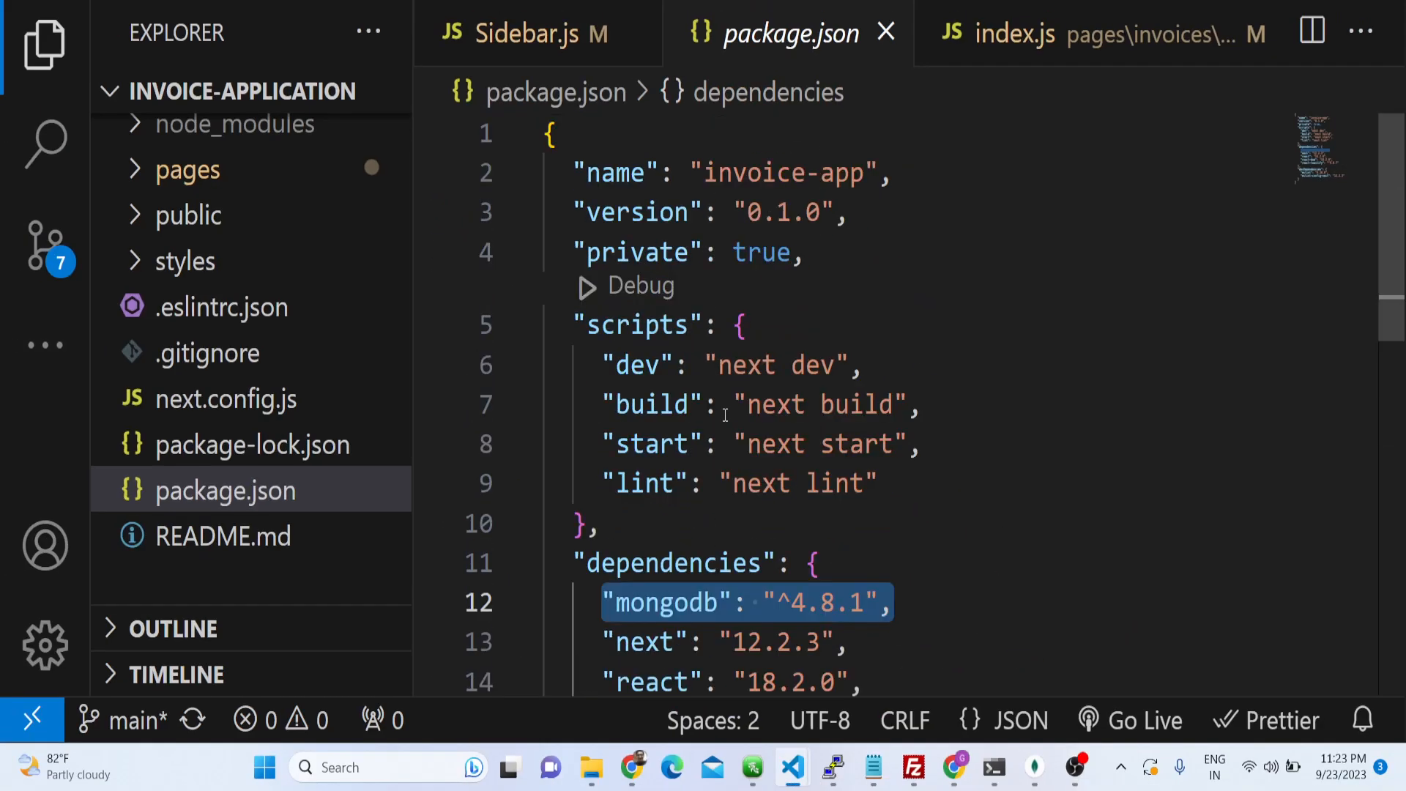
Step: Open styles/globals.css and scroll through its colour variables
left_click(188, 214)
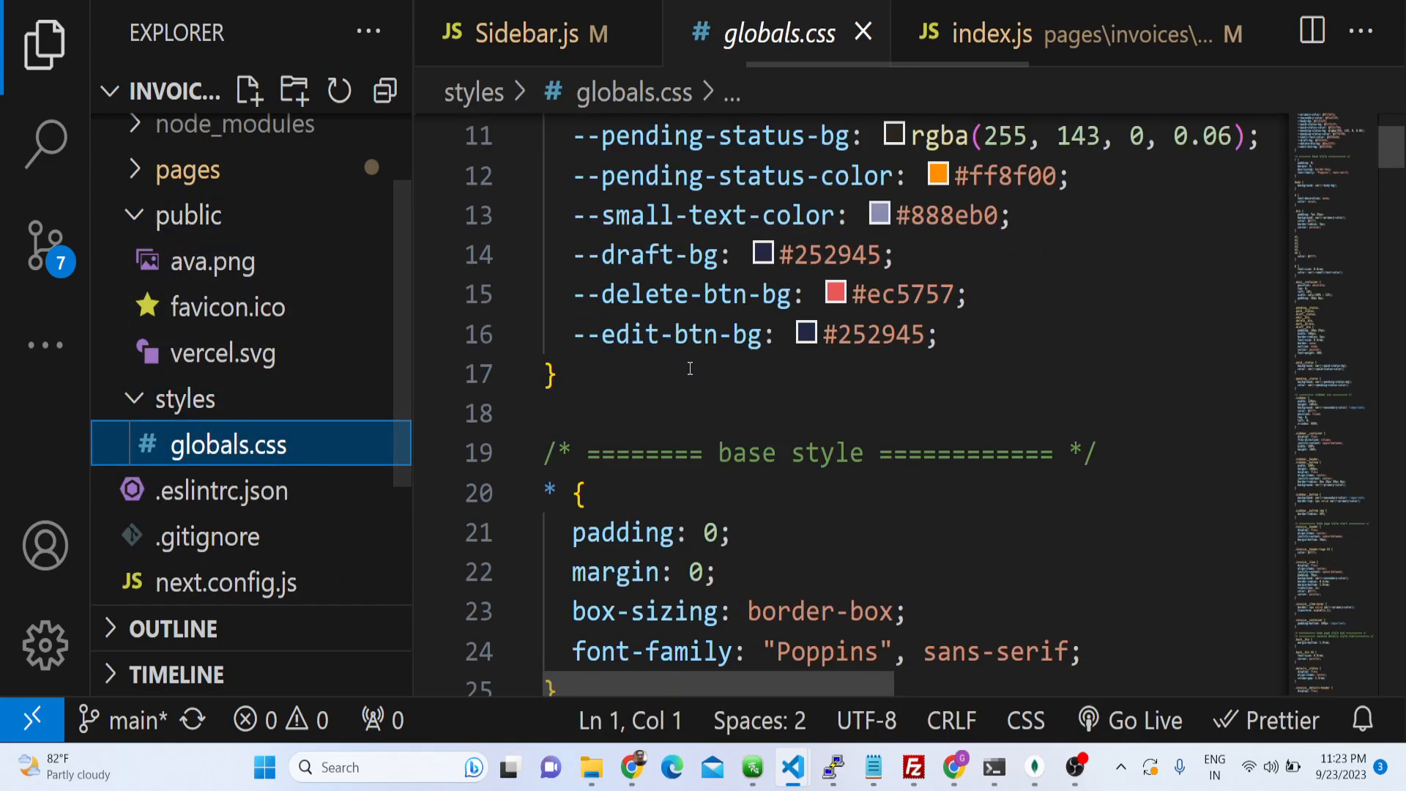
scroll("down", 3)
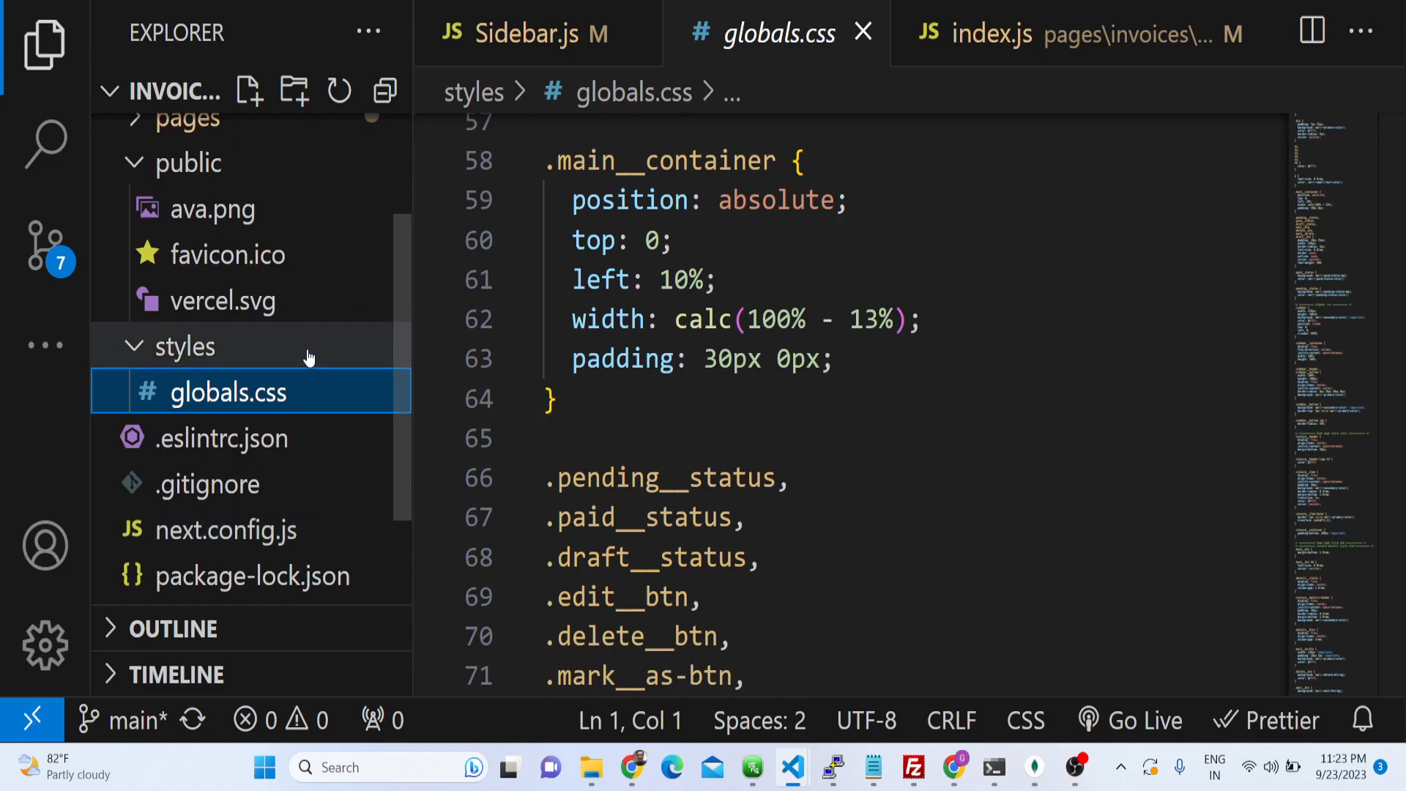
scroll("down", 3)
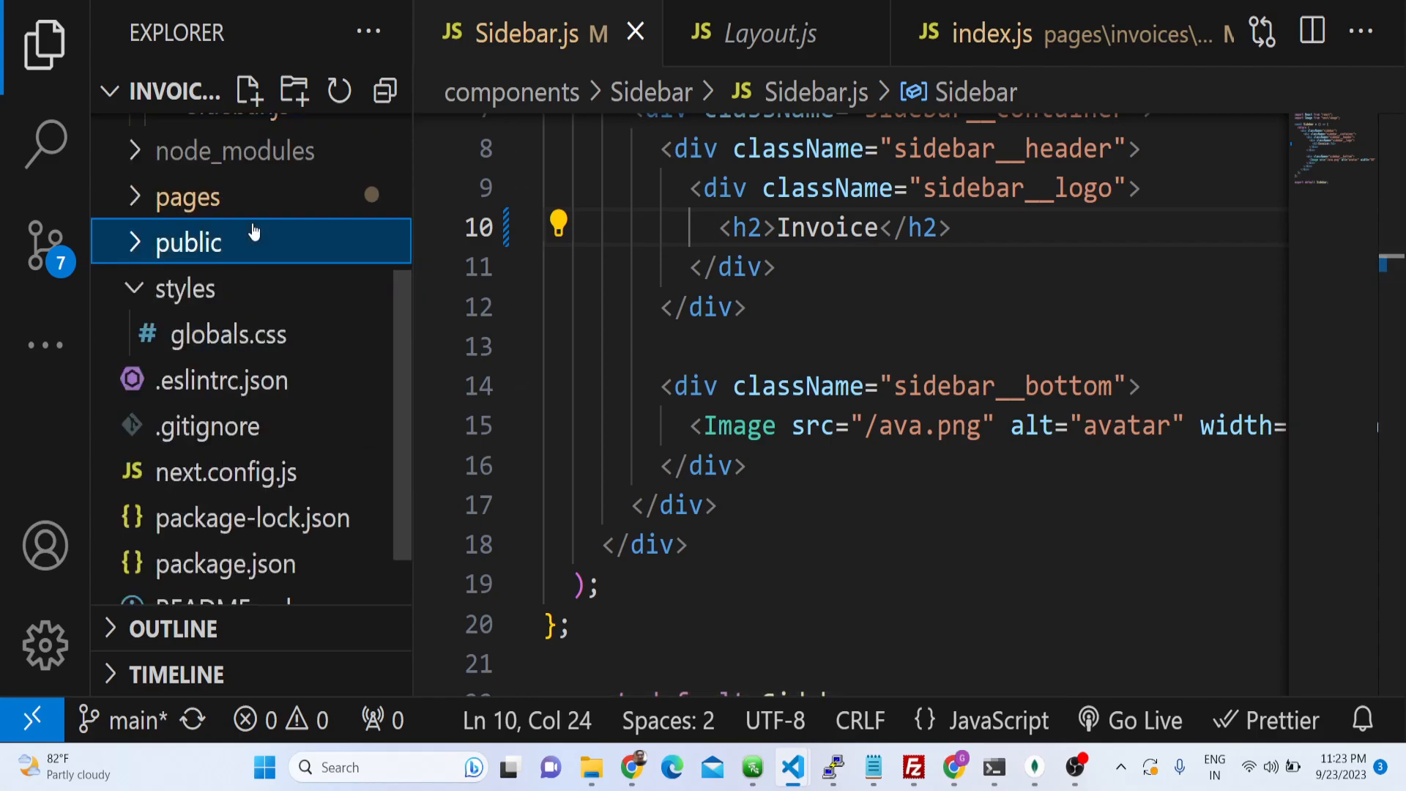
Step: Open pages/index.js and highlight the mongodb import and invoiceAppProject database name
left_click(188, 196)
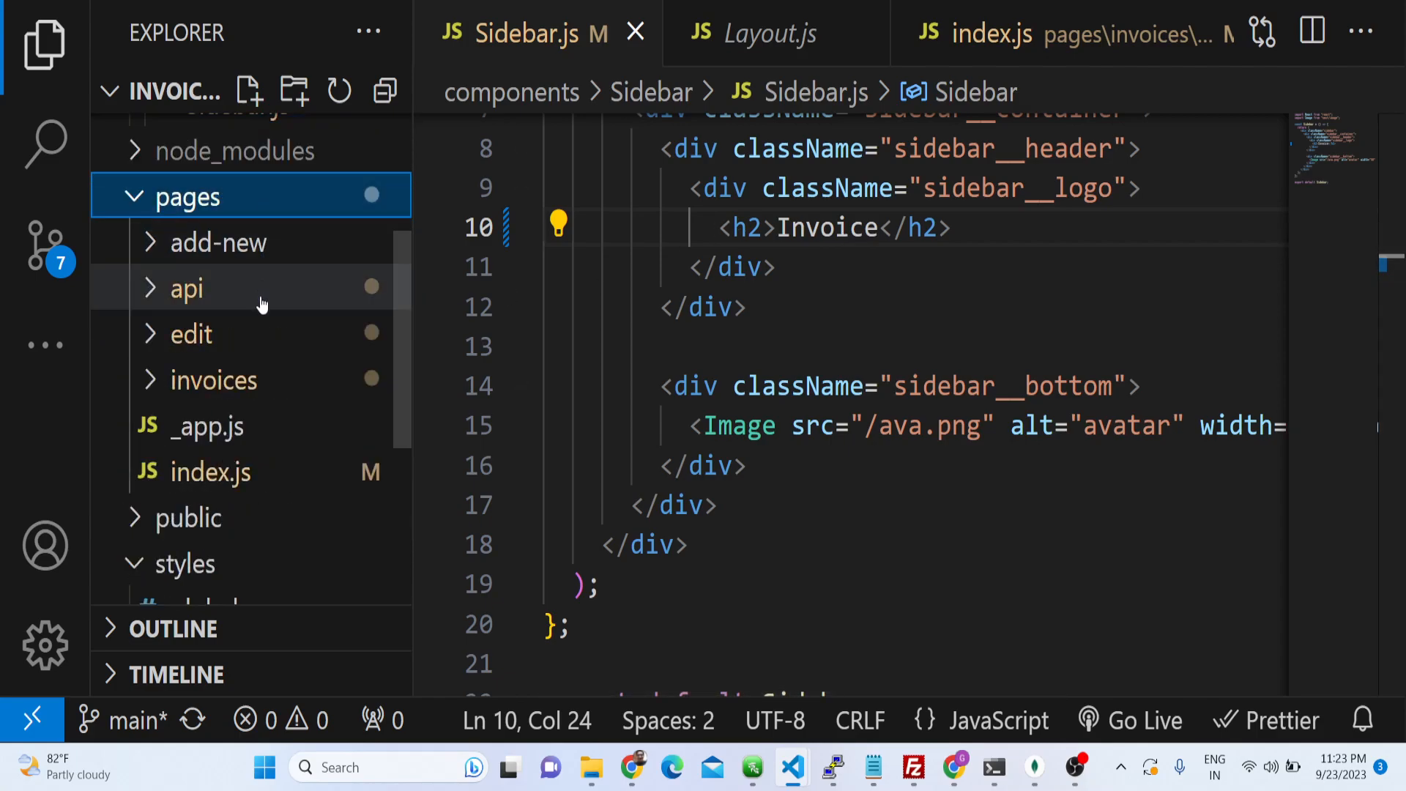
left_click(210, 472)
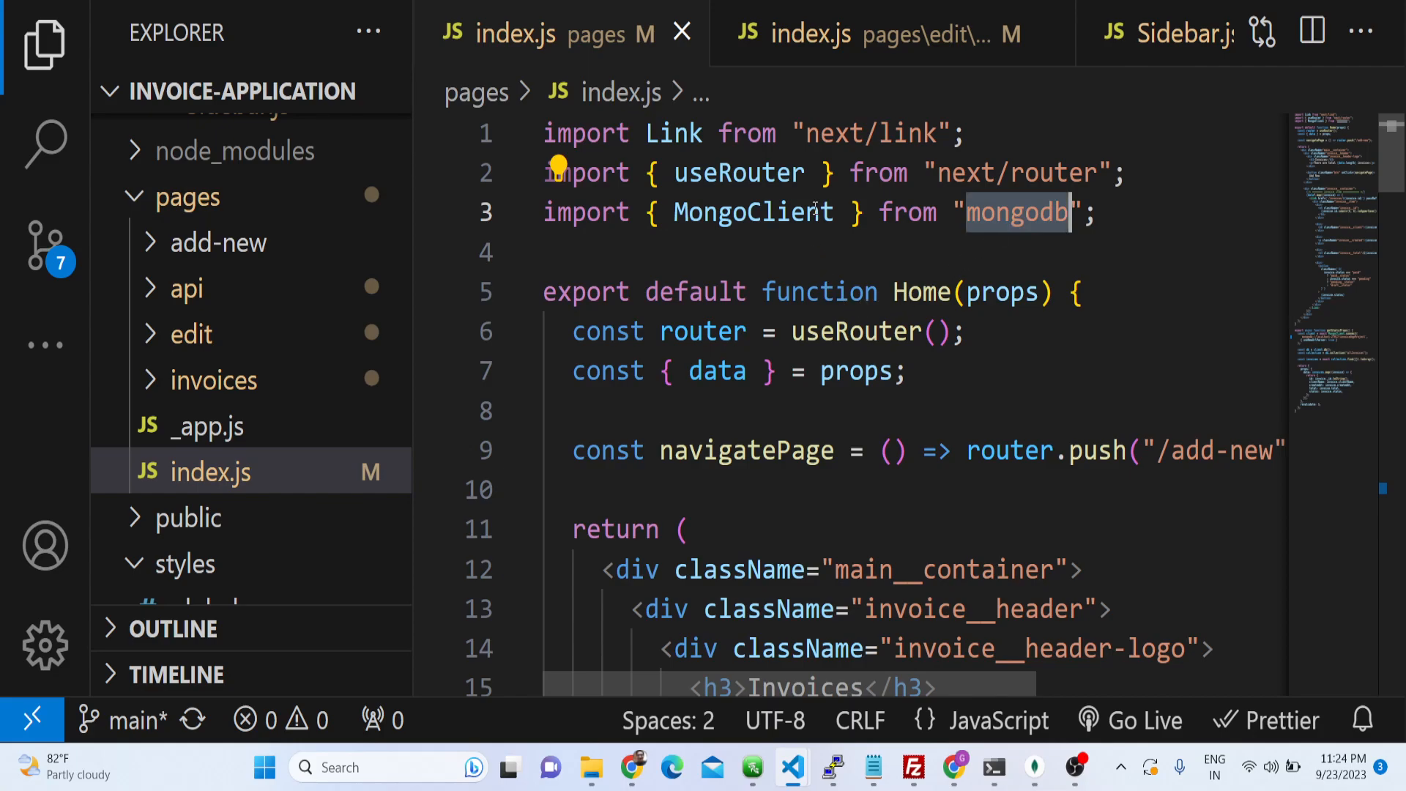
double_click(751, 212)
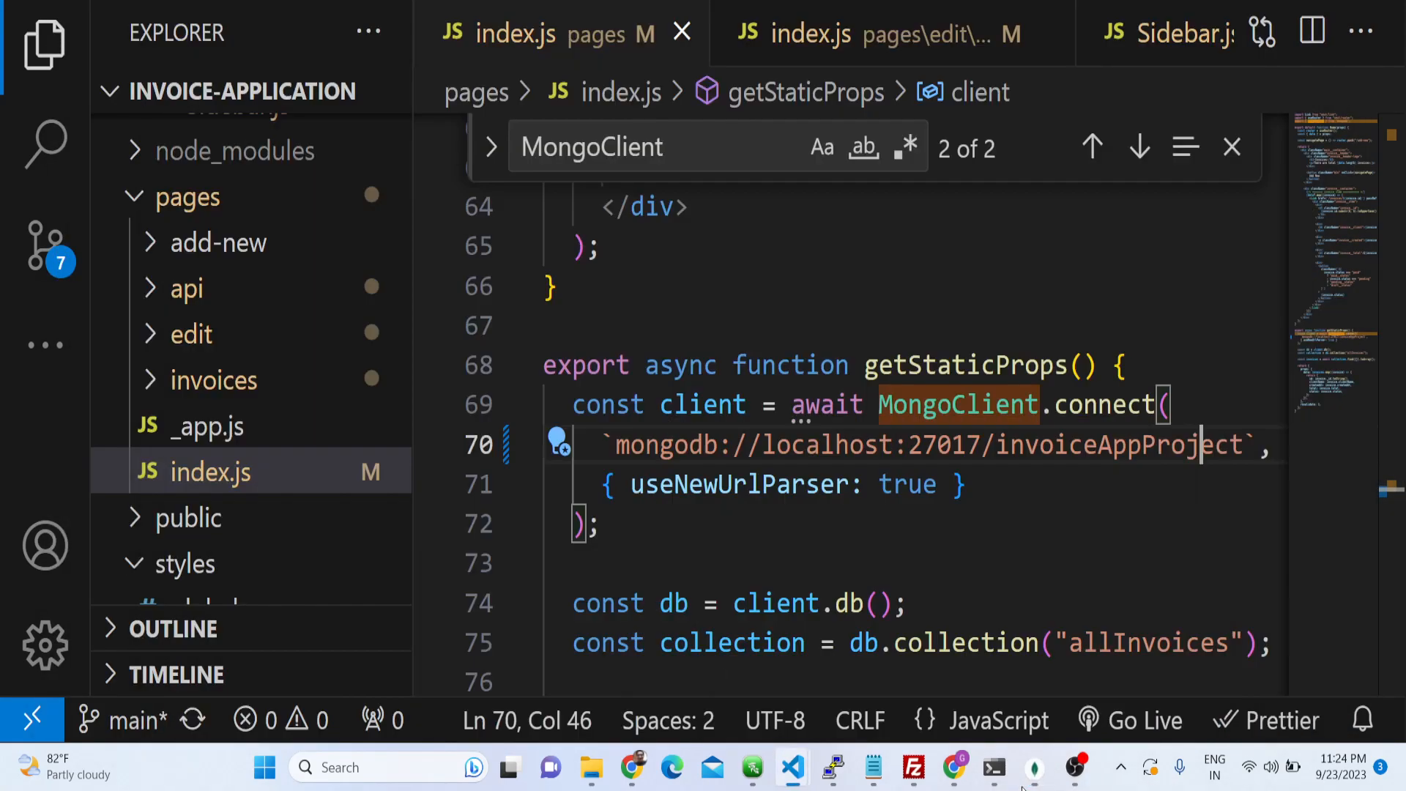
double_click(1118, 445)
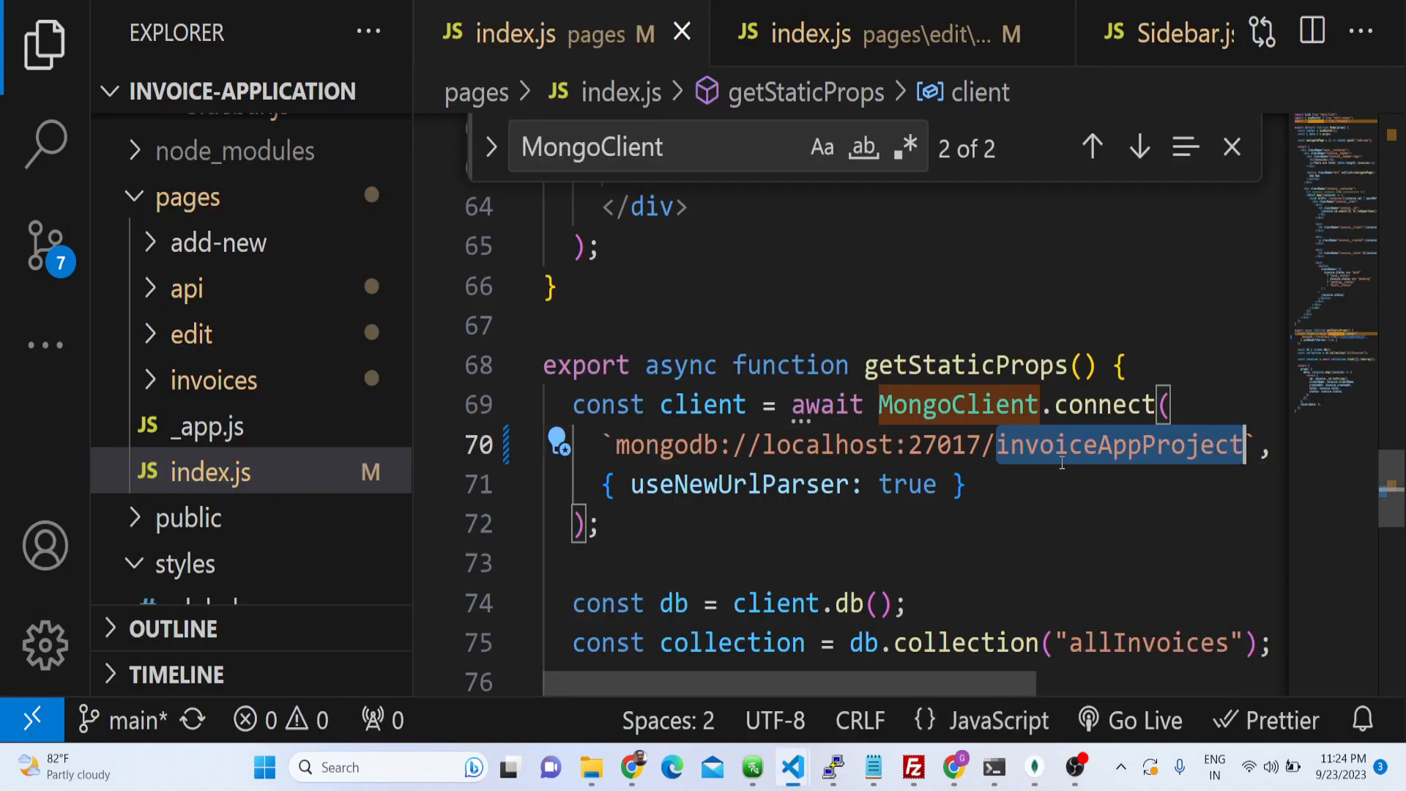
left_click(213, 379)
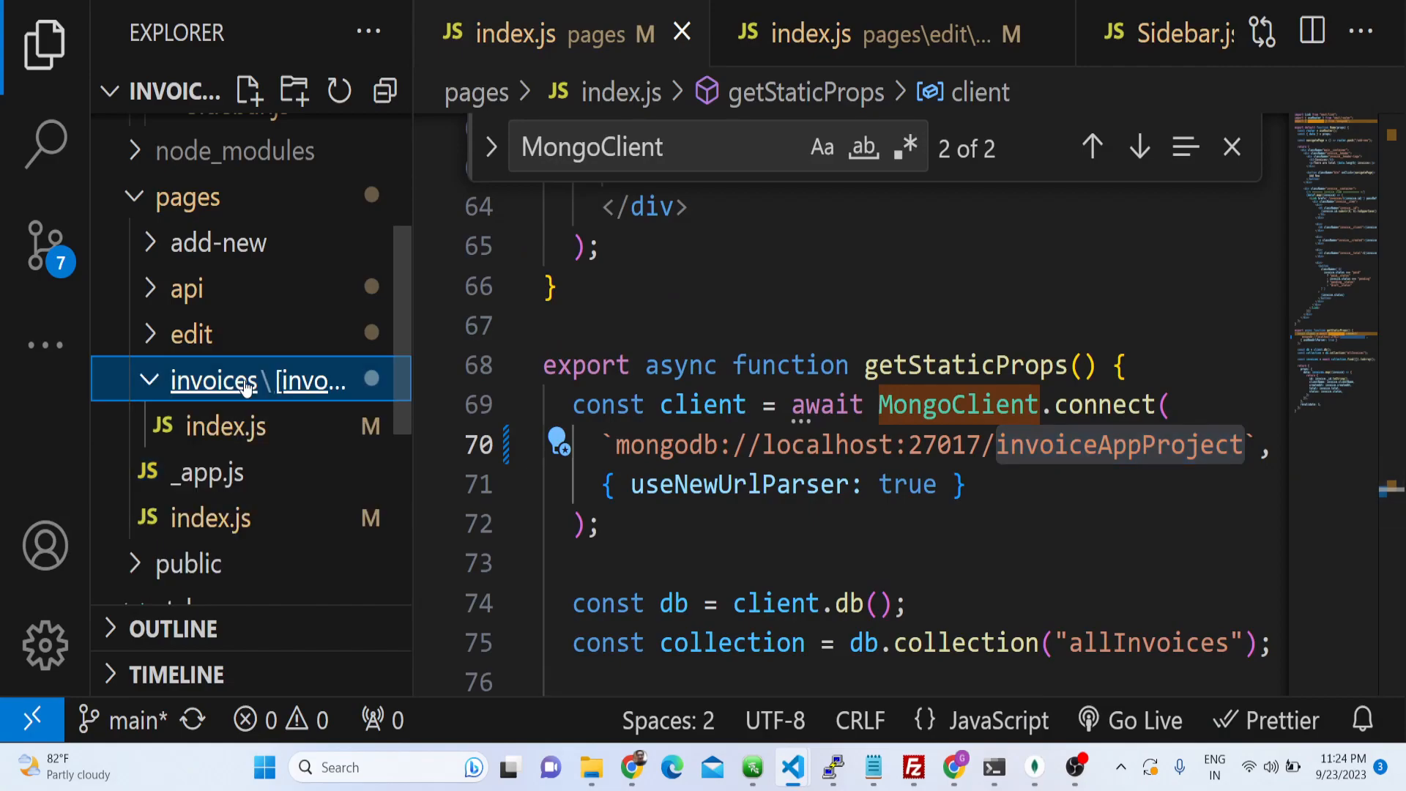
Step: Open the invoice details, edit invoice and api/invoices/[invoiceId] route source files
left_click(227, 425)
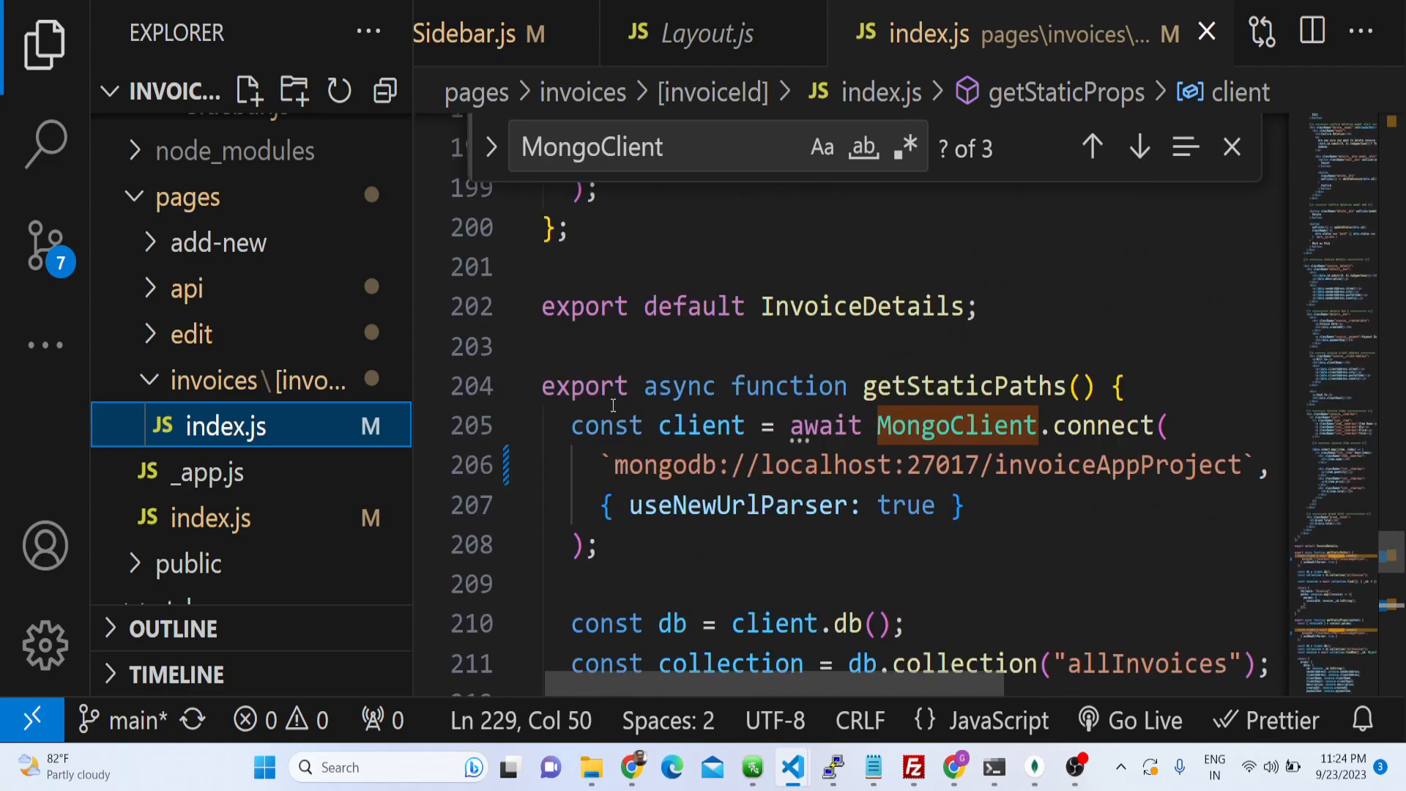
left_click(218, 379)
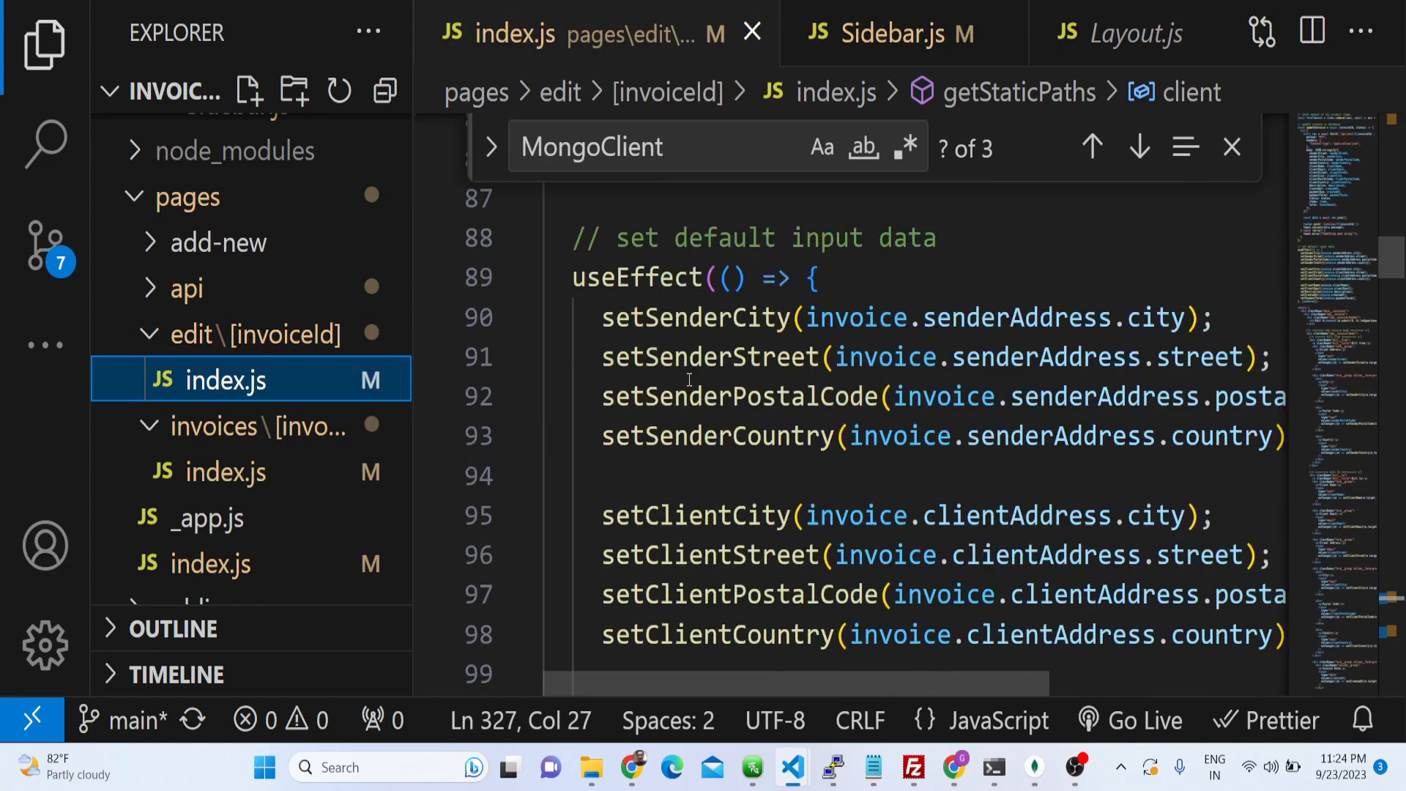
scroll("down", 3)
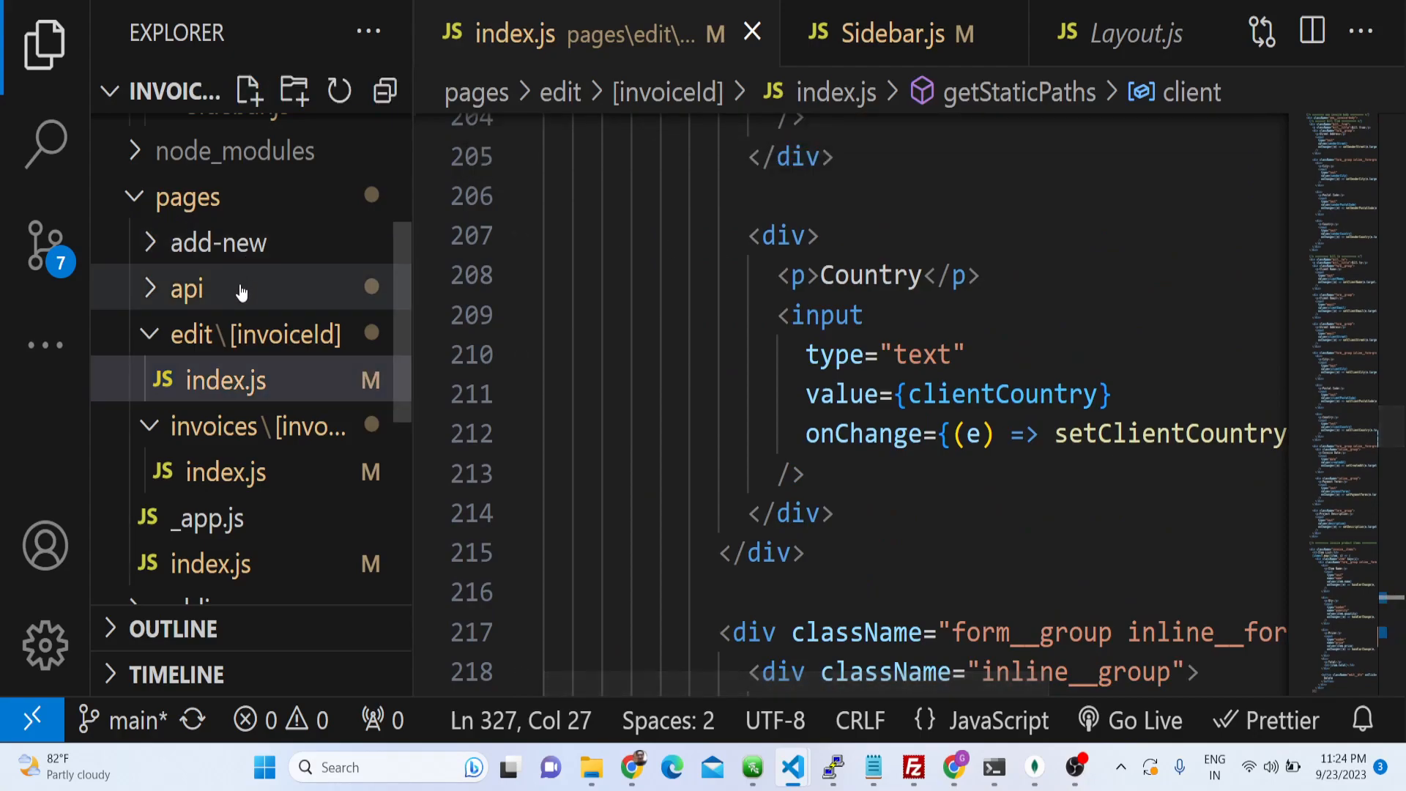
left_click(185, 288)
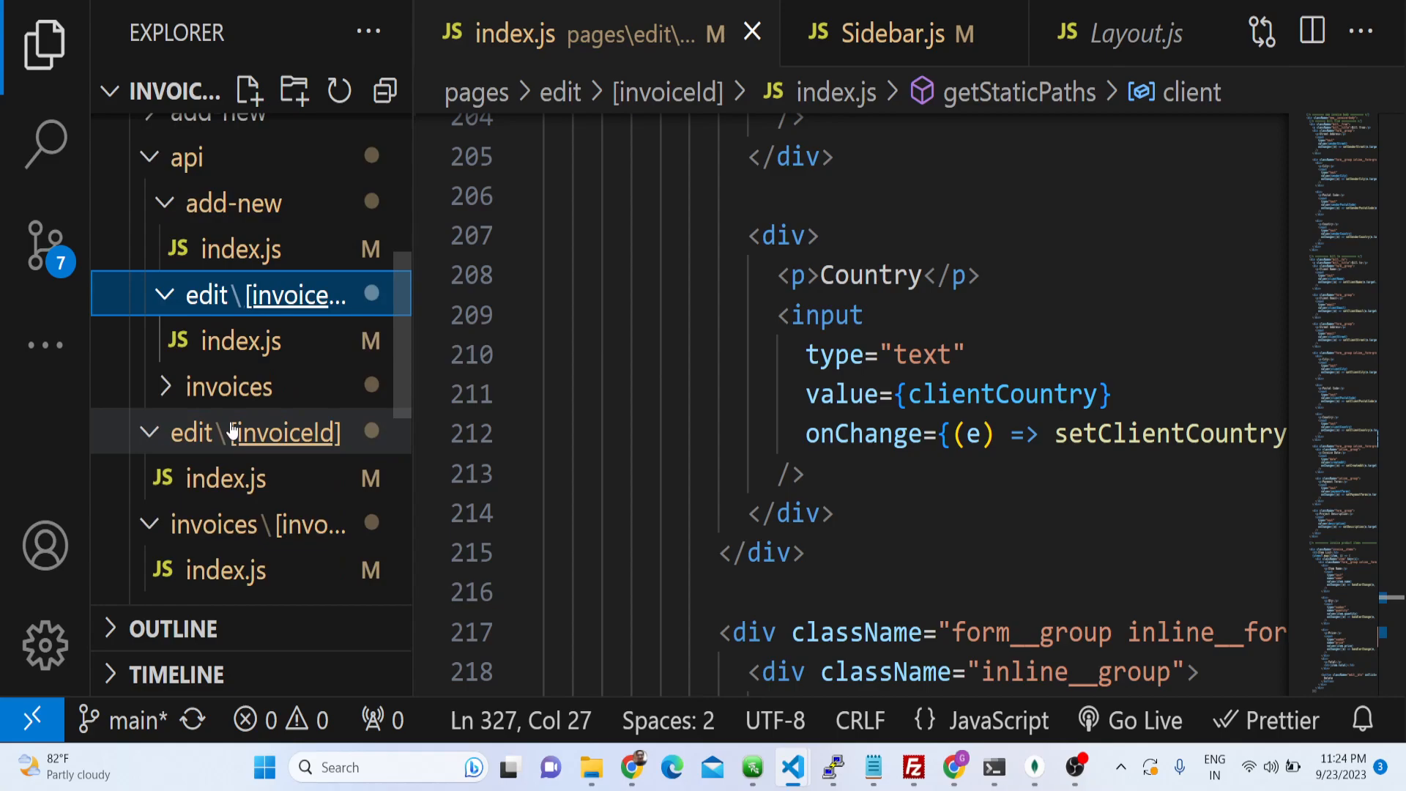
left_click(240, 433)
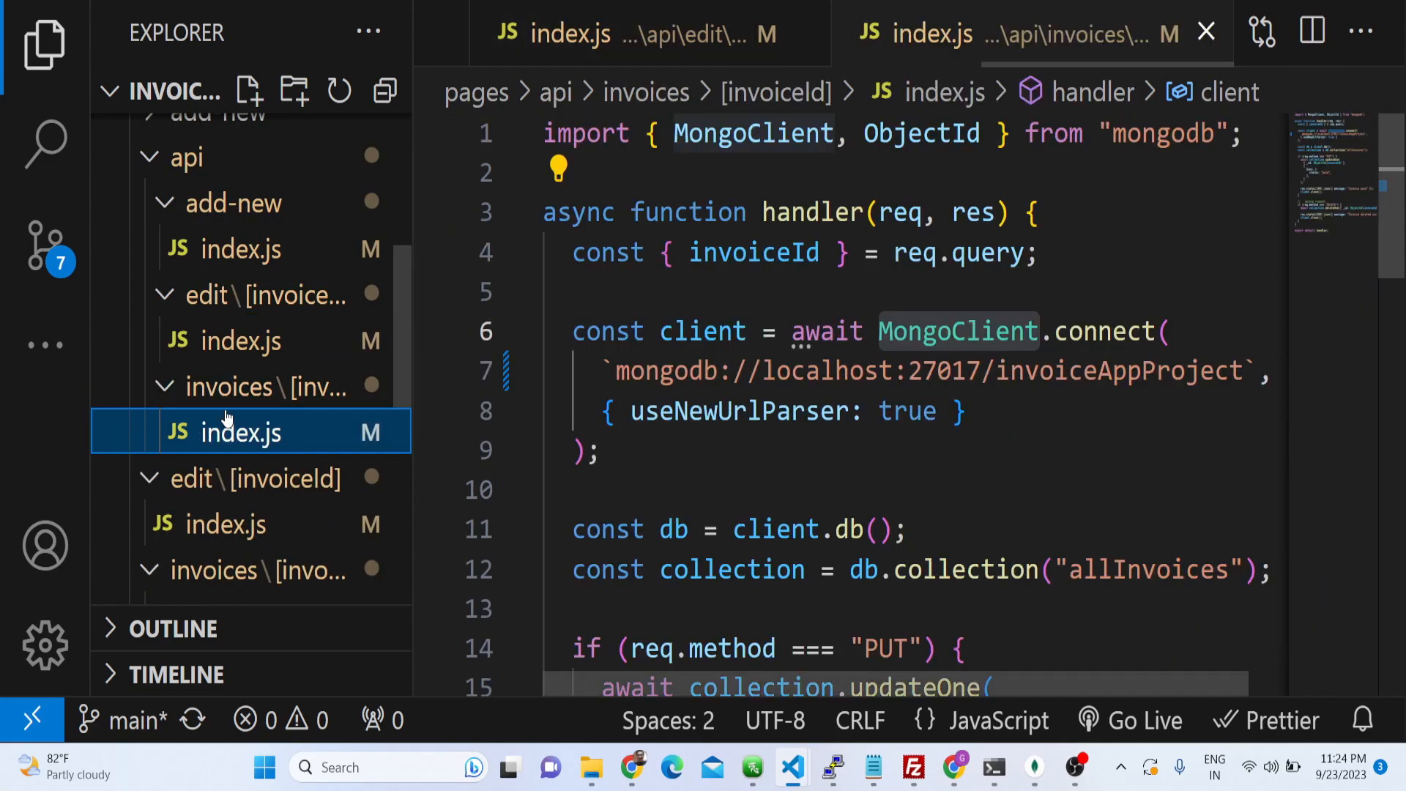
scroll("down", 3)
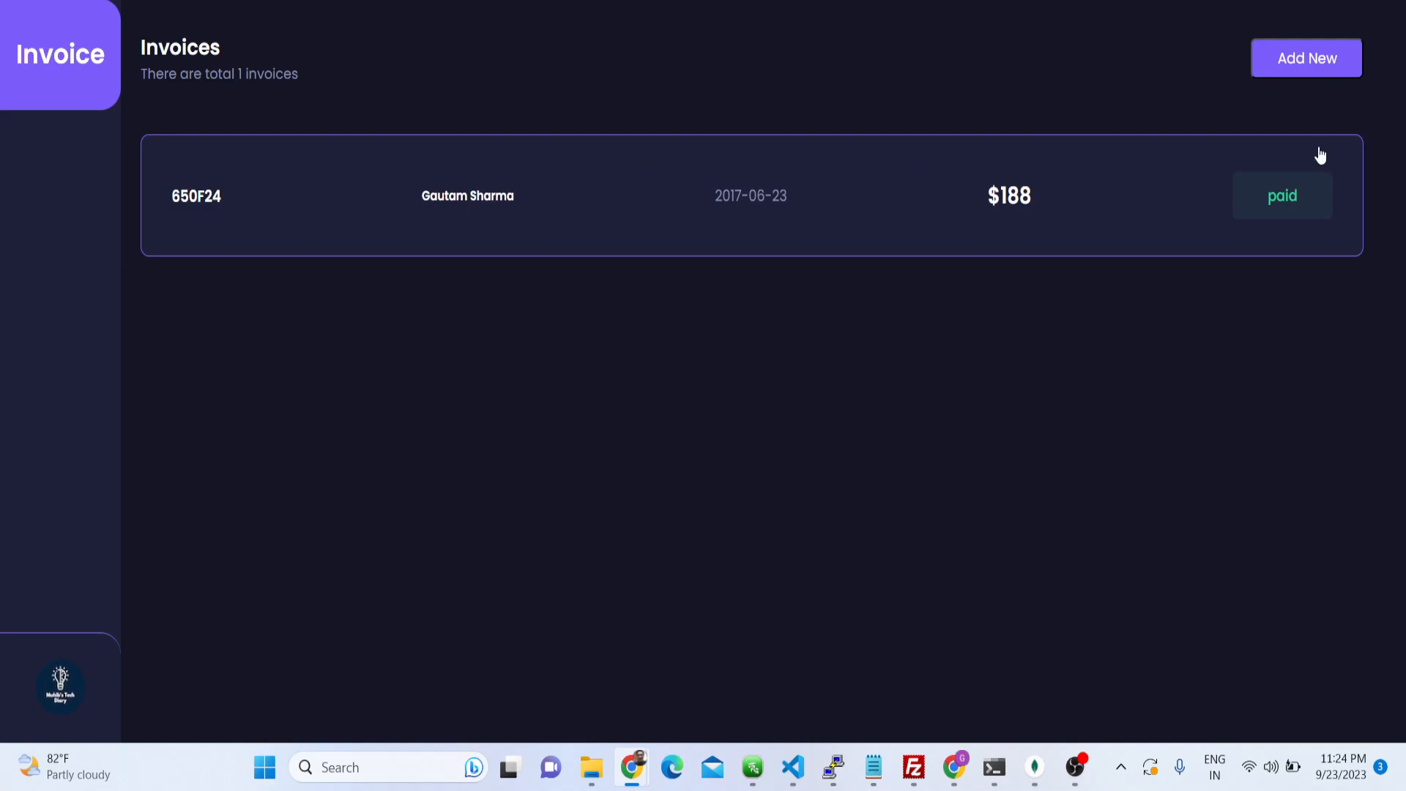
left_click(1075, 767)
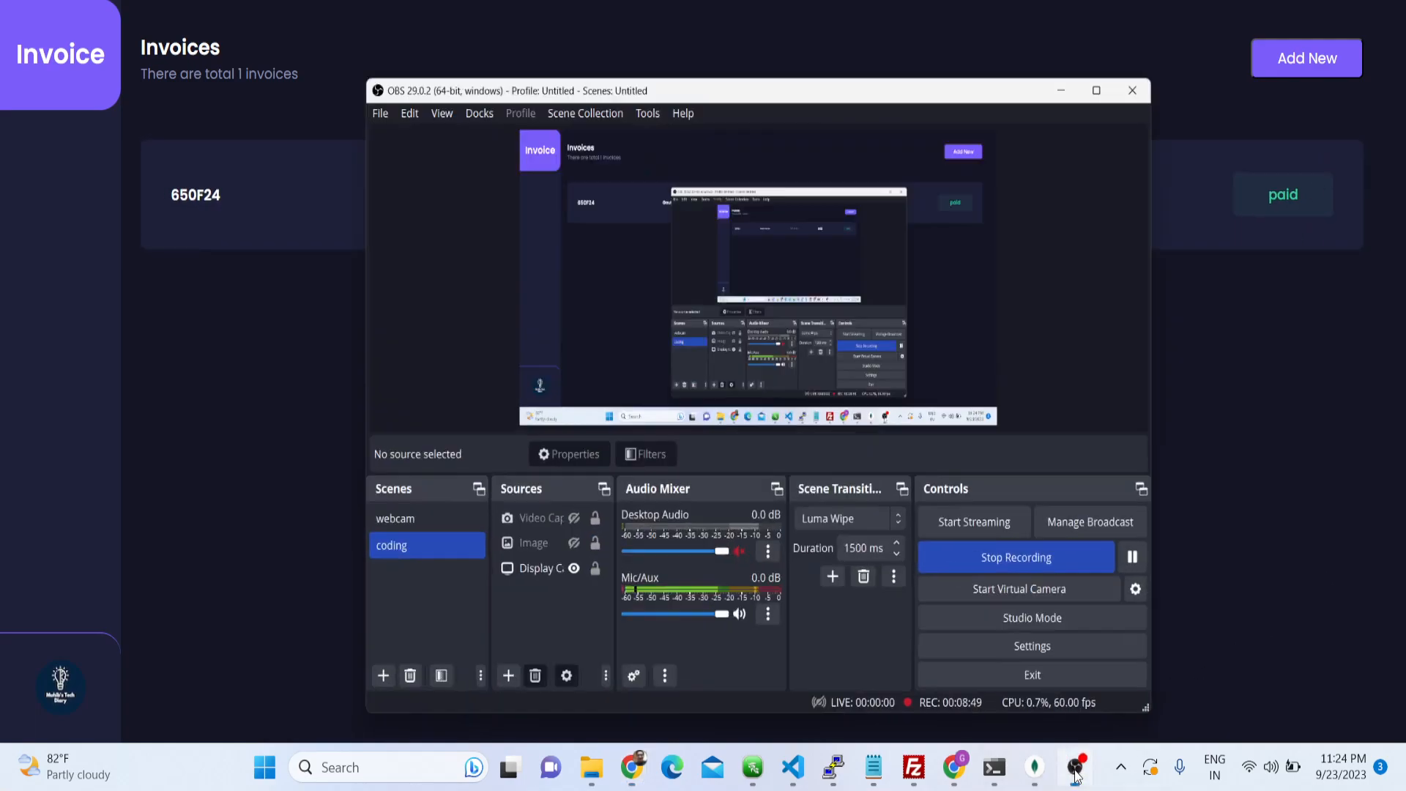